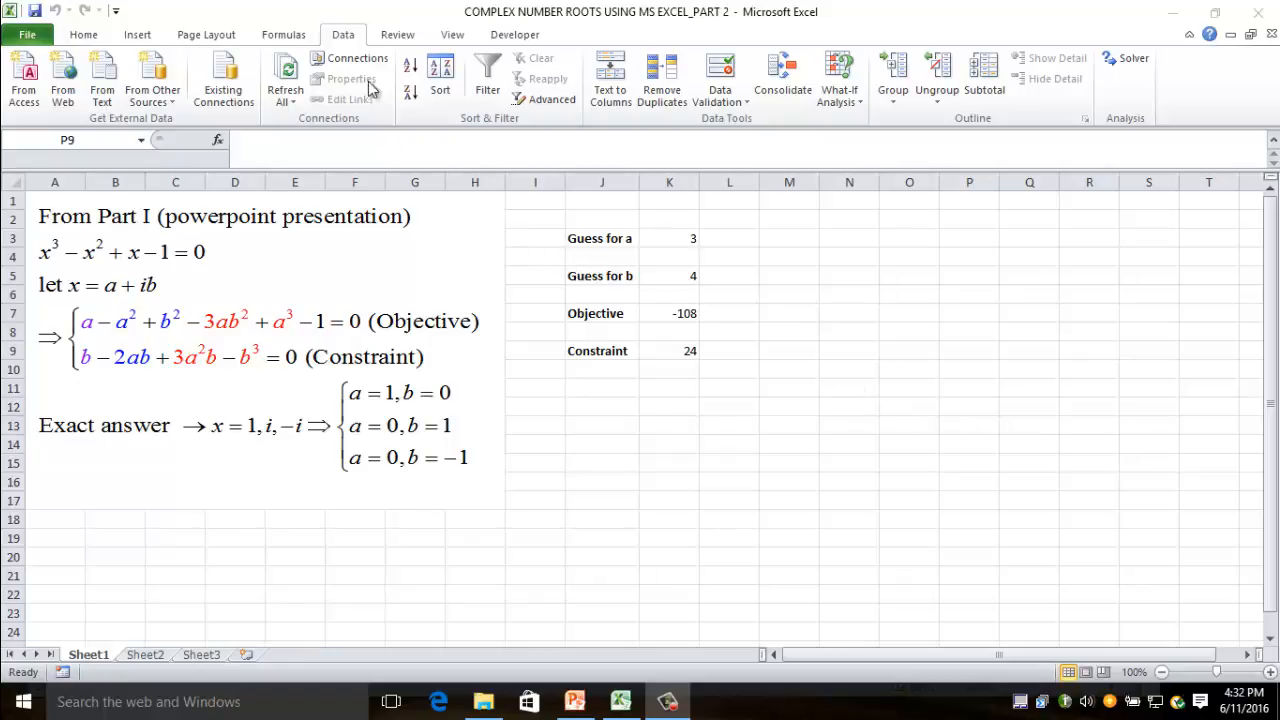
{"action": "mouse_move", "coordinate": [240, 392]}
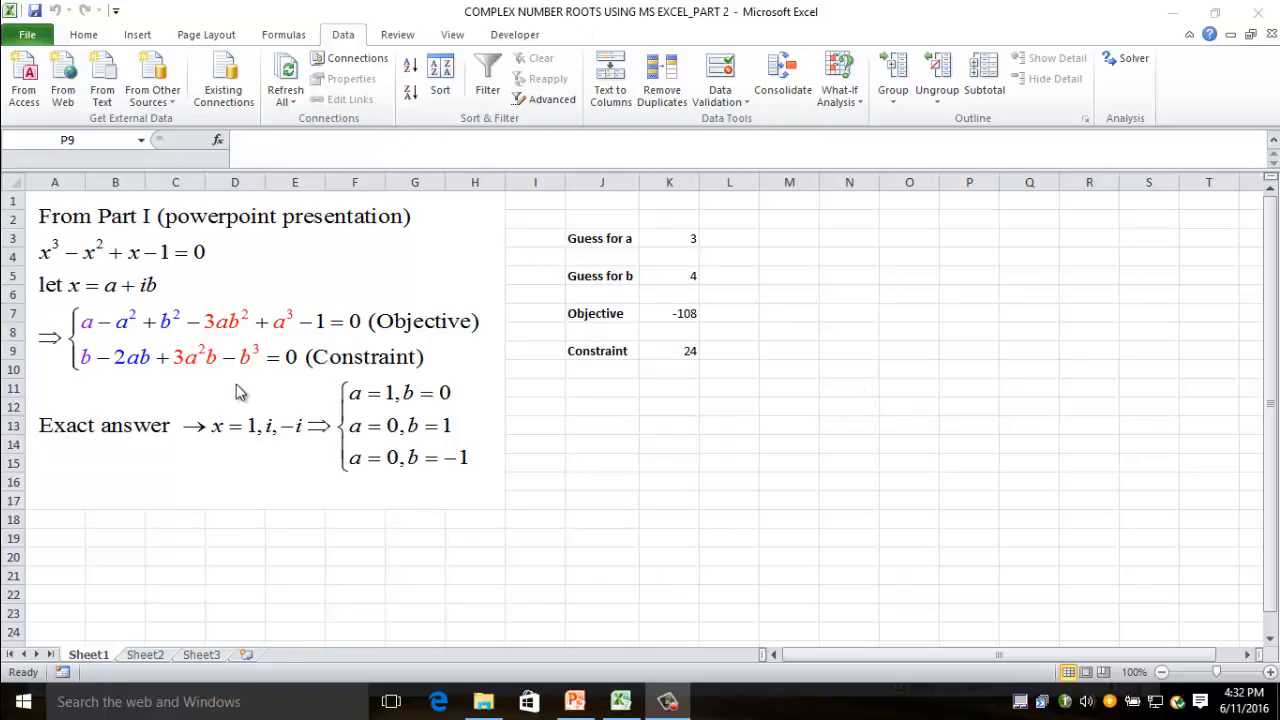
{"action": "mouse_move", "coordinate": [70, 342]}
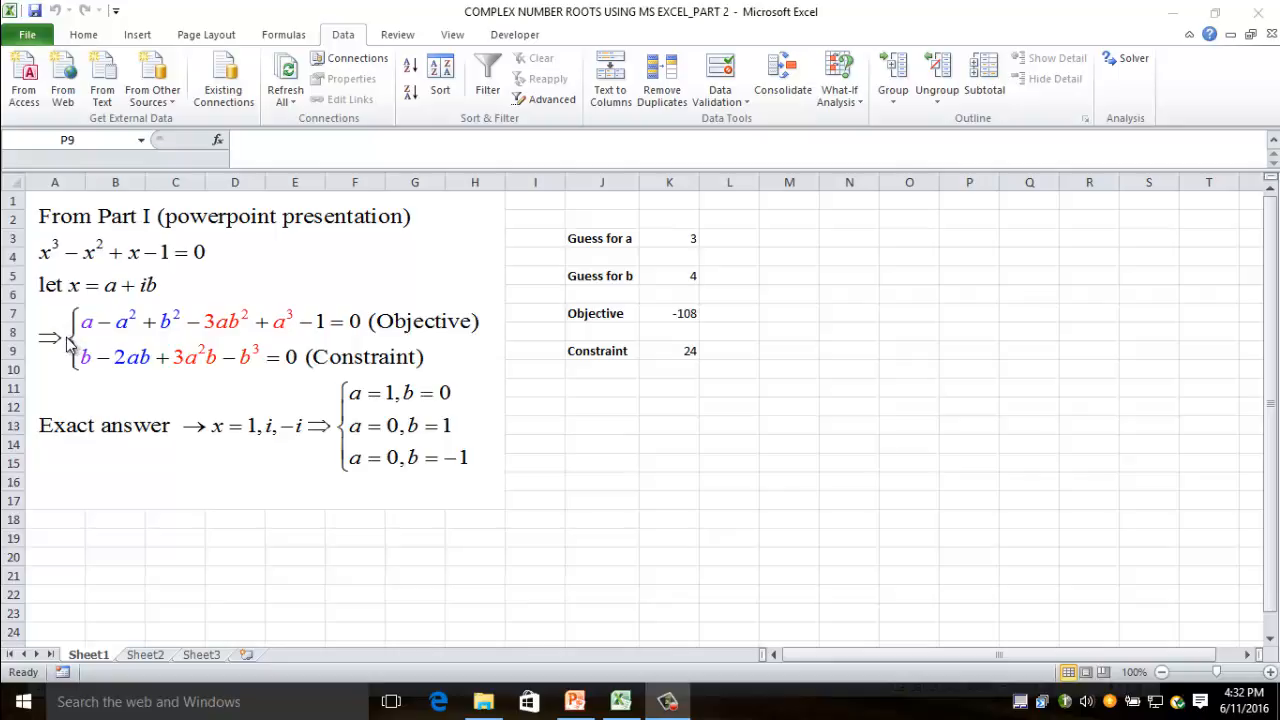
{"action": "mouse_move", "coordinate": [84, 320]}
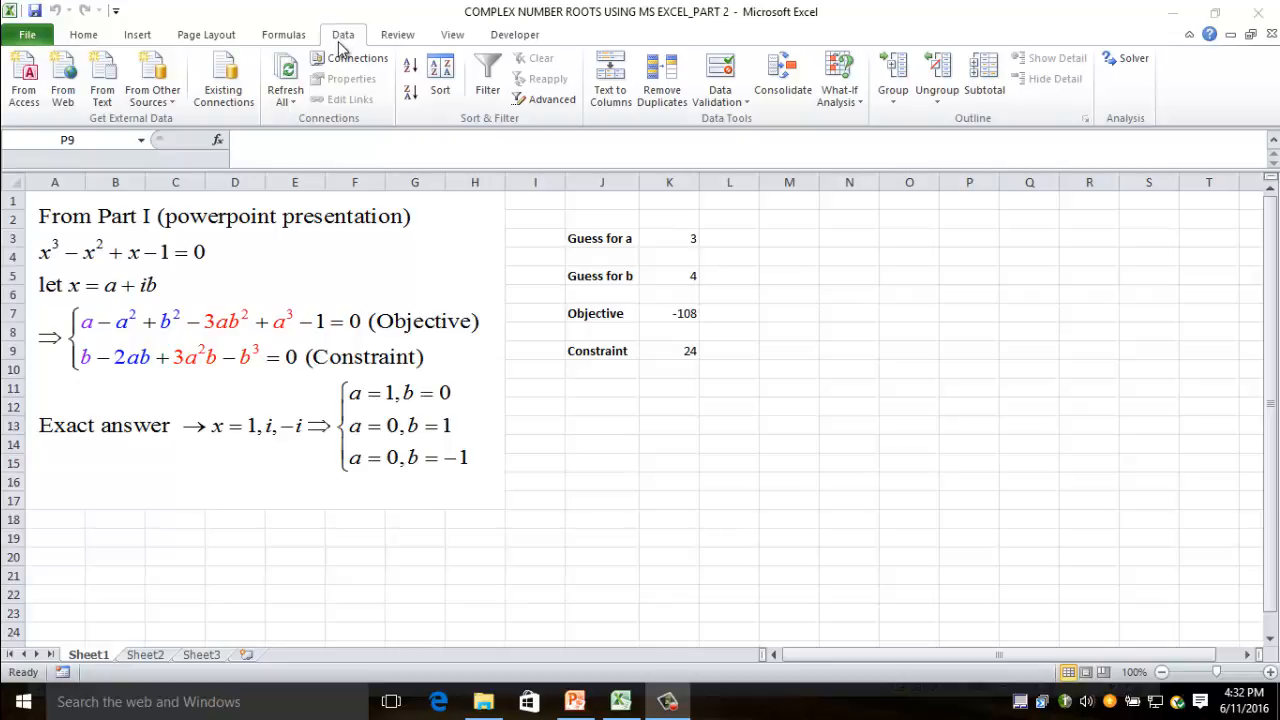
{"action": "mouse_move", "coordinate": [1144, 80]}
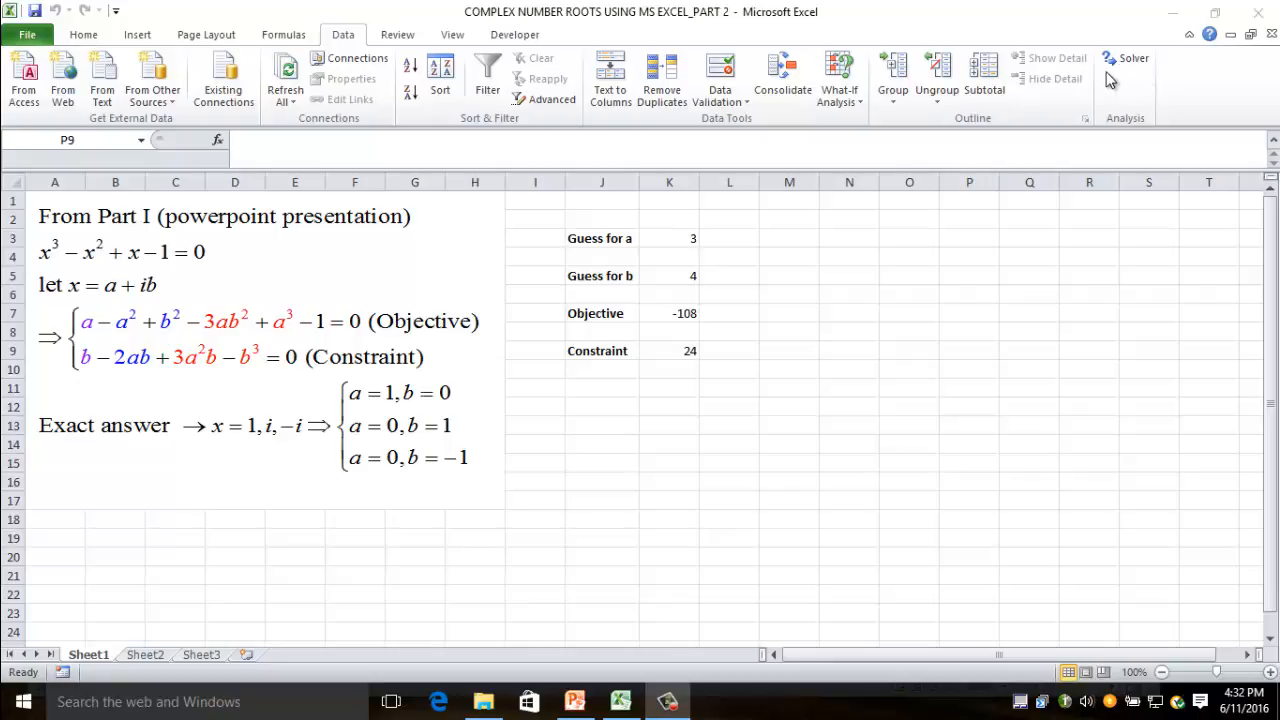
{"action": "mouse_move", "coordinate": [744, 276]}
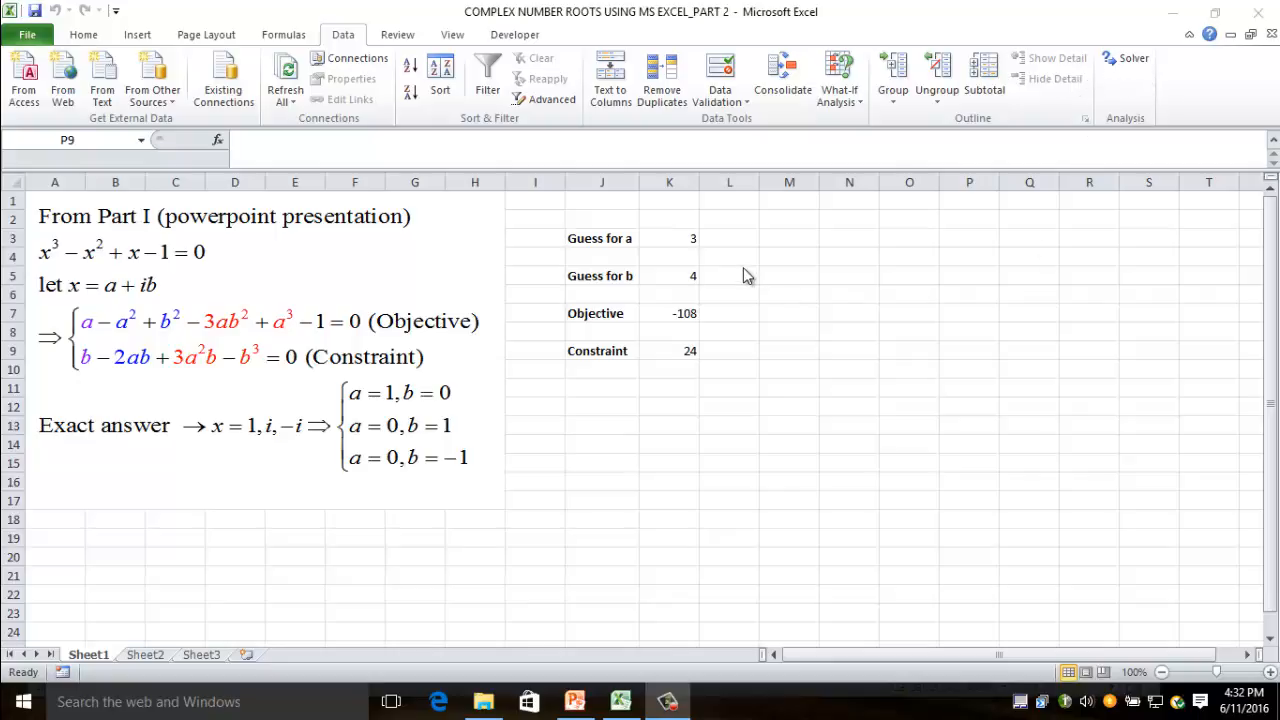
{"action": "mouse_move", "coordinate": [744, 276]}
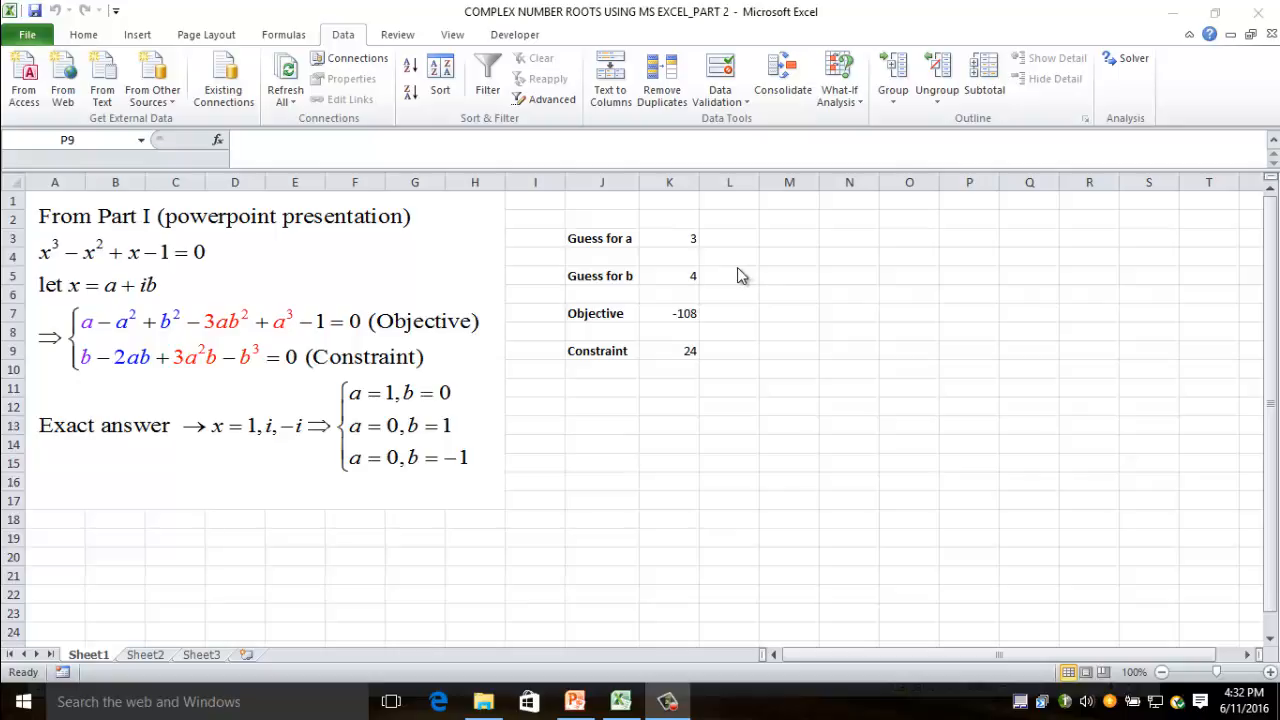
{"action": "mouse_move", "coordinate": [1112, 82]}
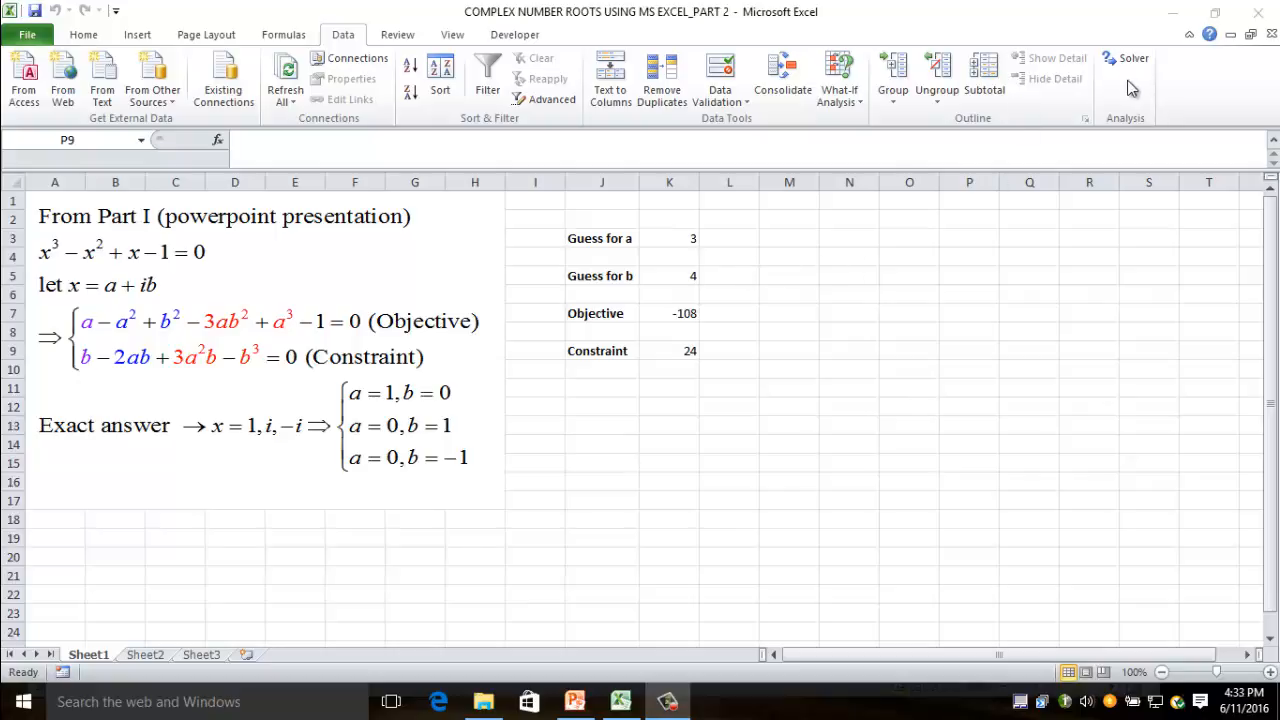
{"action": "mouse_move", "coordinate": [1118, 90]}
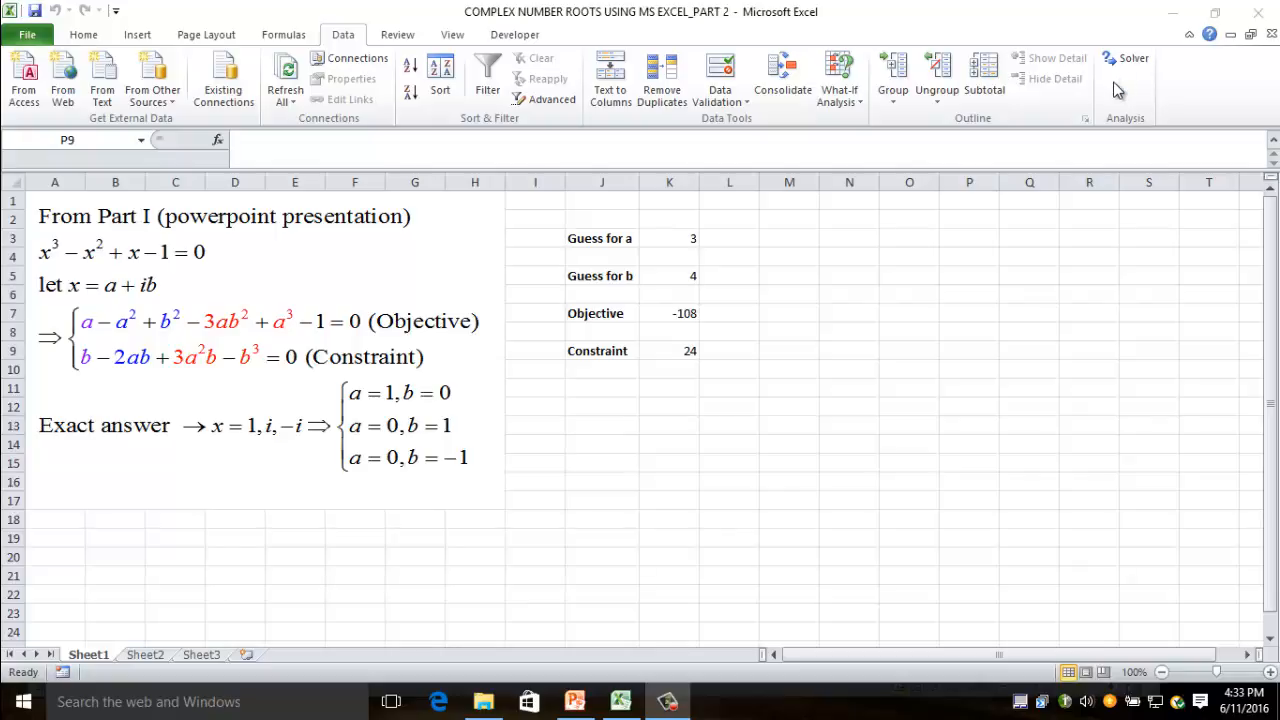
{"action": "mouse_move", "coordinate": [36, 268]}
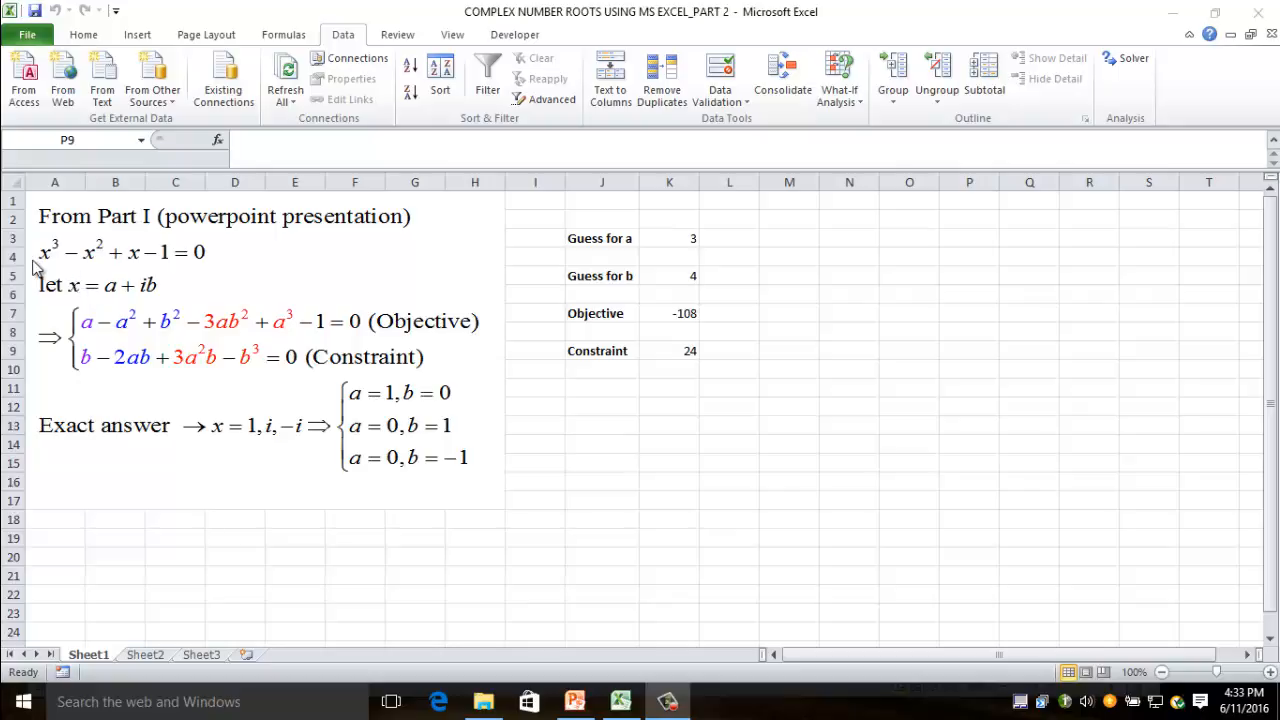
{"action": "mouse_move", "coordinate": [168, 262]}
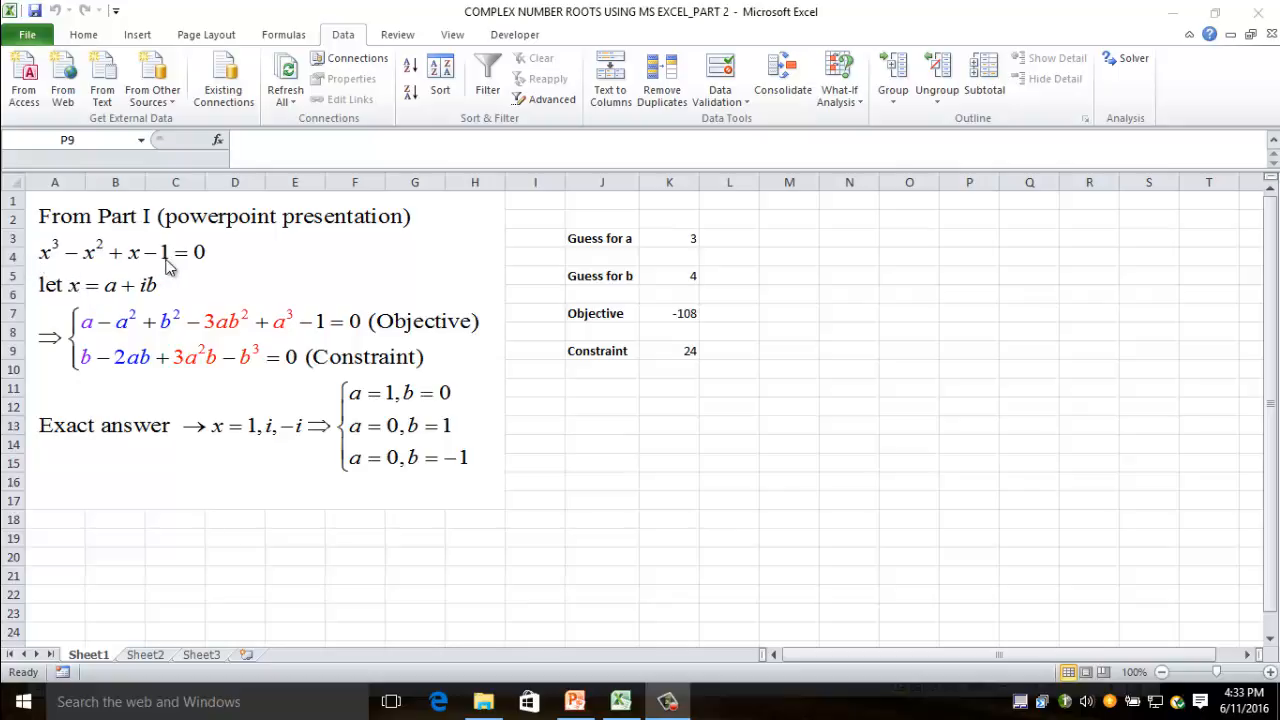
{"action": "mouse_move", "coordinate": [140, 272]}
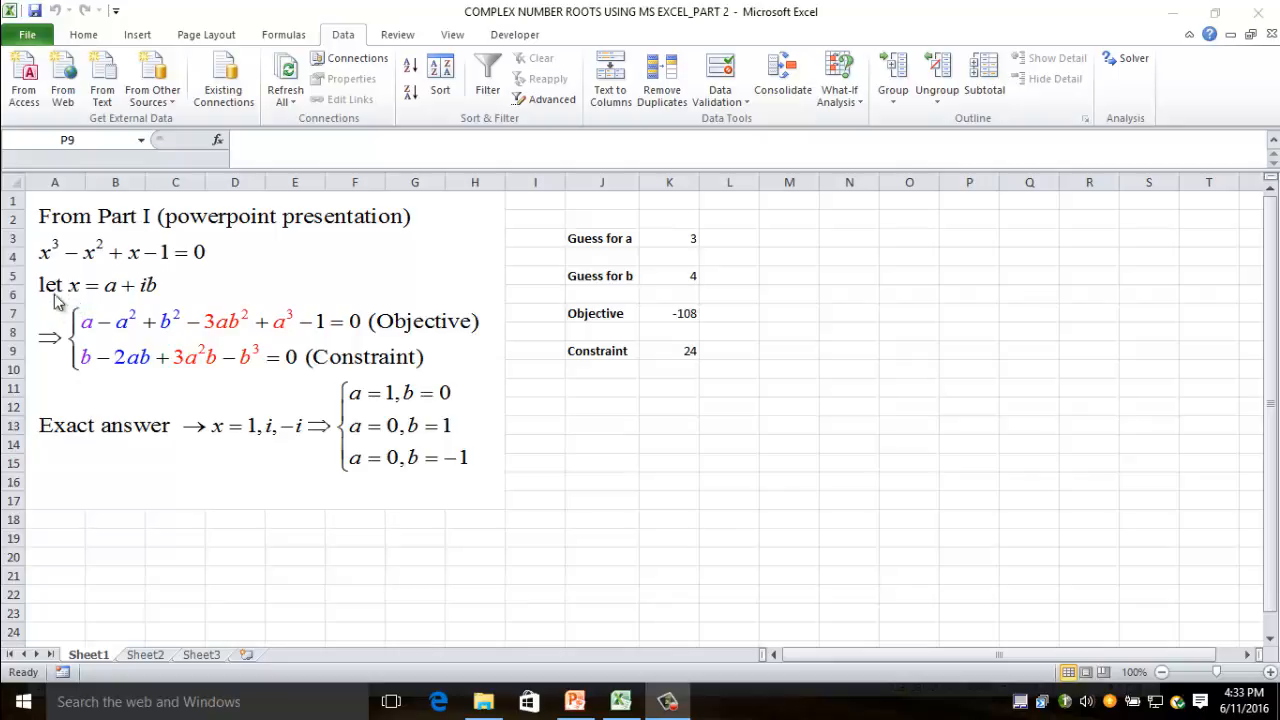
{"action": "mouse_move", "coordinate": [152, 298]}
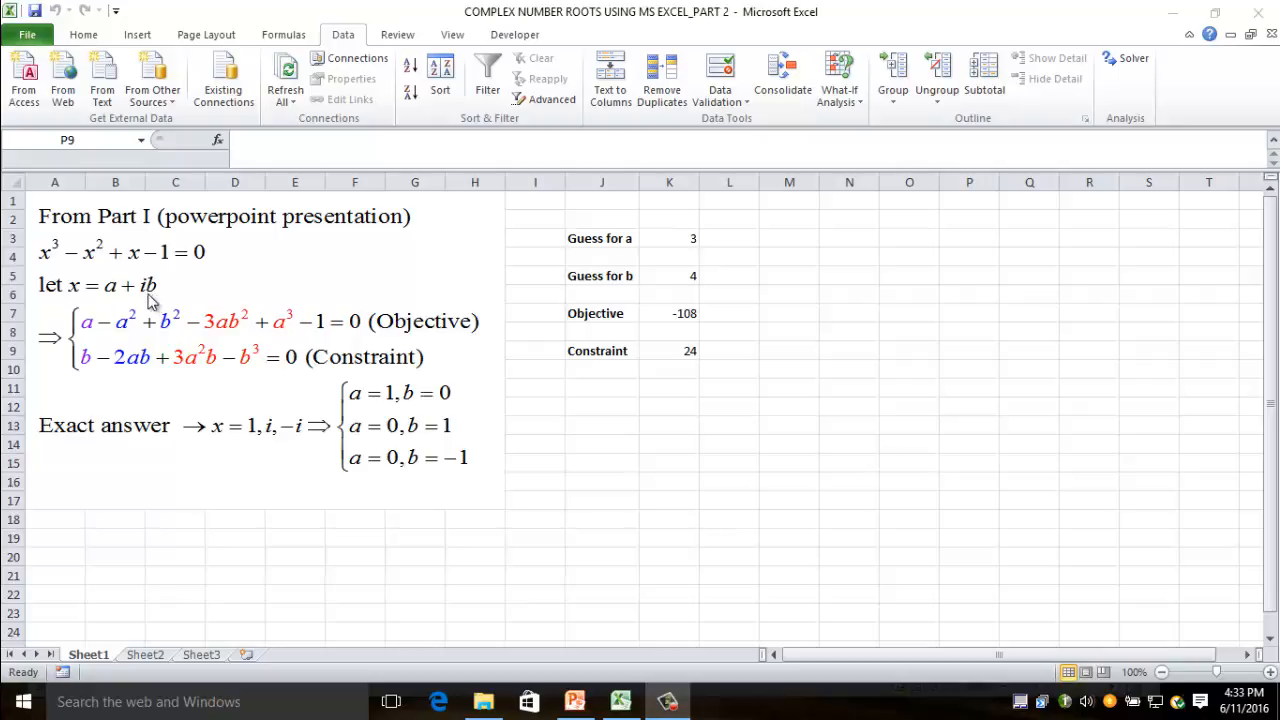
{"action": "mouse_move", "coordinate": [100, 328]}
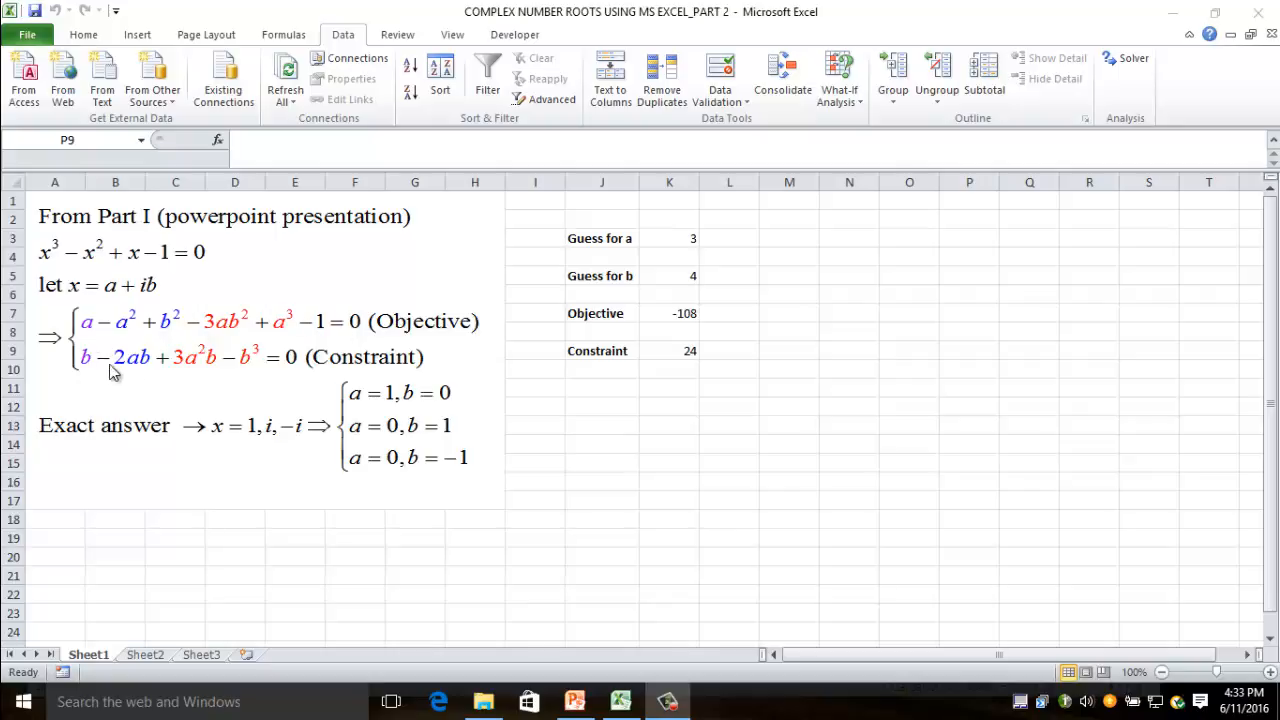
{"action": "mouse_move", "coordinate": [256, 356]}
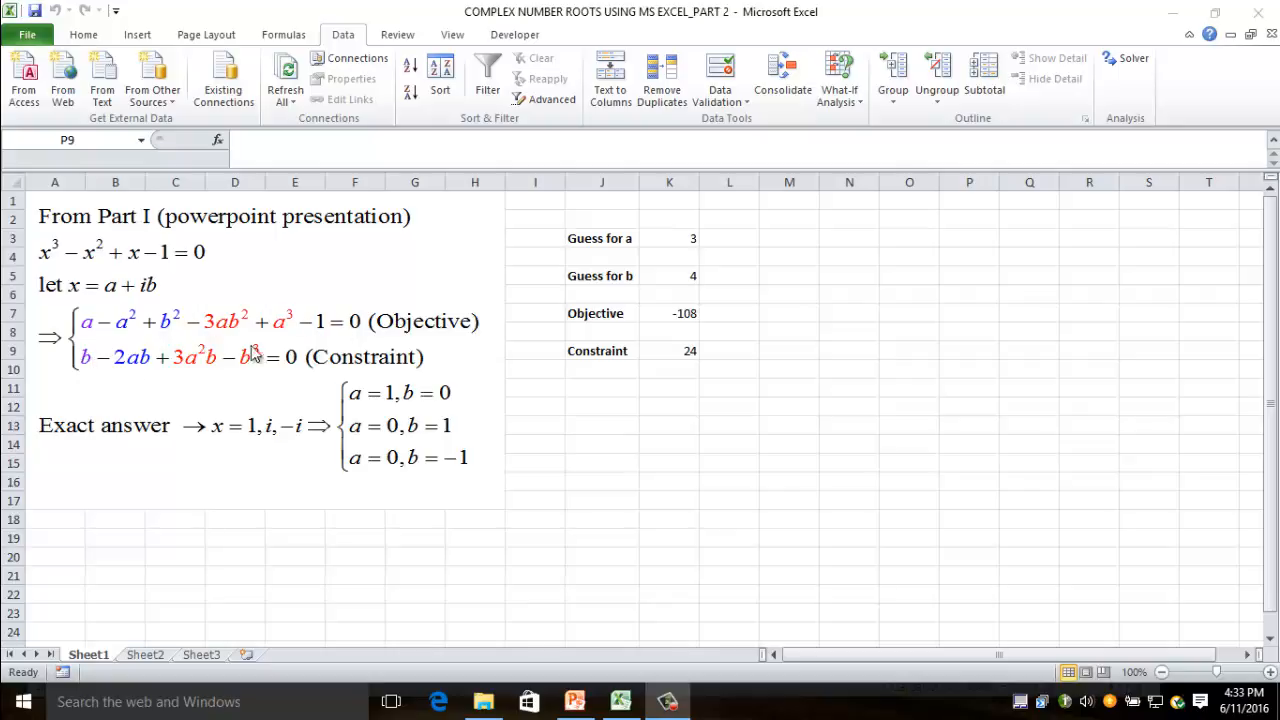
{"action": "mouse_move", "coordinate": [438, 340]}
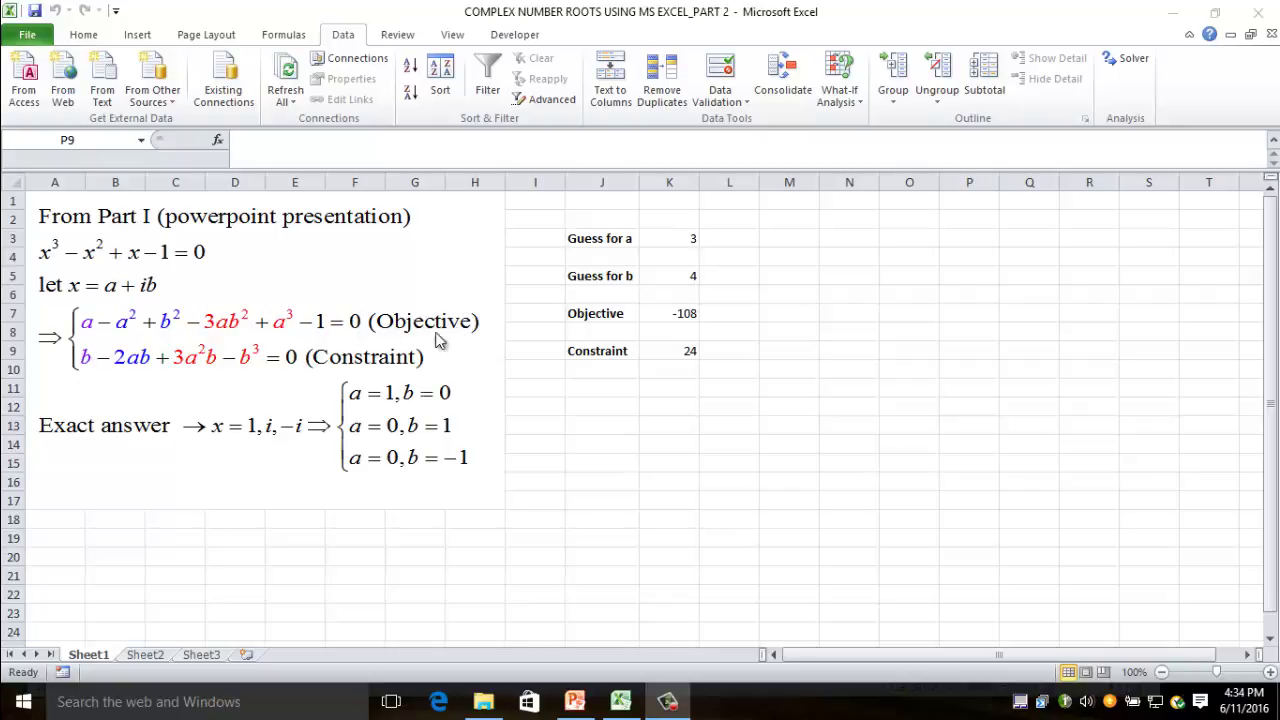
{"action": "mouse_move", "coordinate": [398, 344]}
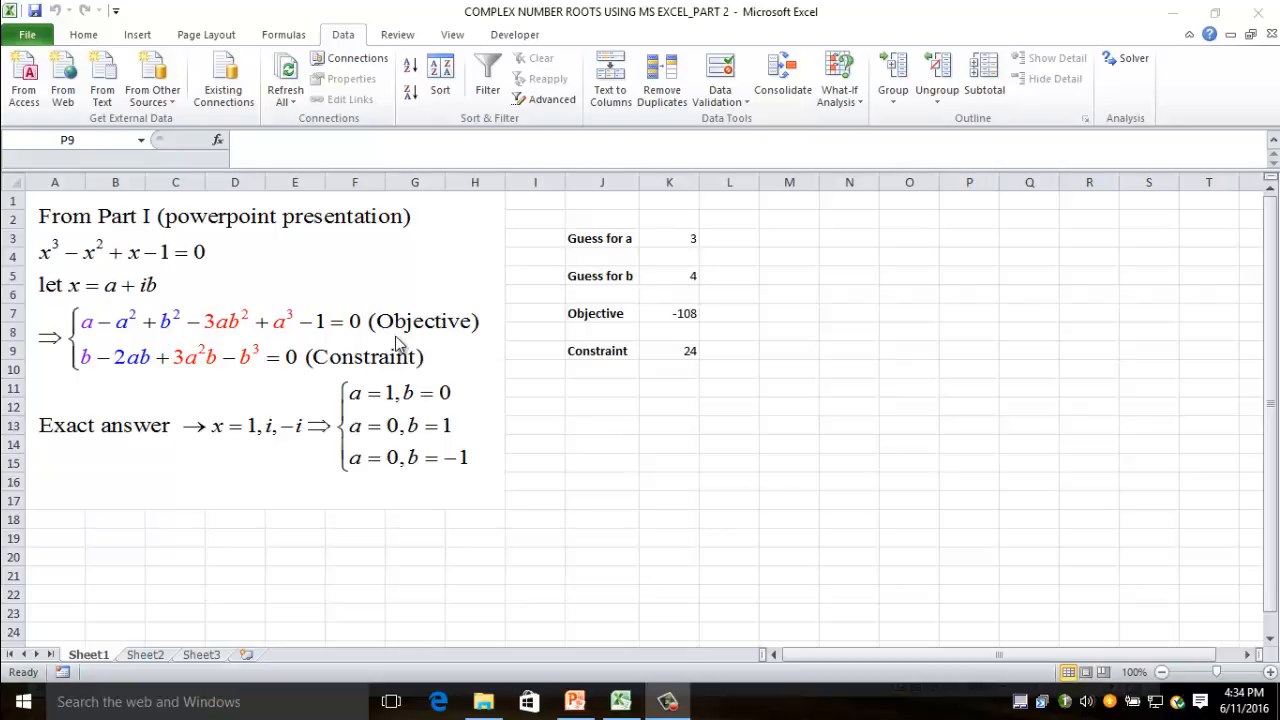
{"action": "mouse_move", "coordinate": [344, 388]}
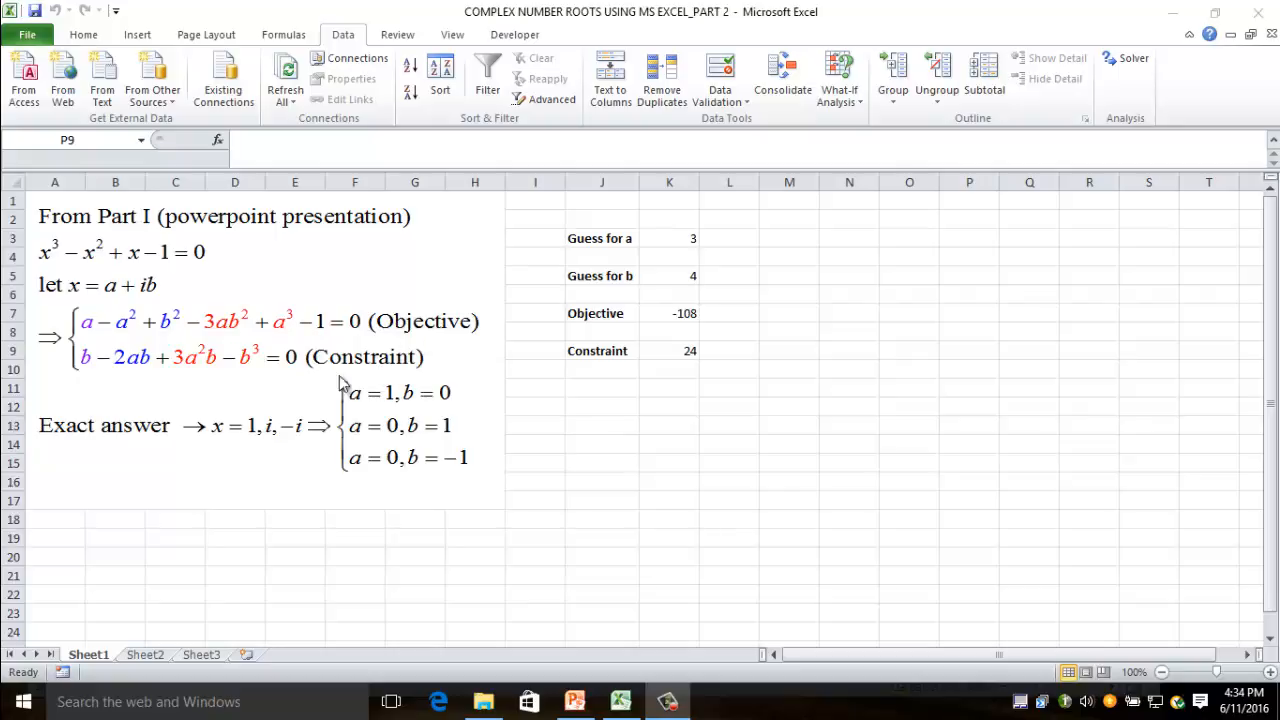
{"action": "mouse_move", "coordinate": [430, 340]}
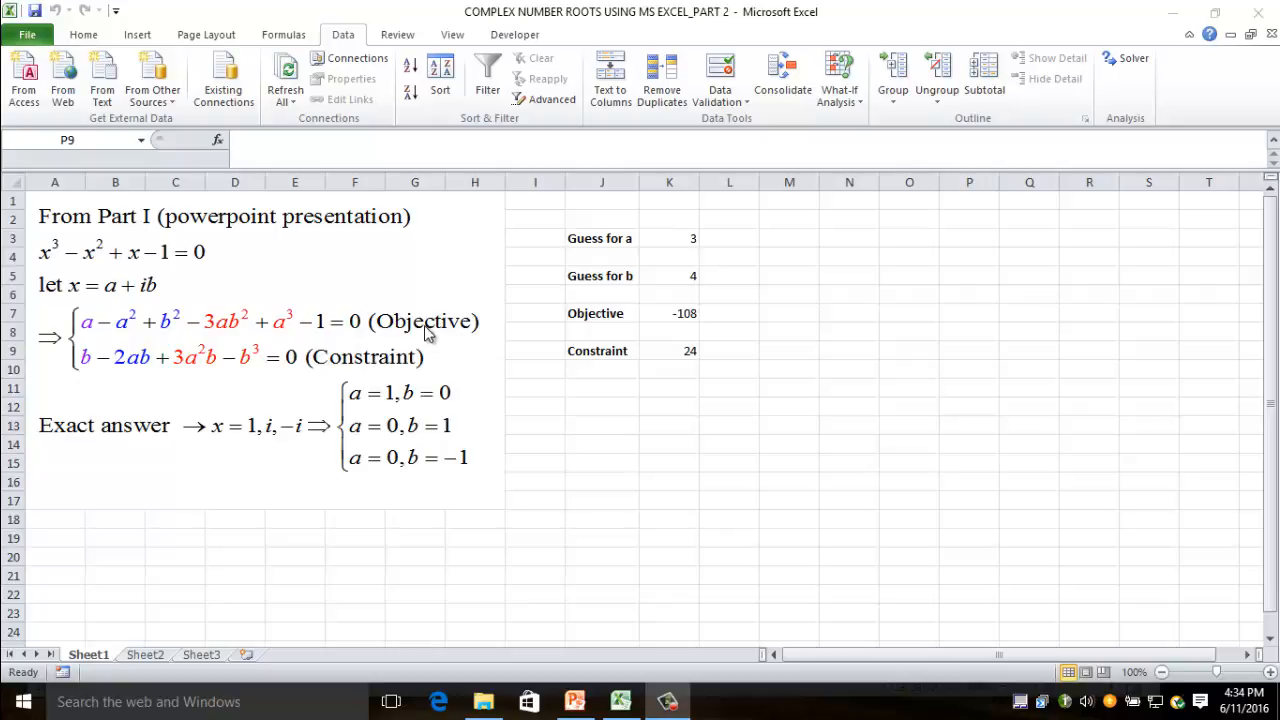
{"action": "mouse_move", "coordinate": [1076, 92]}
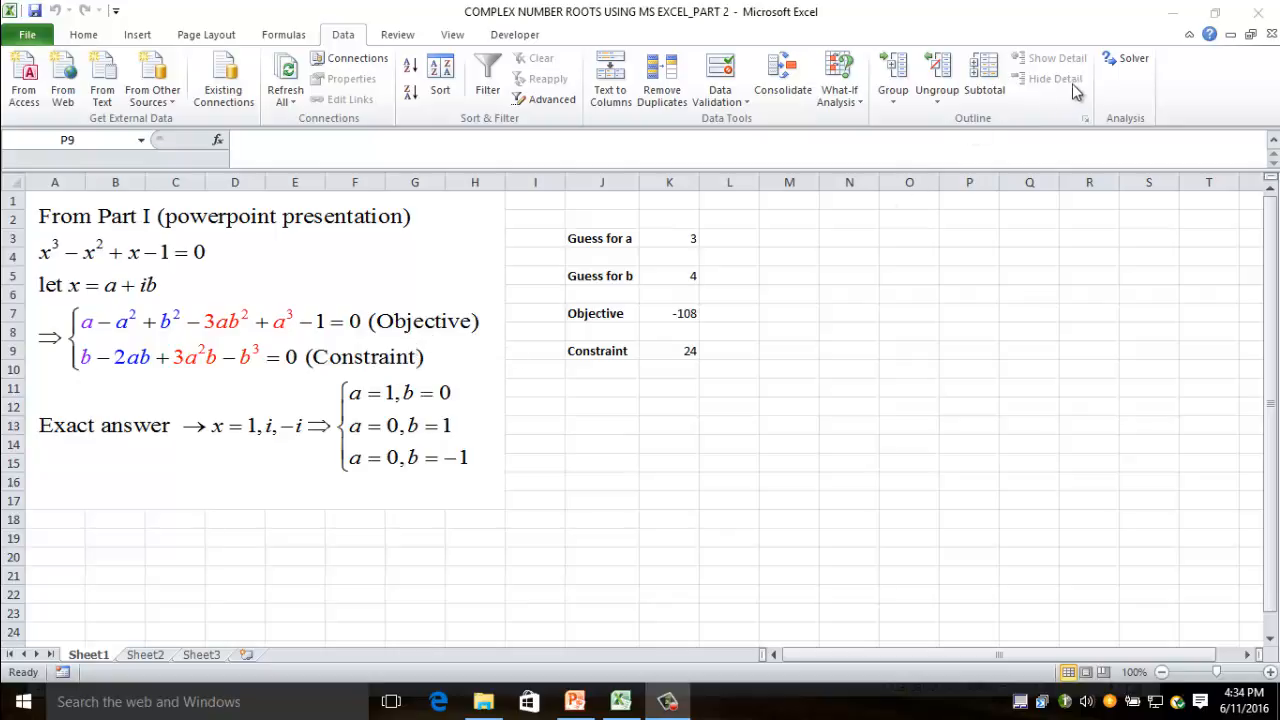
{"action": "mouse_move", "coordinate": [448, 322]}
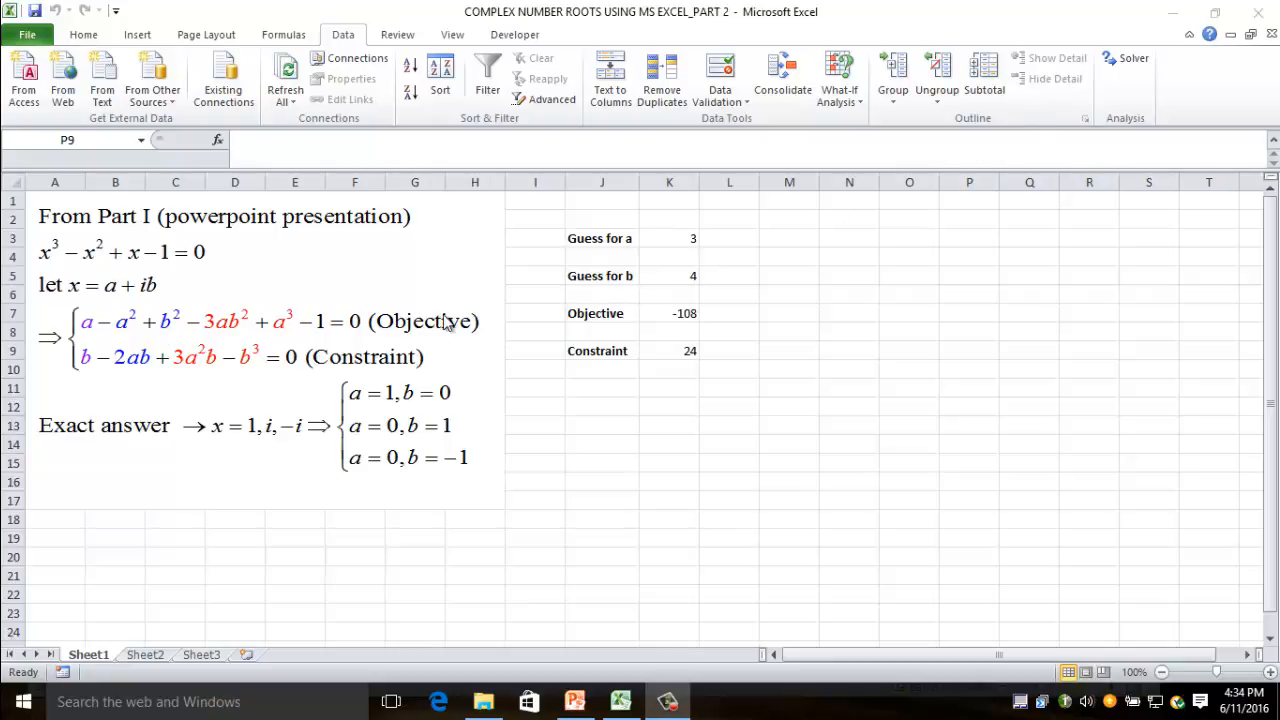
{"action": "mouse_move", "coordinate": [432, 328]}
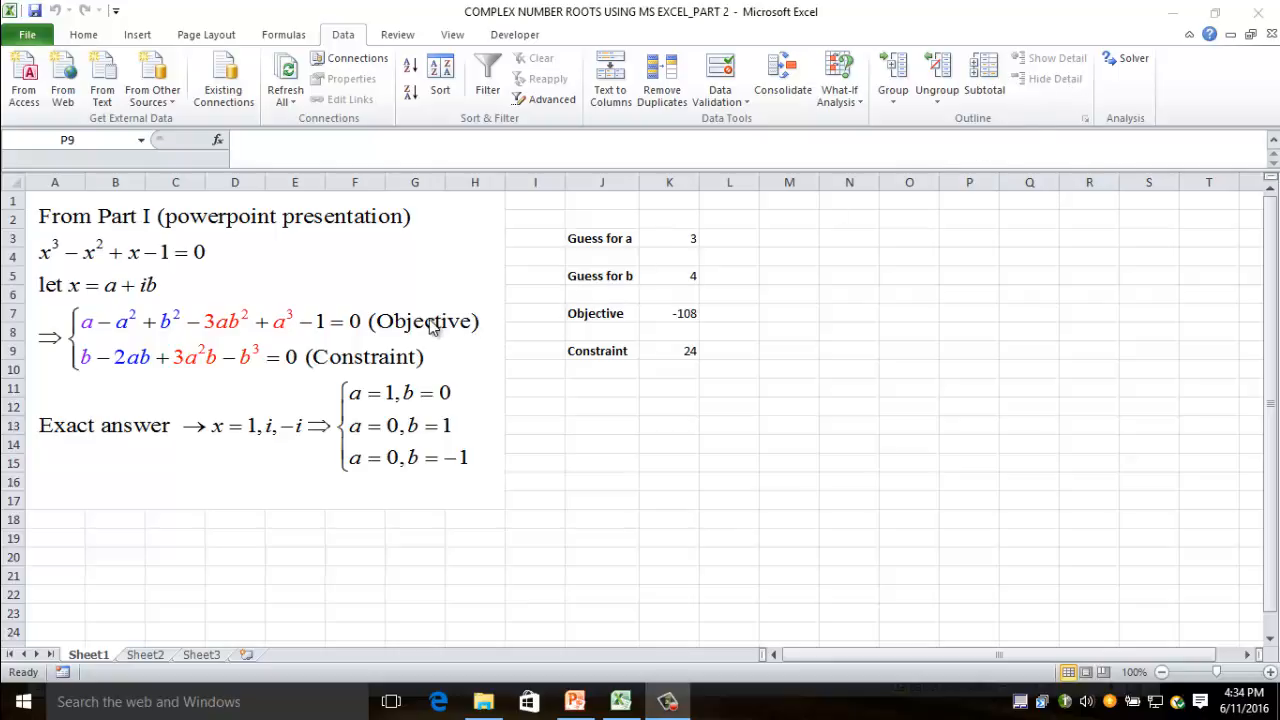
{"action": "mouse_move", "coordinate": [284, 330]}
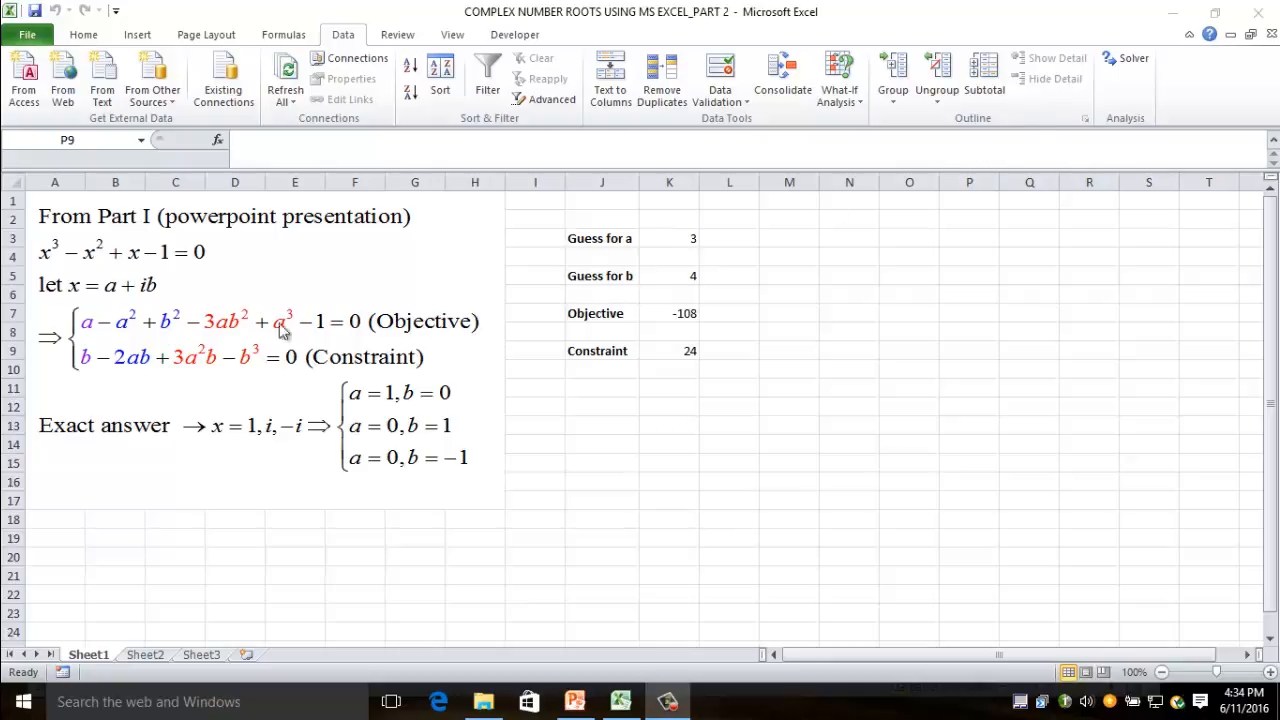
{"action": "mouse_move", "coordinate": [248, 330]}
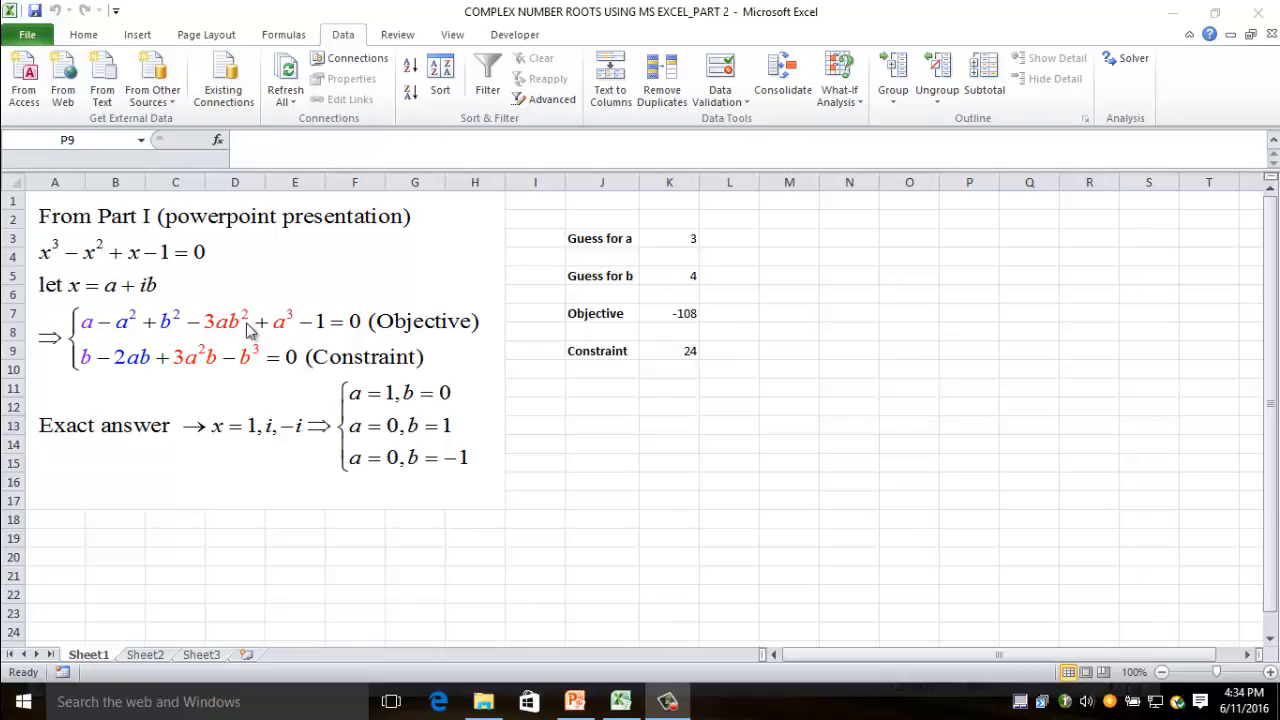
{"action": "mouse_move", "coordinate": [232, 380]}
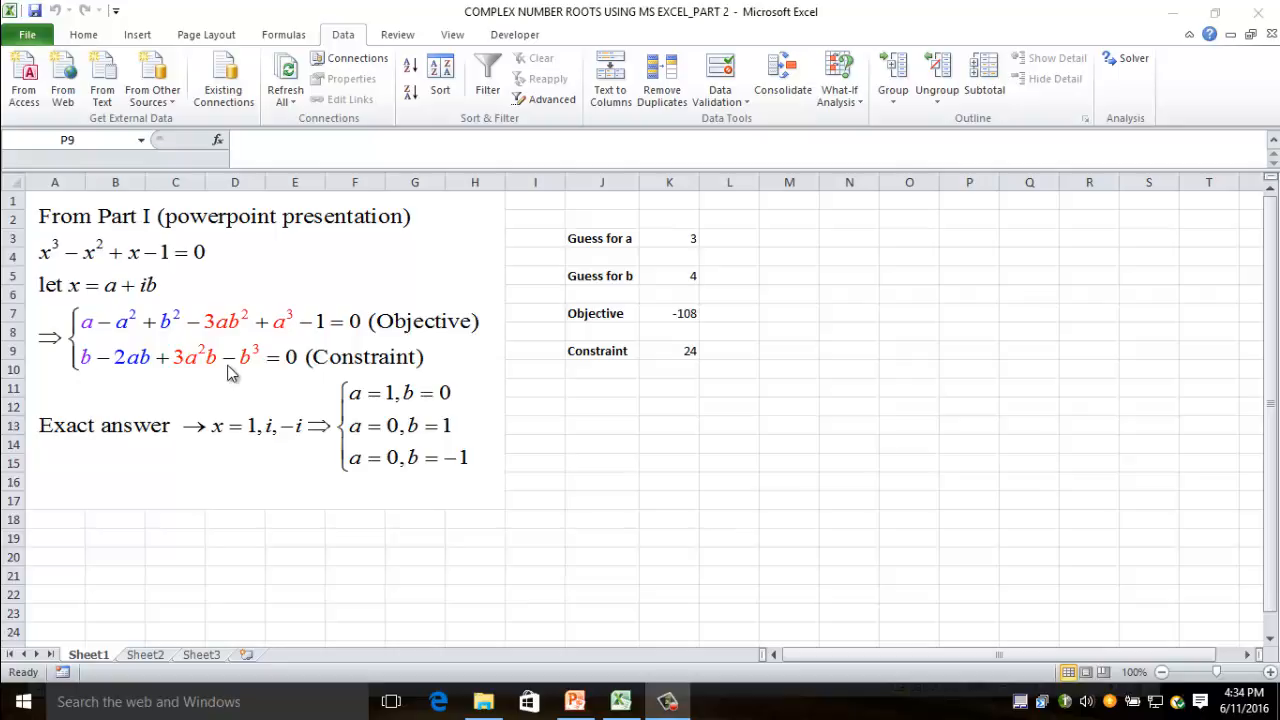
{"action": "mouse_move", "coordinate": [228, 374]}
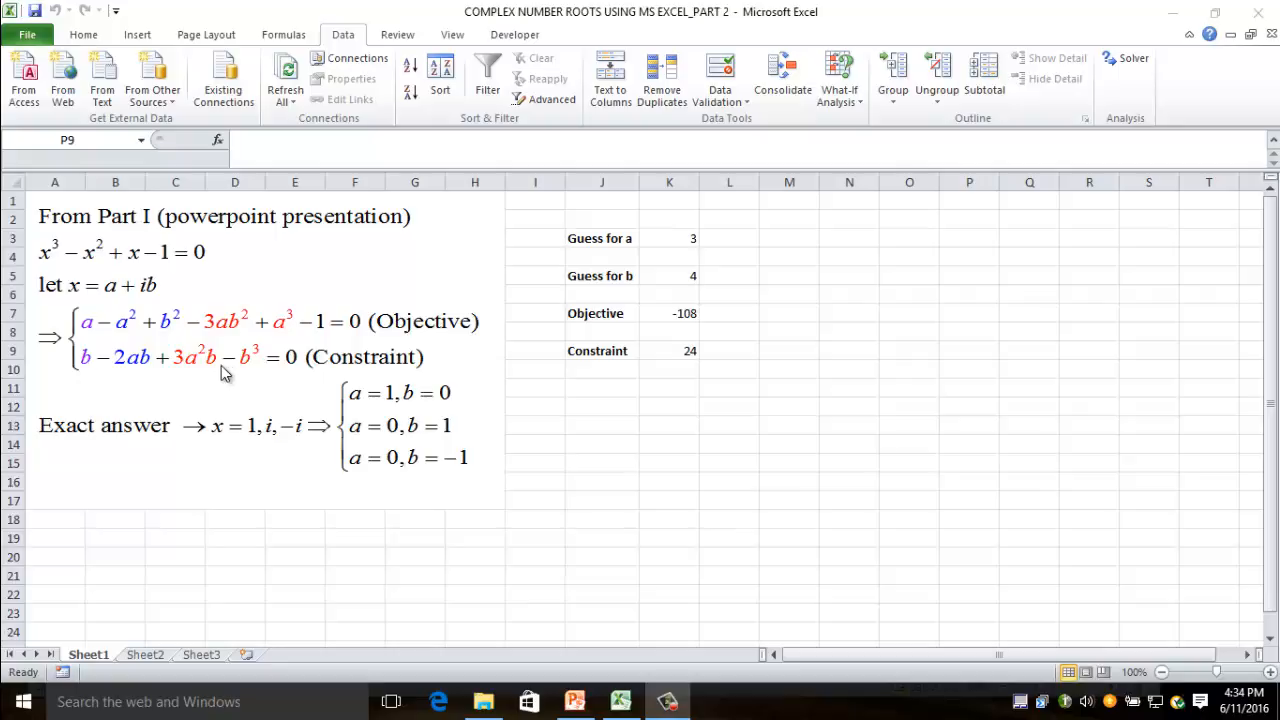
{"action": "mouse_move", "coordinate": [256, 364]}
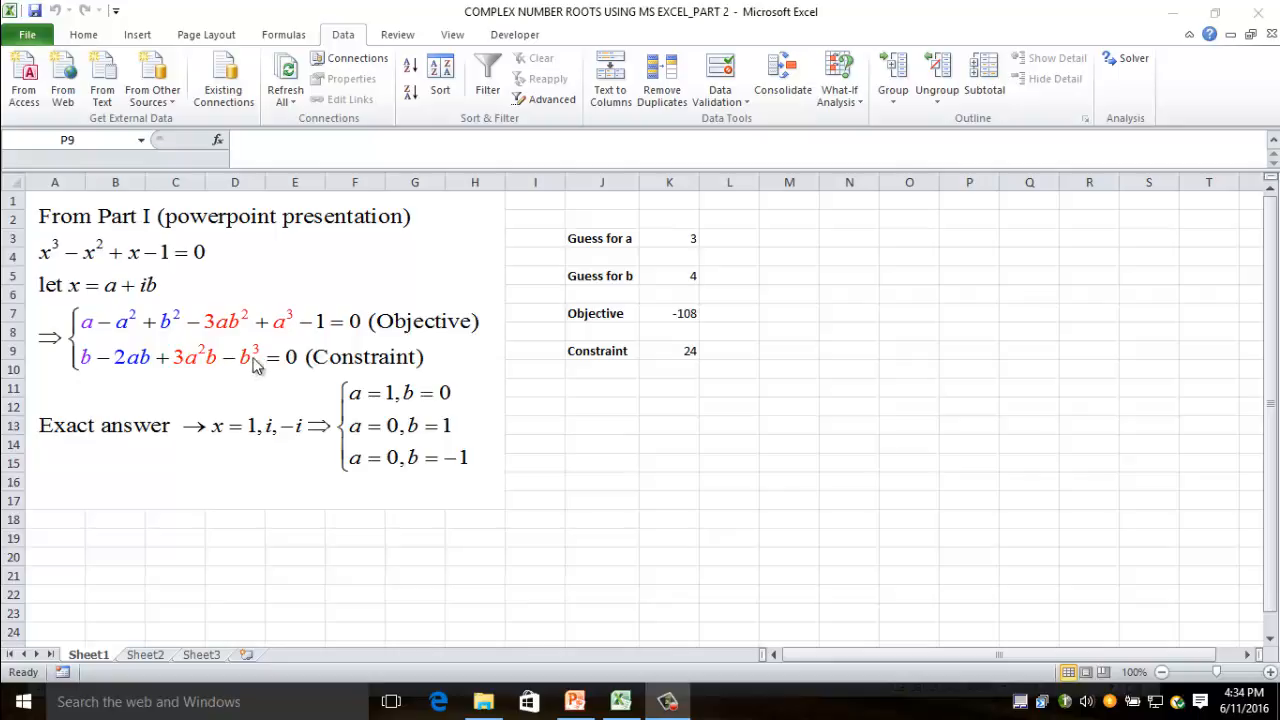
{"action": "mouse_move", "coordinate": [360, 356]}
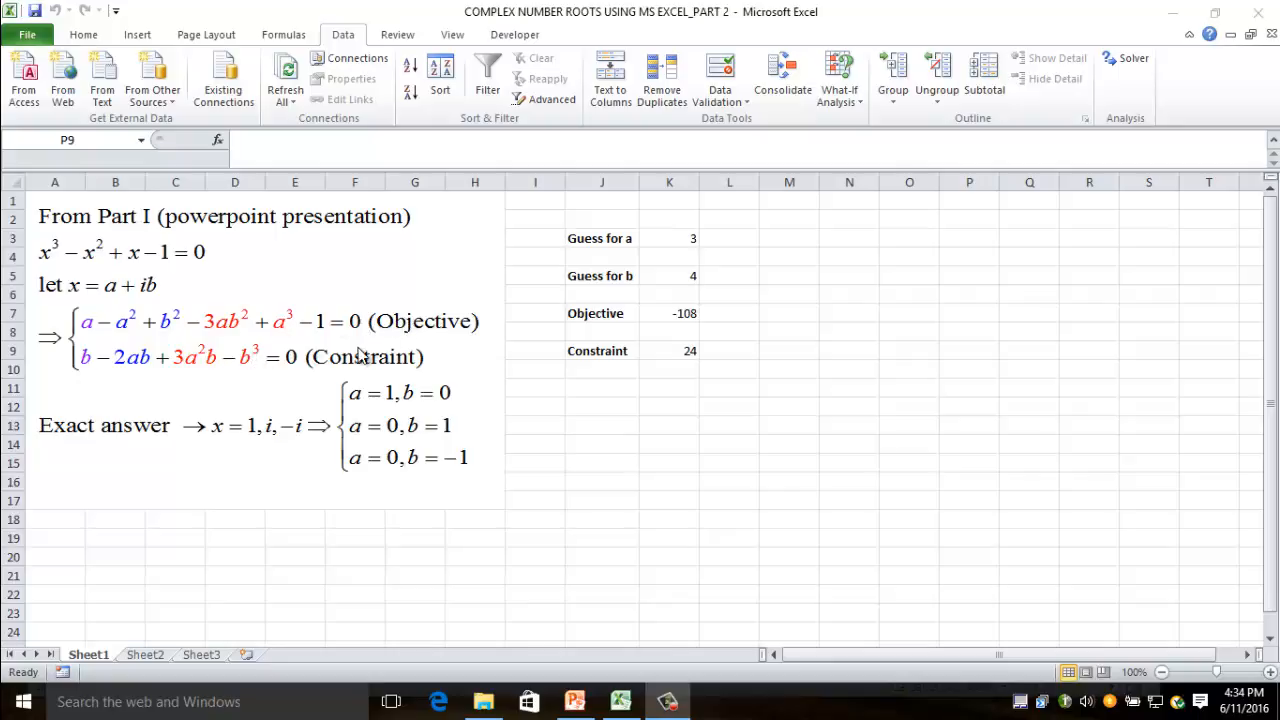
{"action": "mouse_move", "coordinate": [350, 368]}
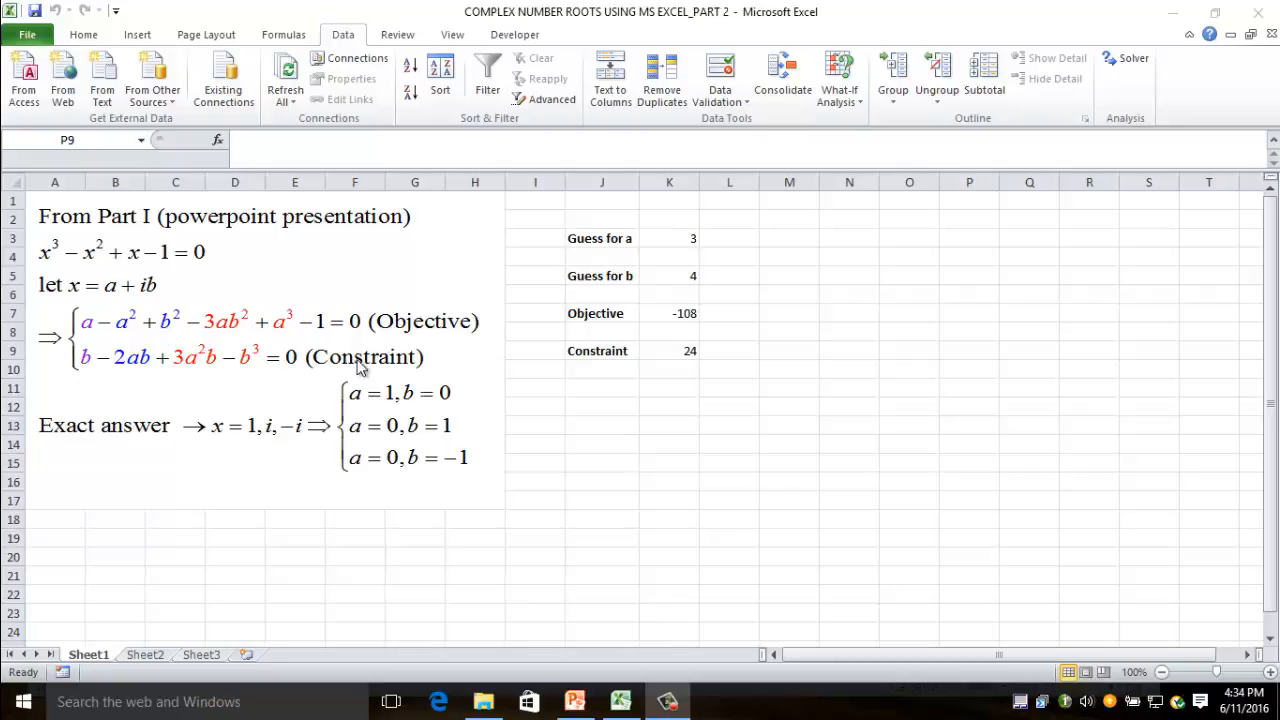
{"action": "mouse_move", "coordinate": [352, 382]}
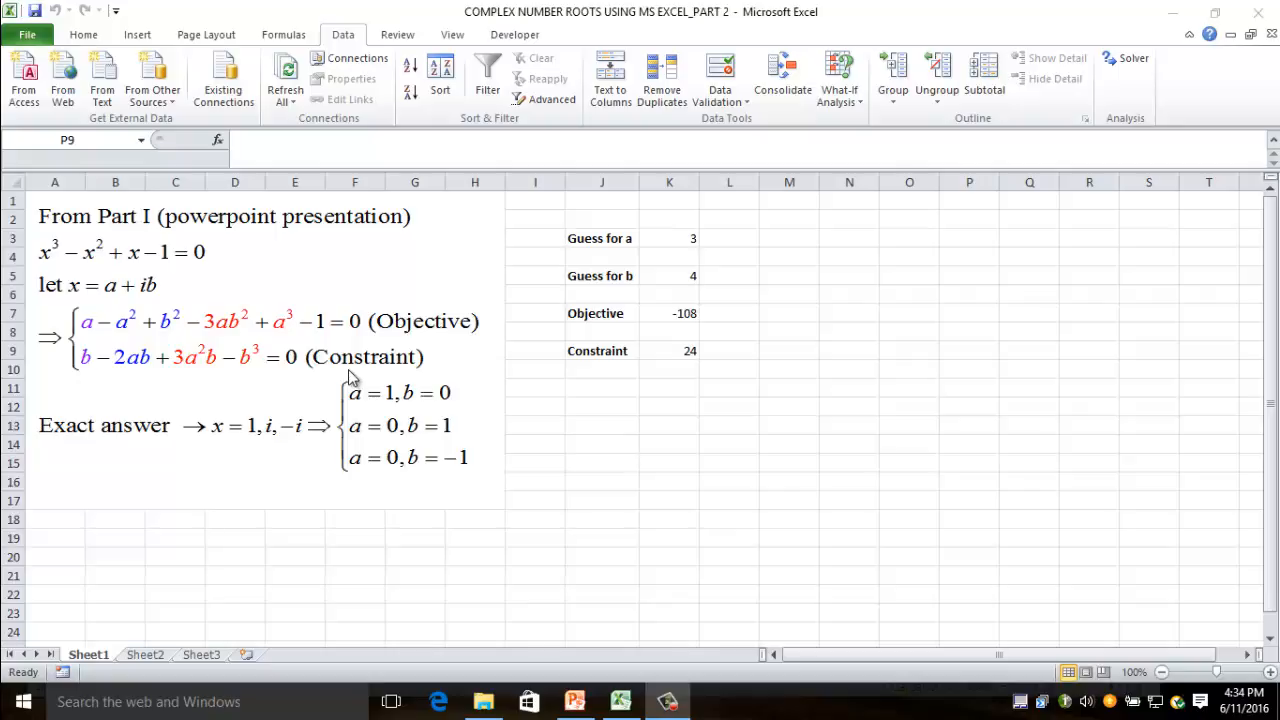
{"action": "mouse_move", "coordinate": [170, 440]}
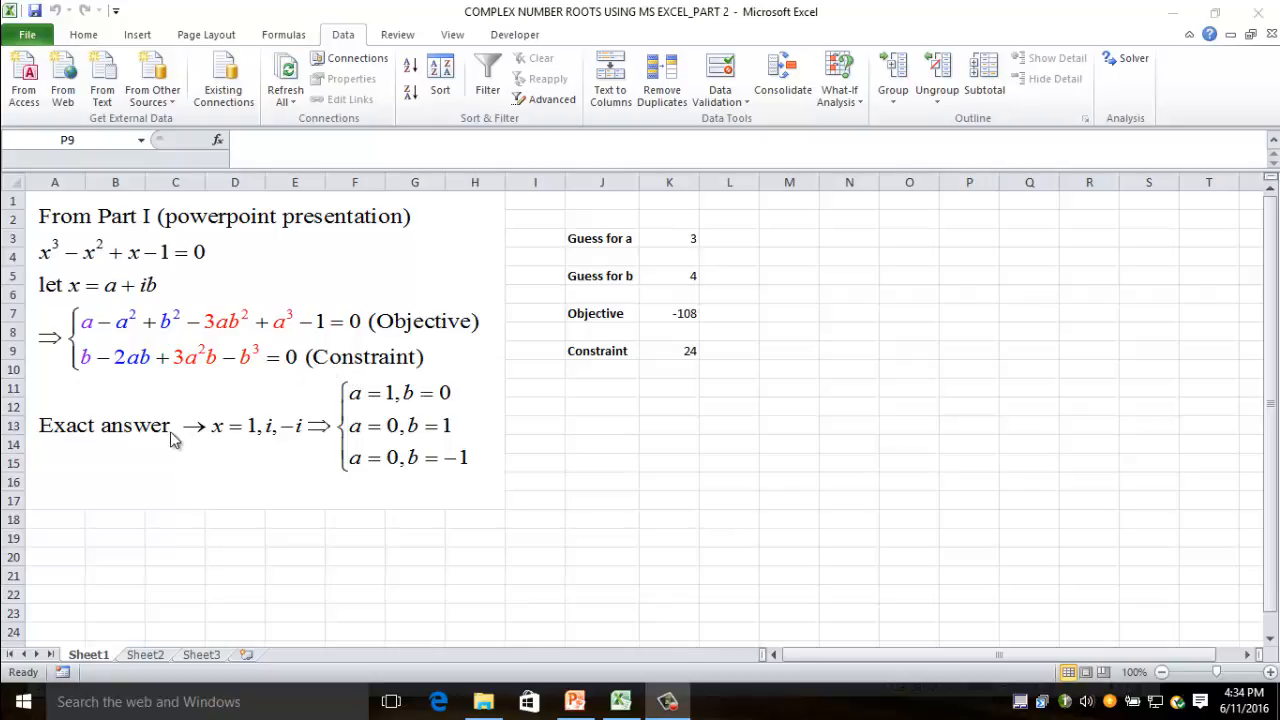
{"action": "mouse_move", "coordinate": [120, 274]}
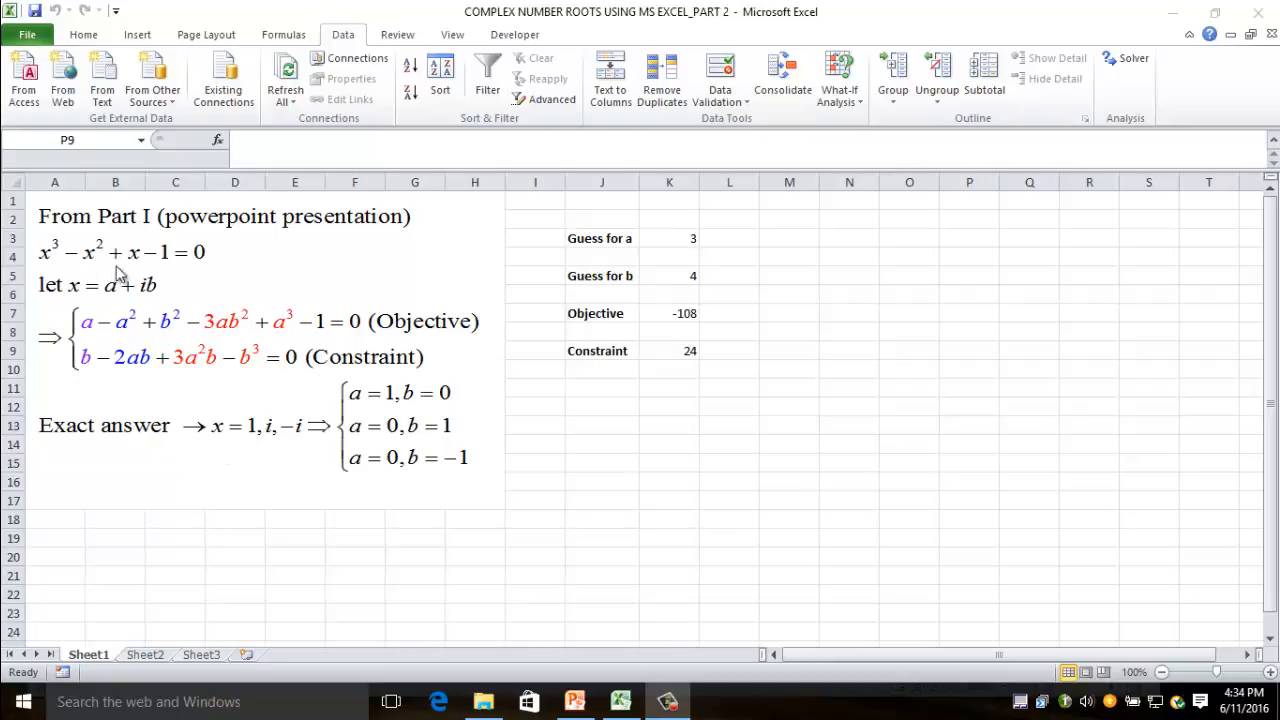
{"action": "mouse_move", "coordinate": [272, 448]}
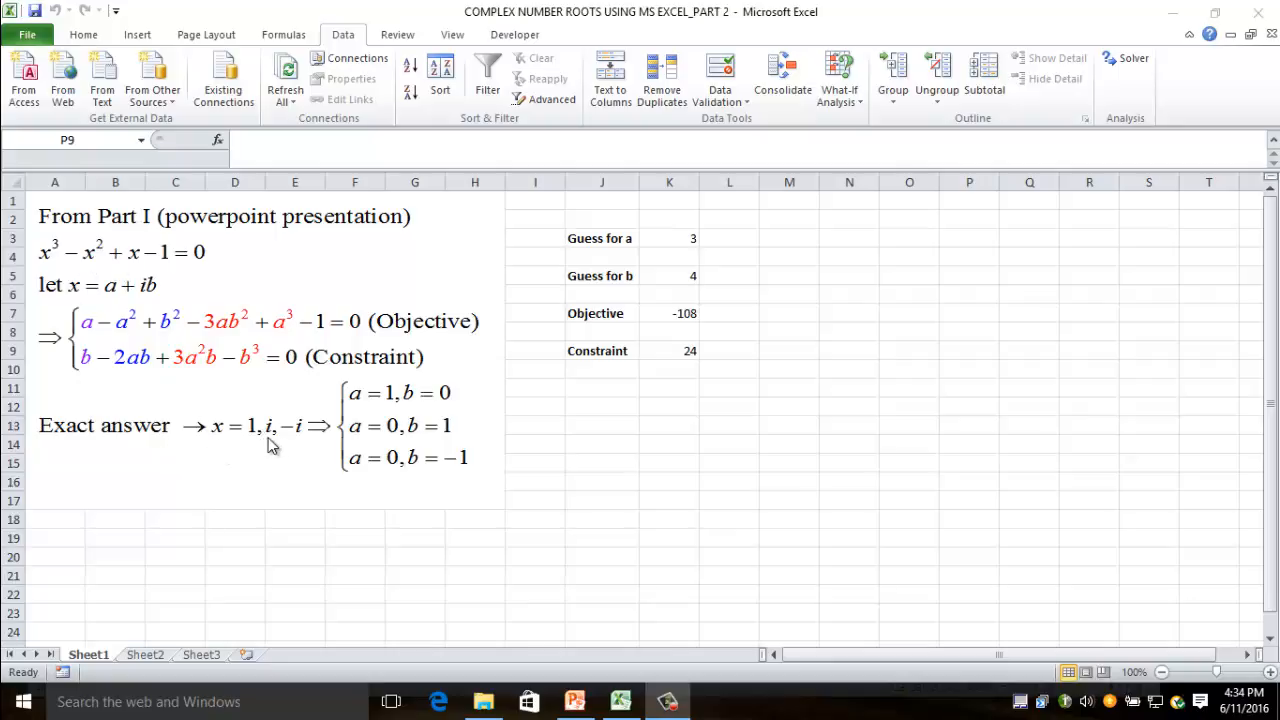
{"action": "mouse_move", "coordinate": [100, 264]}
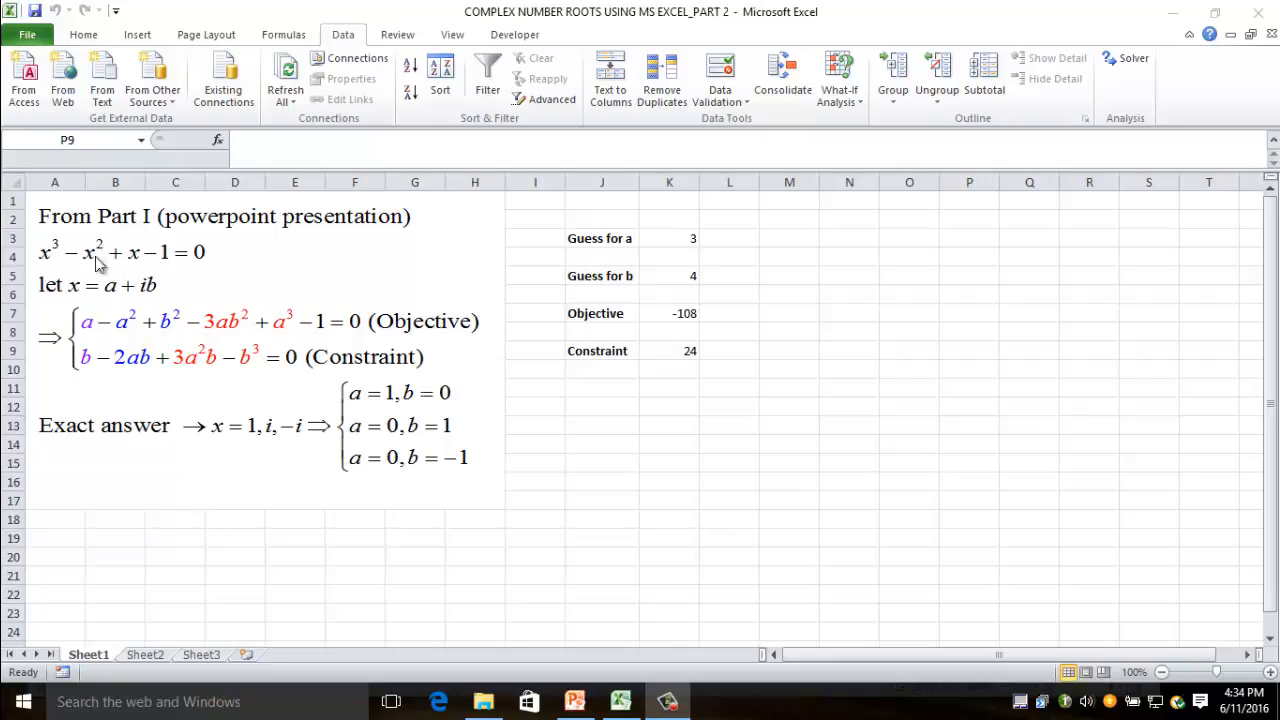
{"action": "mouse_move", "coordinate": [324, 396]}
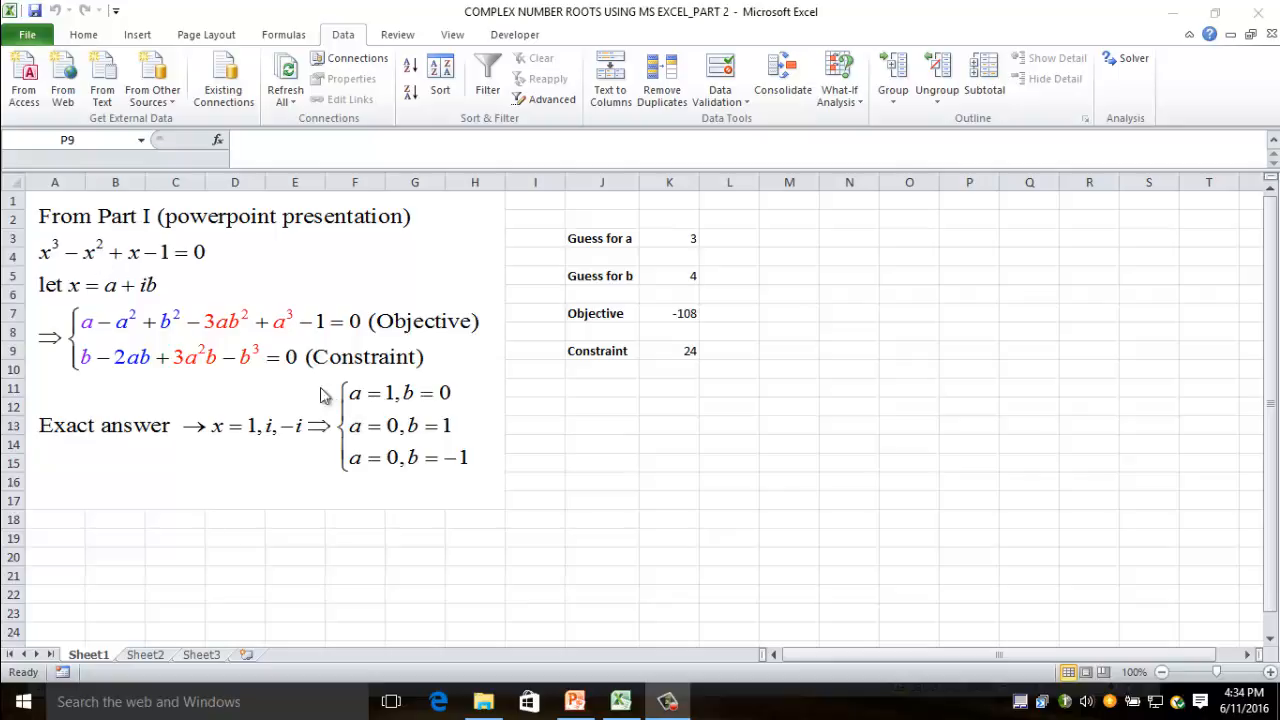
{"action": "mouse_move", "coordinate": [348, 418]}
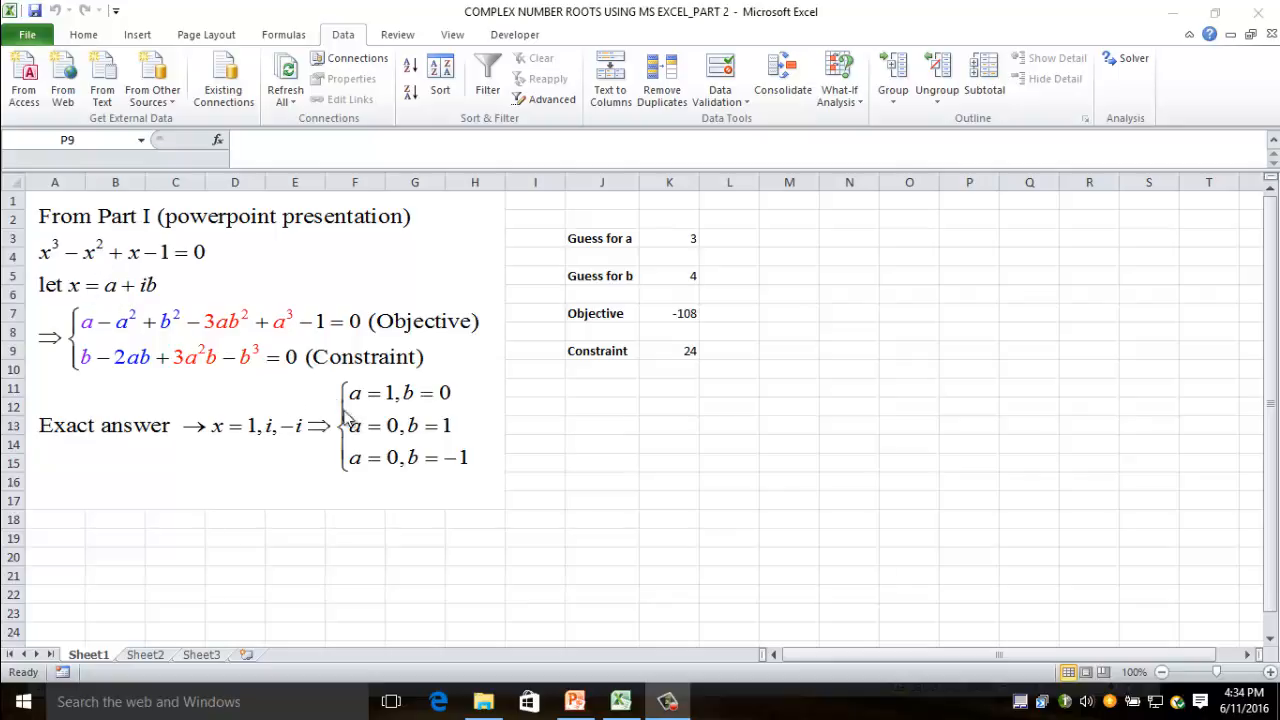
{"action": "mouse_move", "coordinate": [430, 398]}
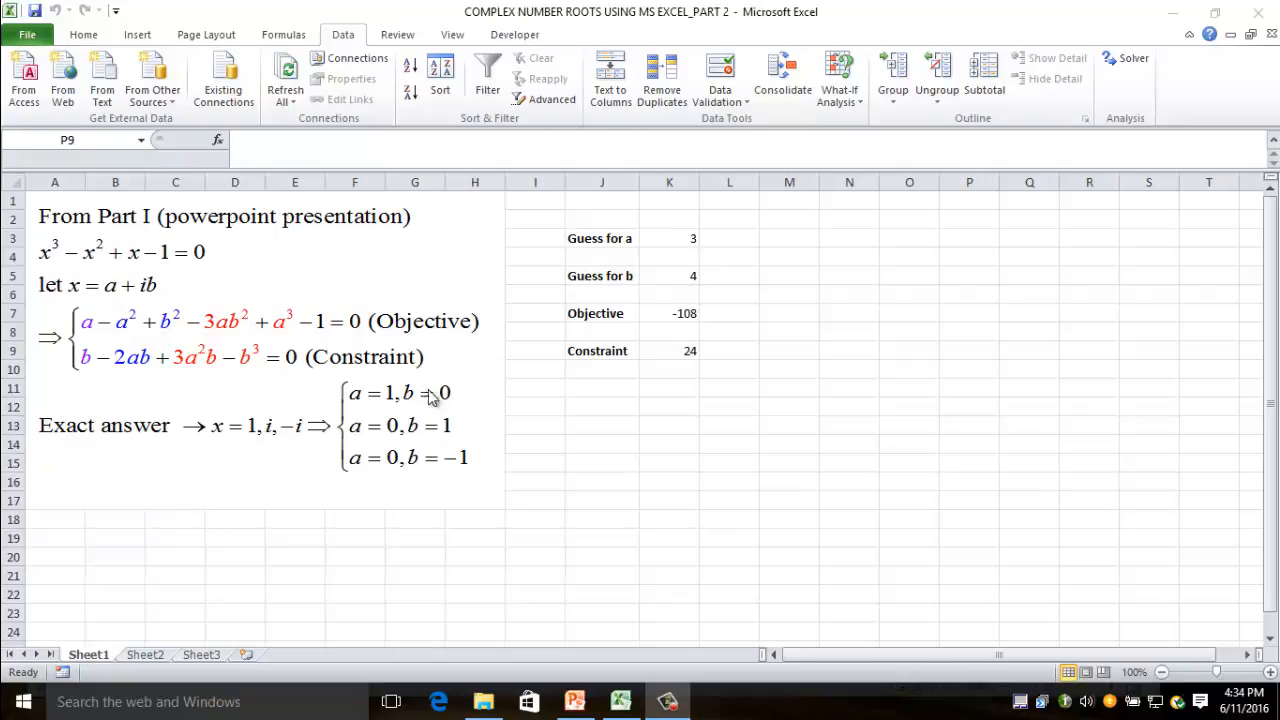
{"action": "mouse_move", "coordinate": [242, 436]}
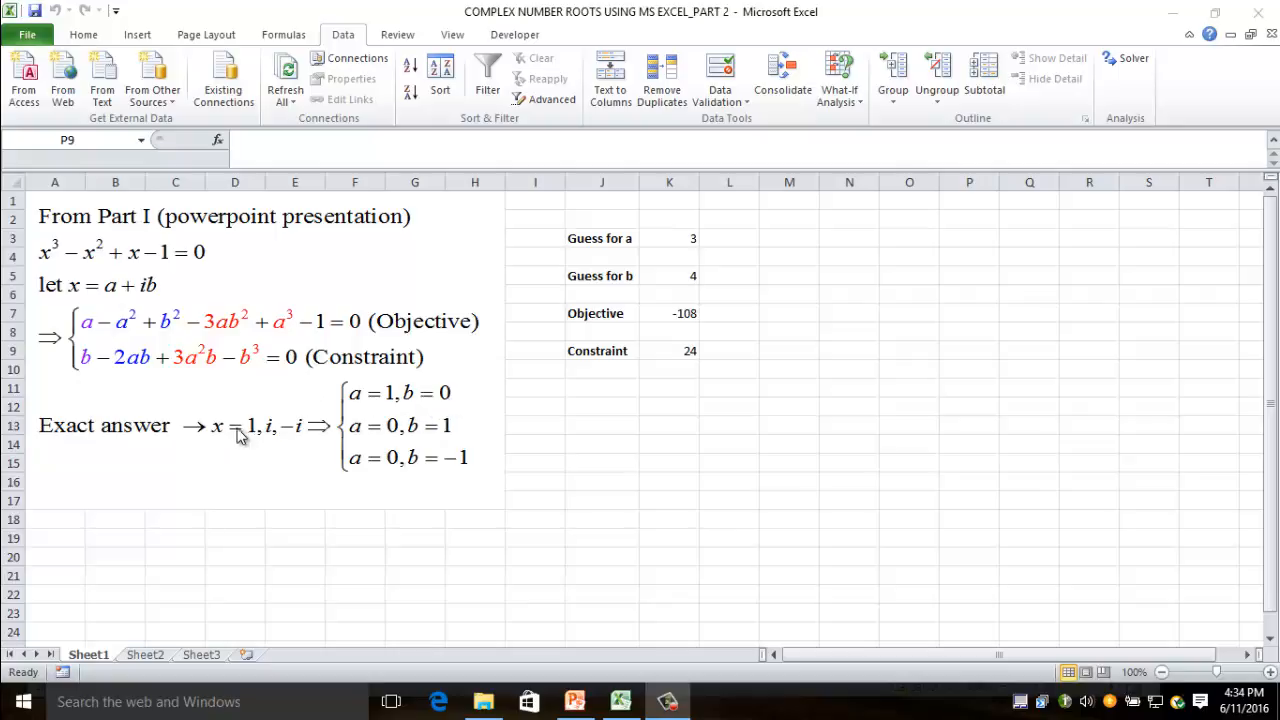
{"action": "mouse_move", "coordinate": [400, 424]}
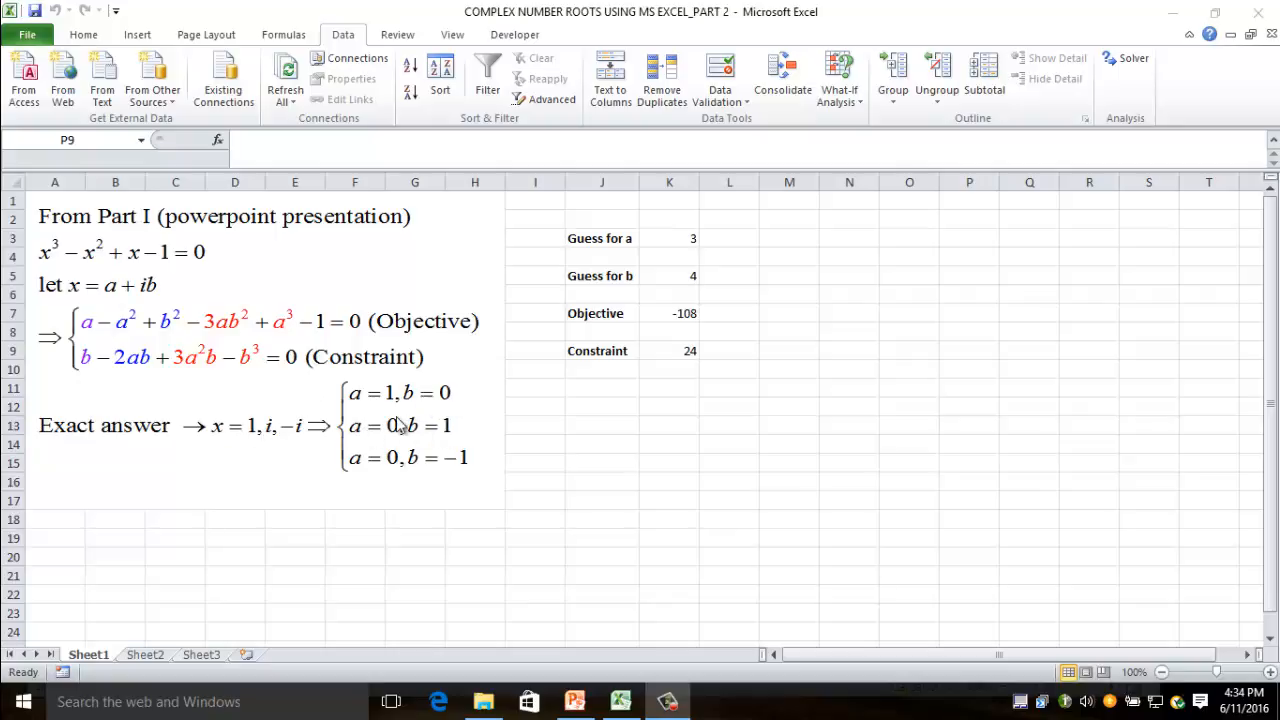
{"action": "mouse_move", "coordinate": [290, 444]}
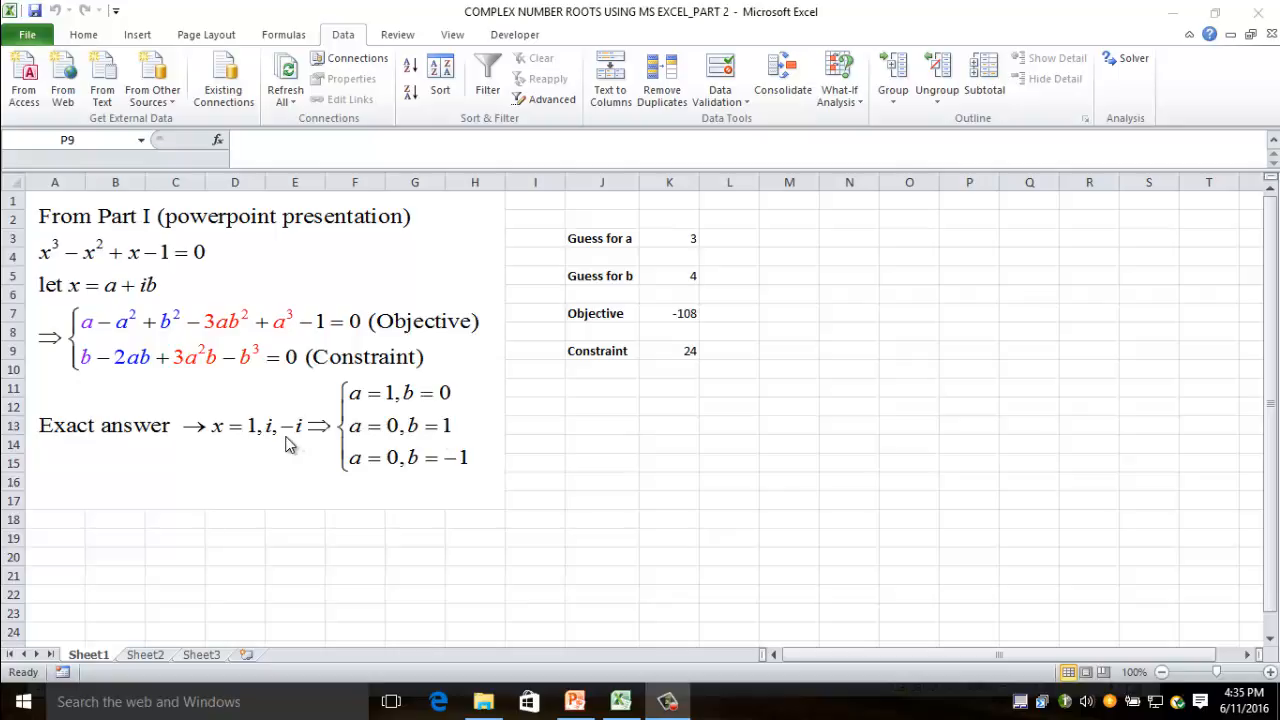
{"action": "mouse_move", "coordinate": [388, 468]}
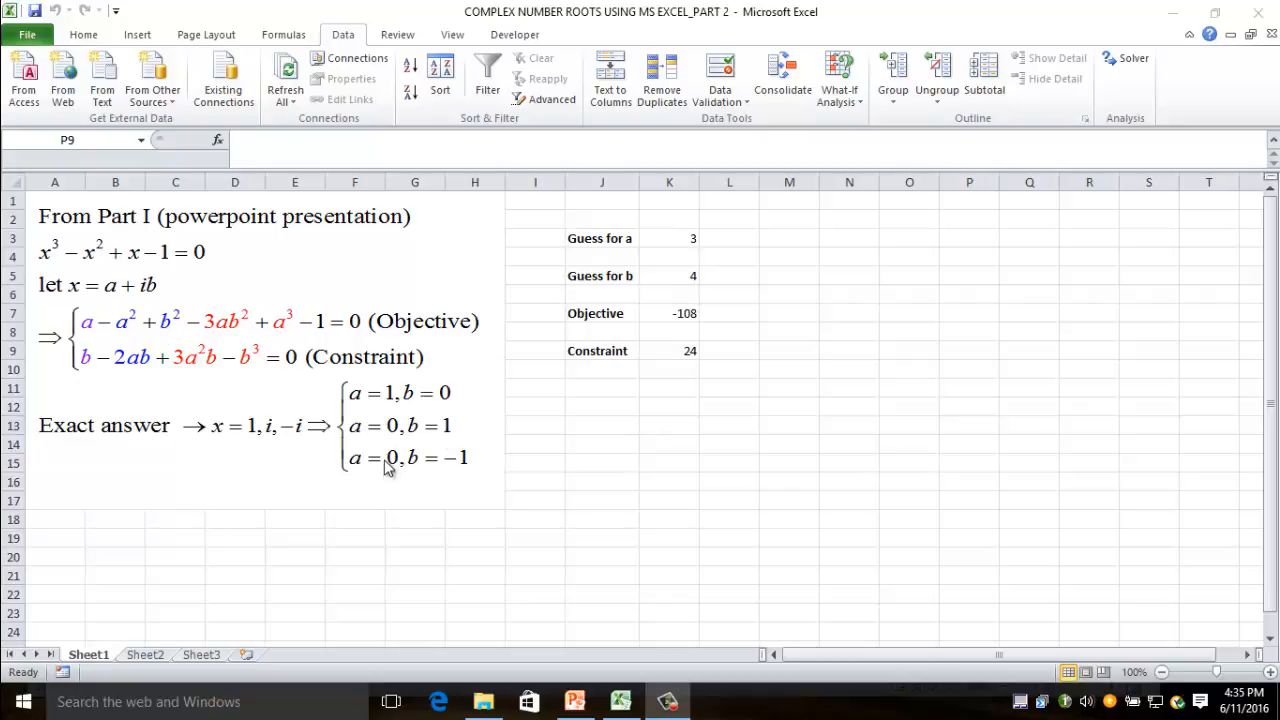
{"action": "mouse_move", "coordinate": [472, 476]}
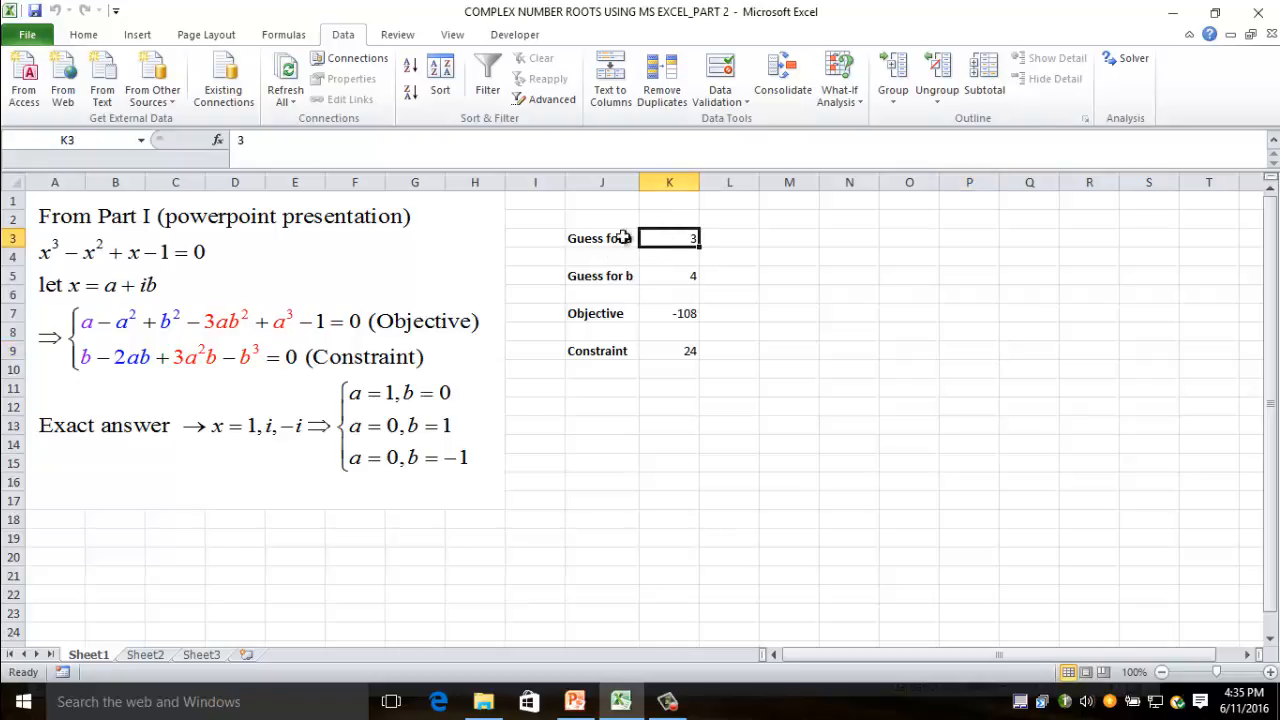
{"action": "mouse_move", "coordinate": [604, 252]}
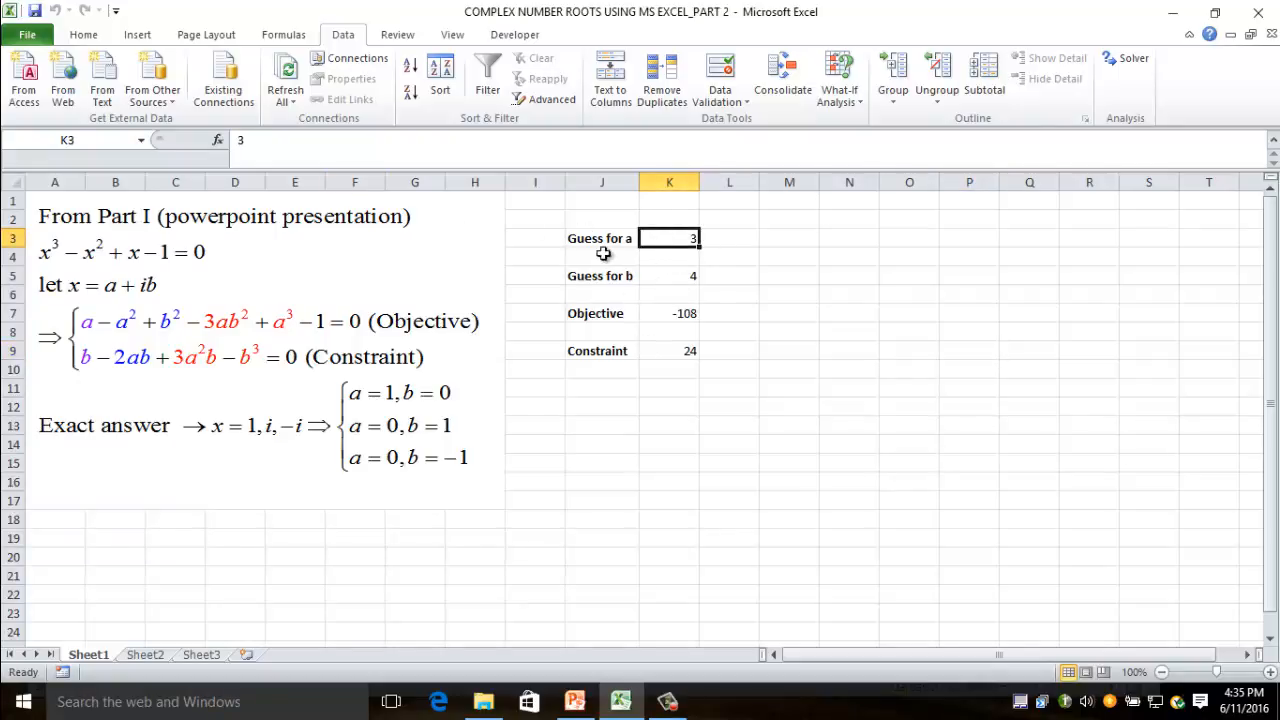
{"action": "mouse_move", "coordinate": [238, 140]}
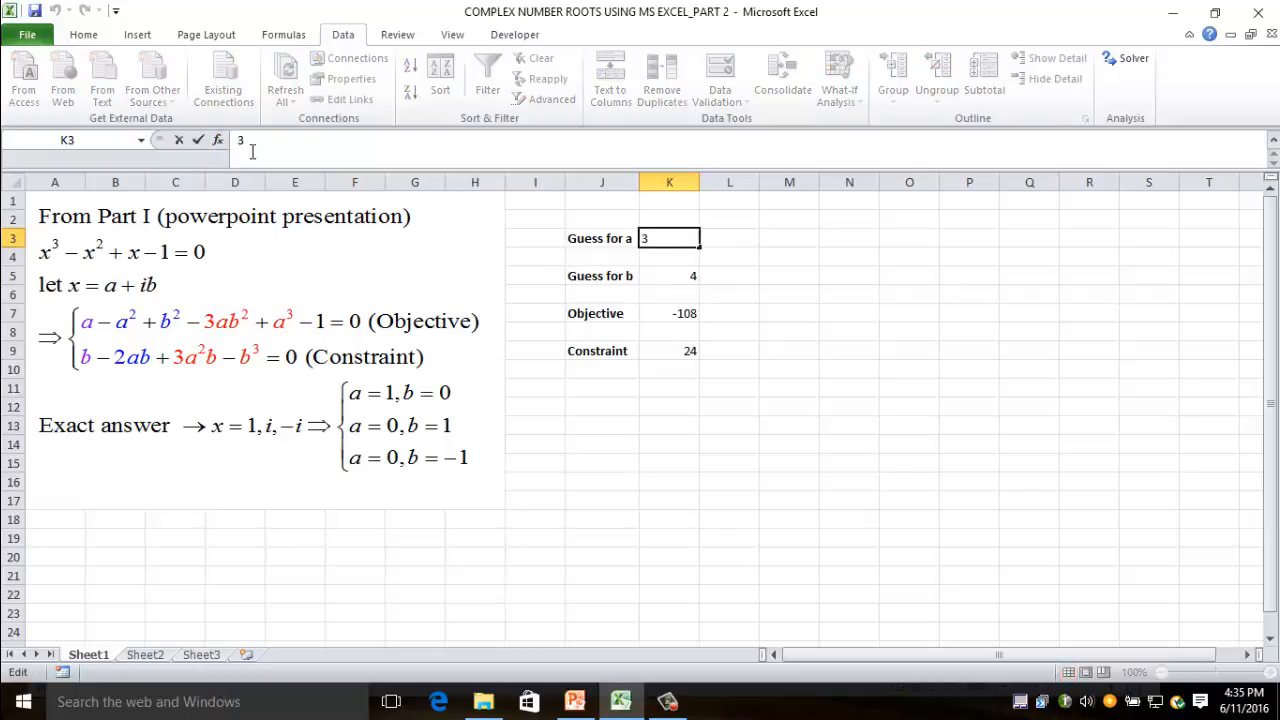
- Inspect the guess for a, the Objective formula in K7 and the Constraint formula in K9
{"action": "key", "text": "Return"}
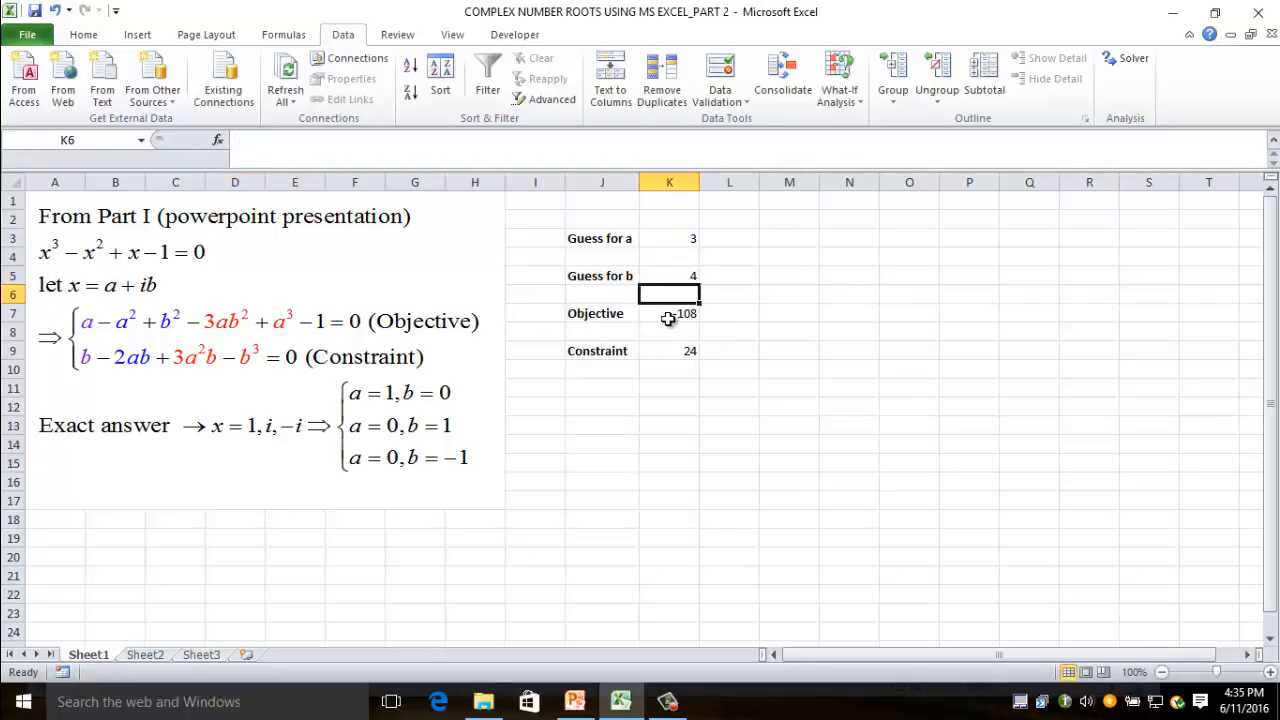
{"action": "left_click", "coordinate": [668, 312]}
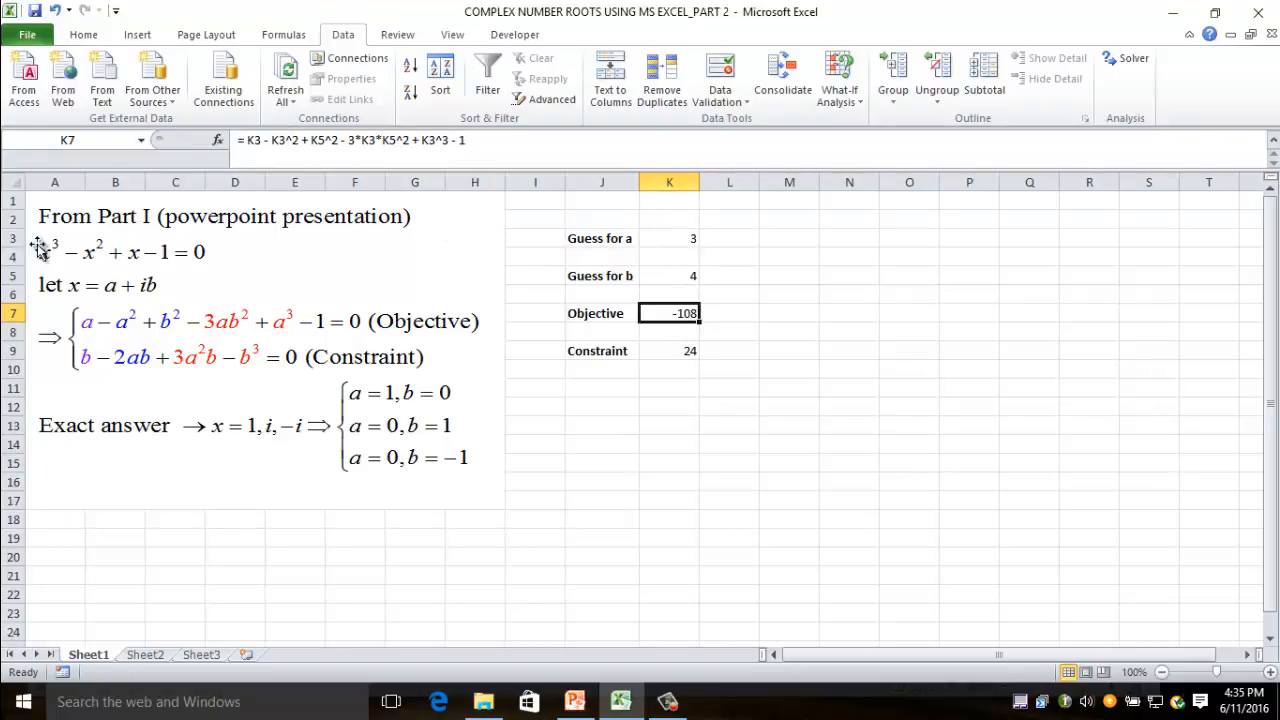
{"action": "left_click", "coordinate": [668, 238]}
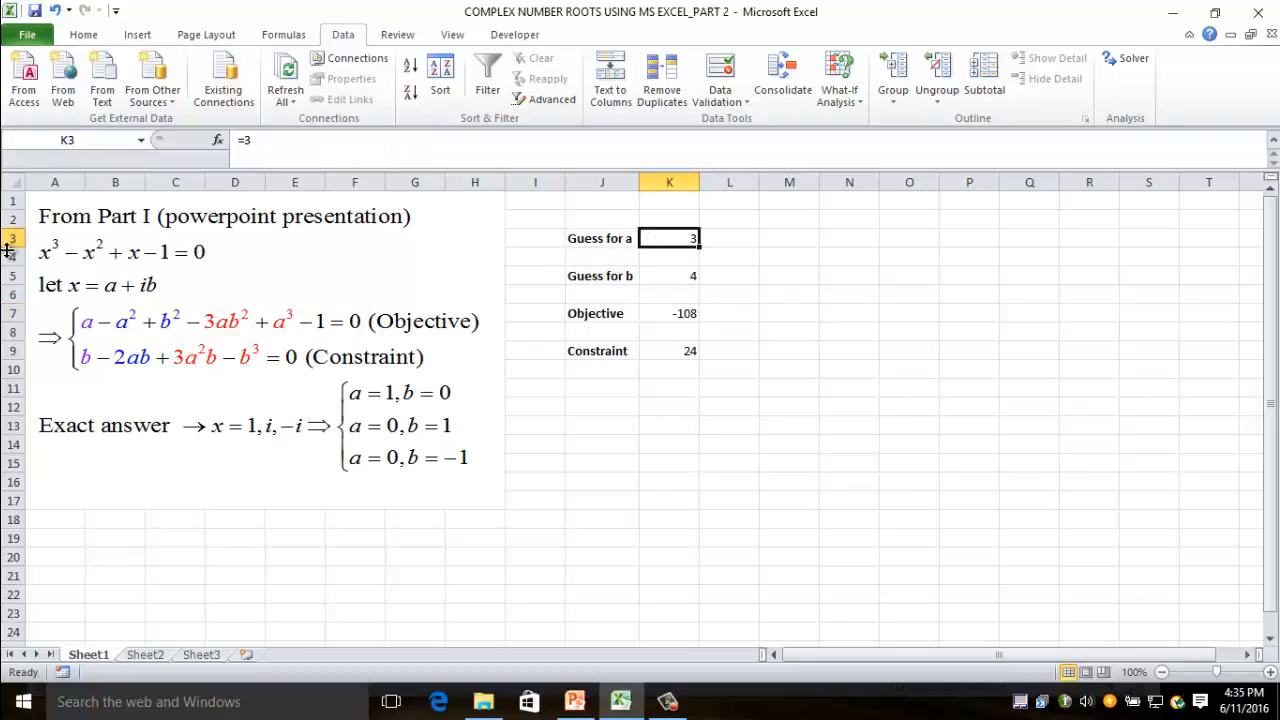
{"action": "mouse_move", "coordinate": [694, 314]}
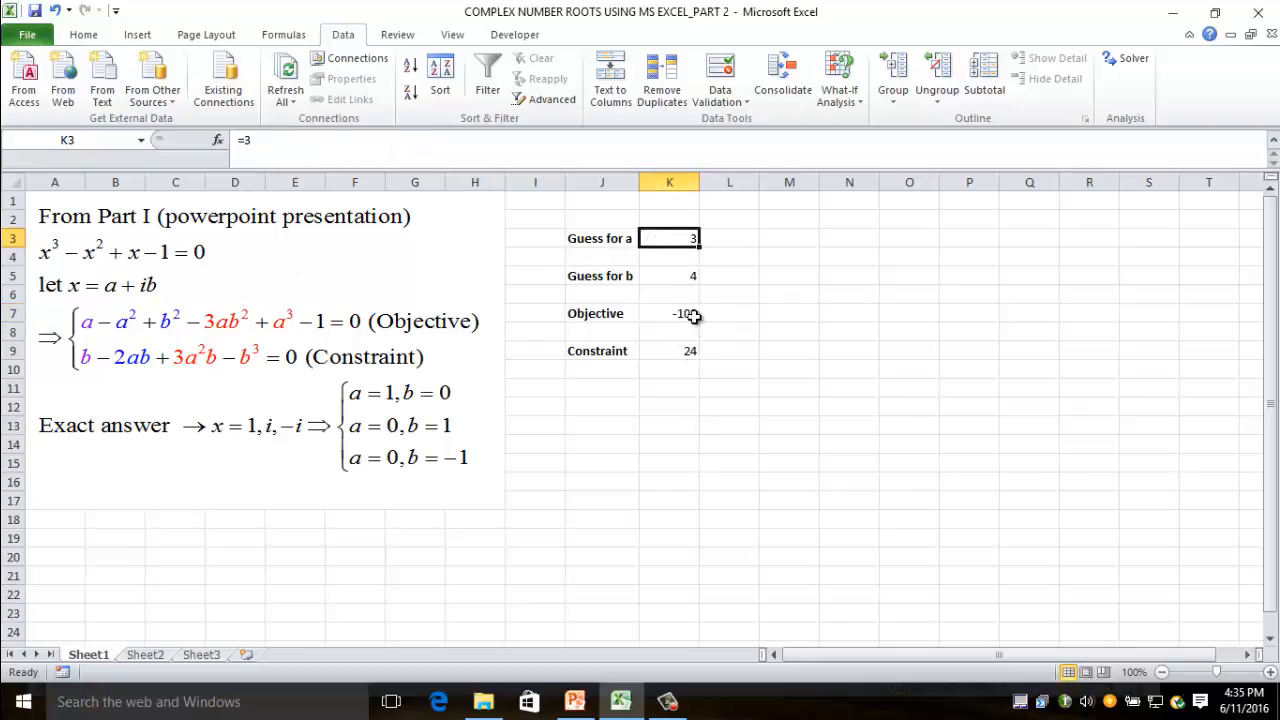
{"action": "left_click", "coordinate": [668, 312]}
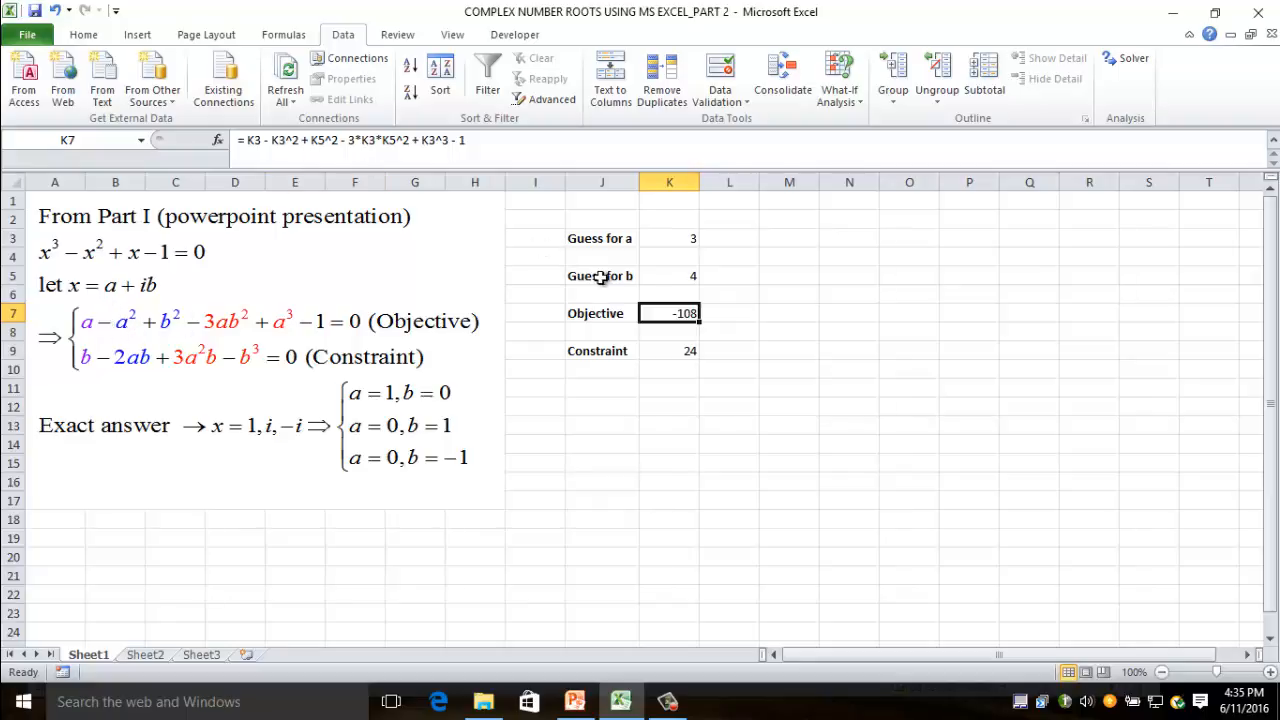
{"action": "mouse_move", "coordinate": [356, 150]}
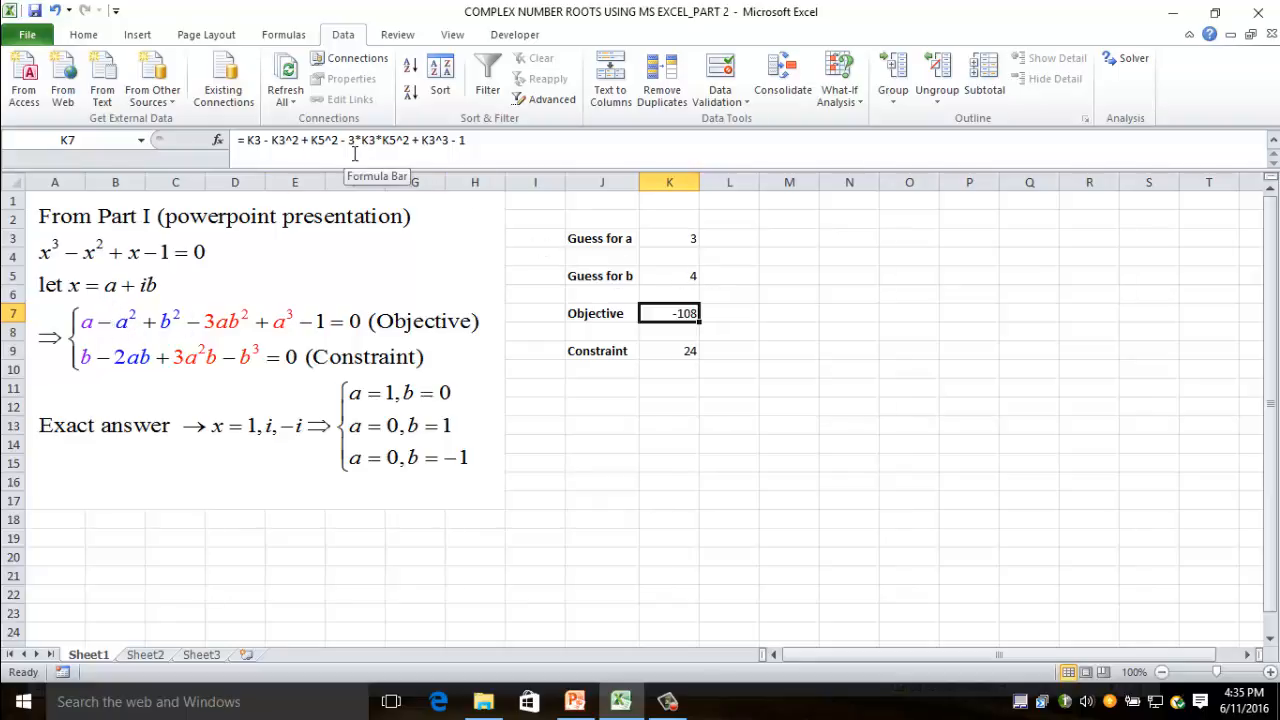
{"action": "mouse_move", "coordinate": [218, 344]}
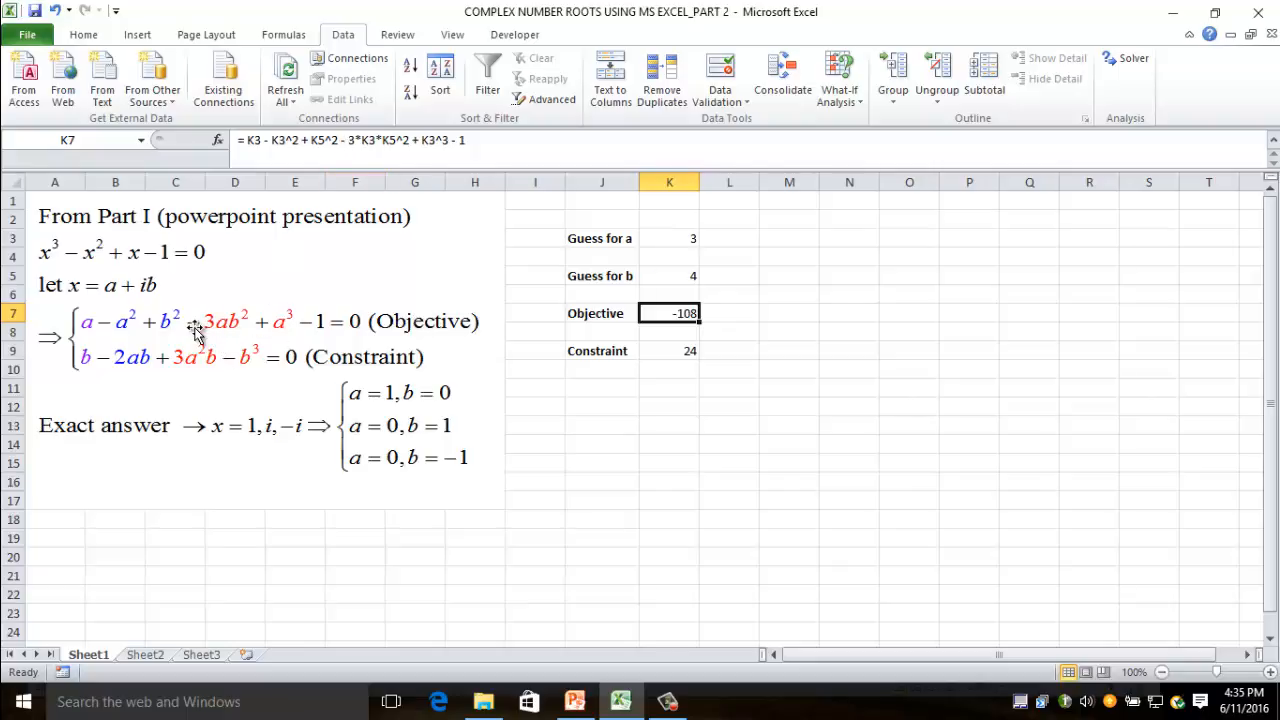
{"action": "mouse_move", "coordinate": [290, 320]}
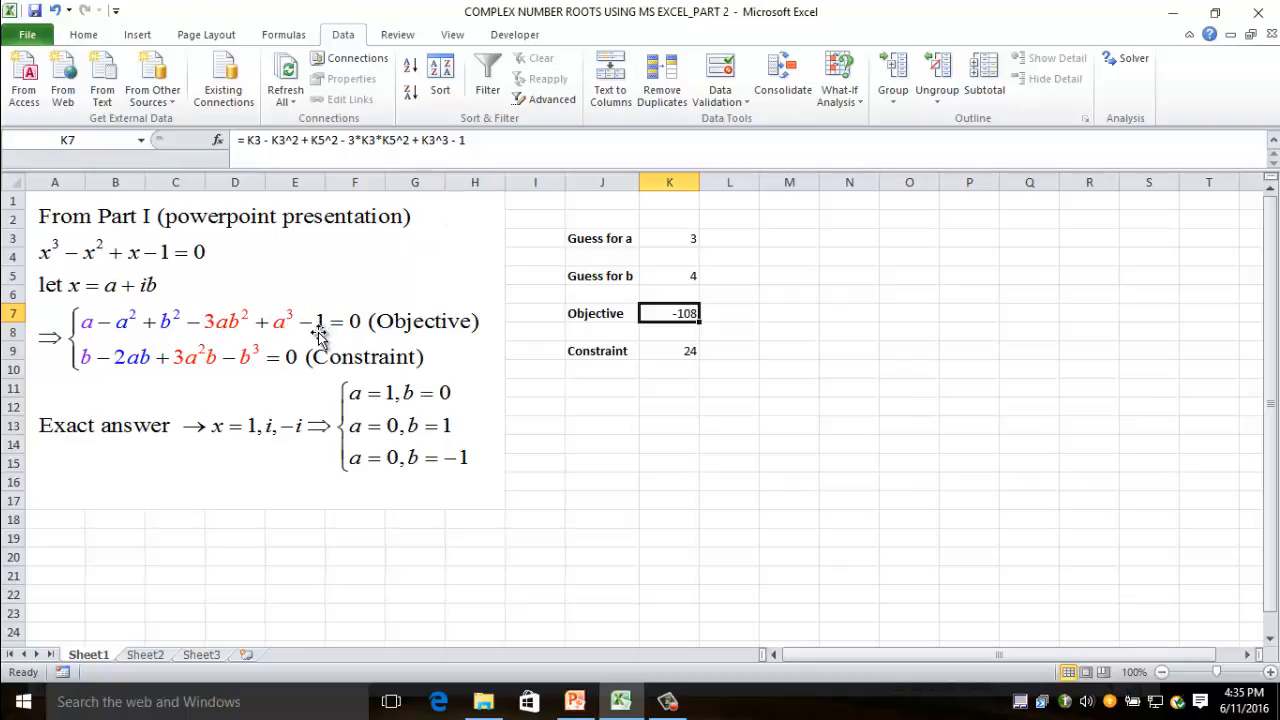
{"action": "mouse_move", "coordinate": [224, 336]}
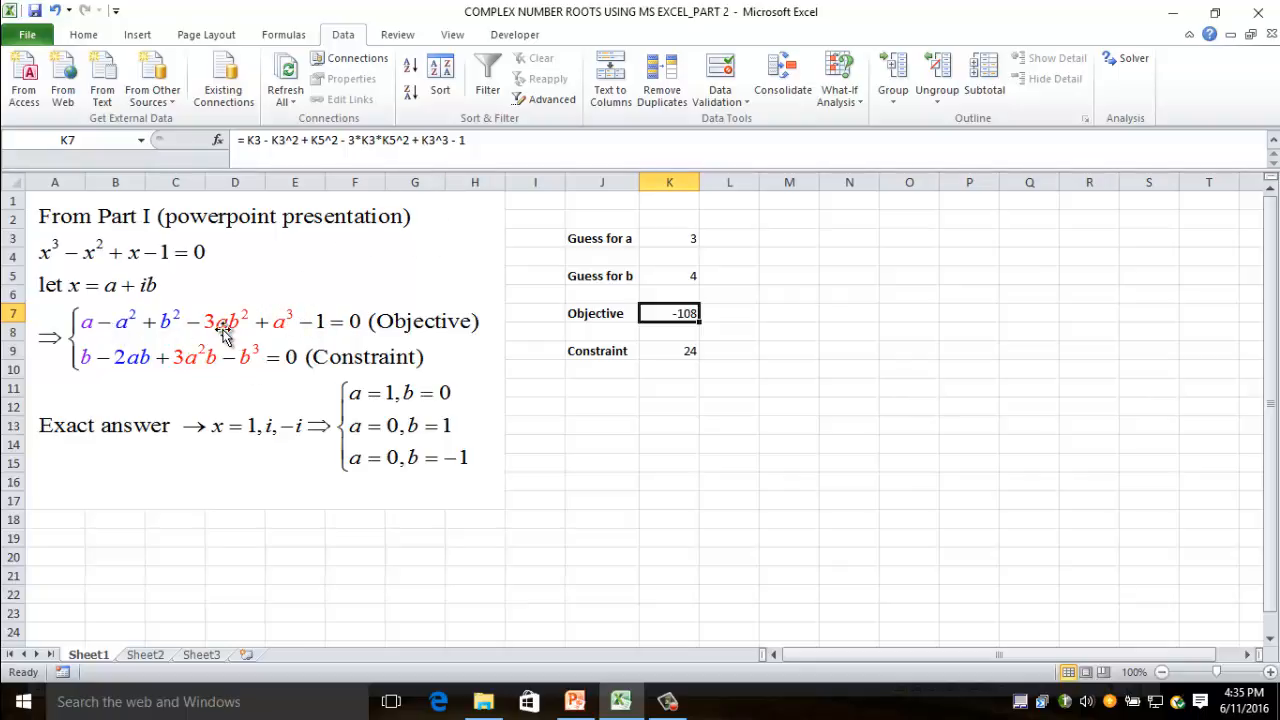
{"action": "mouse_move", "coordinate": [356, 340]}
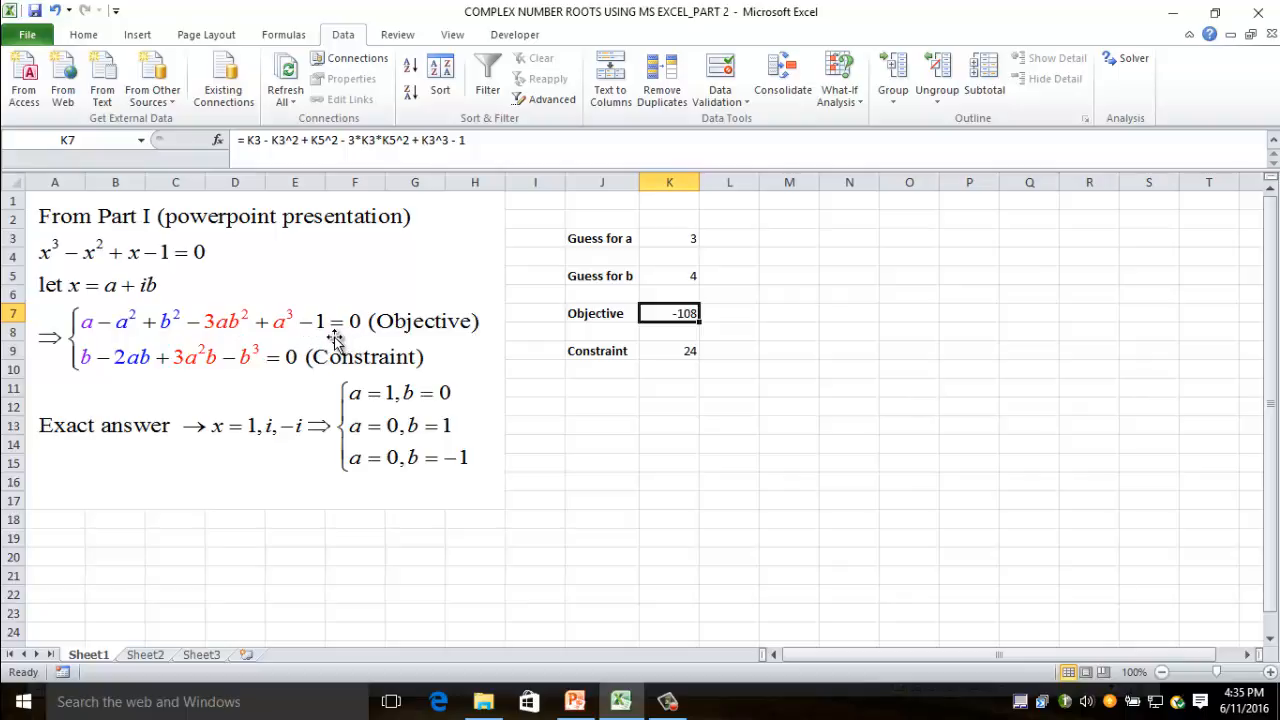
{"action": "mouse_move", "coordinate": [240, 360]}
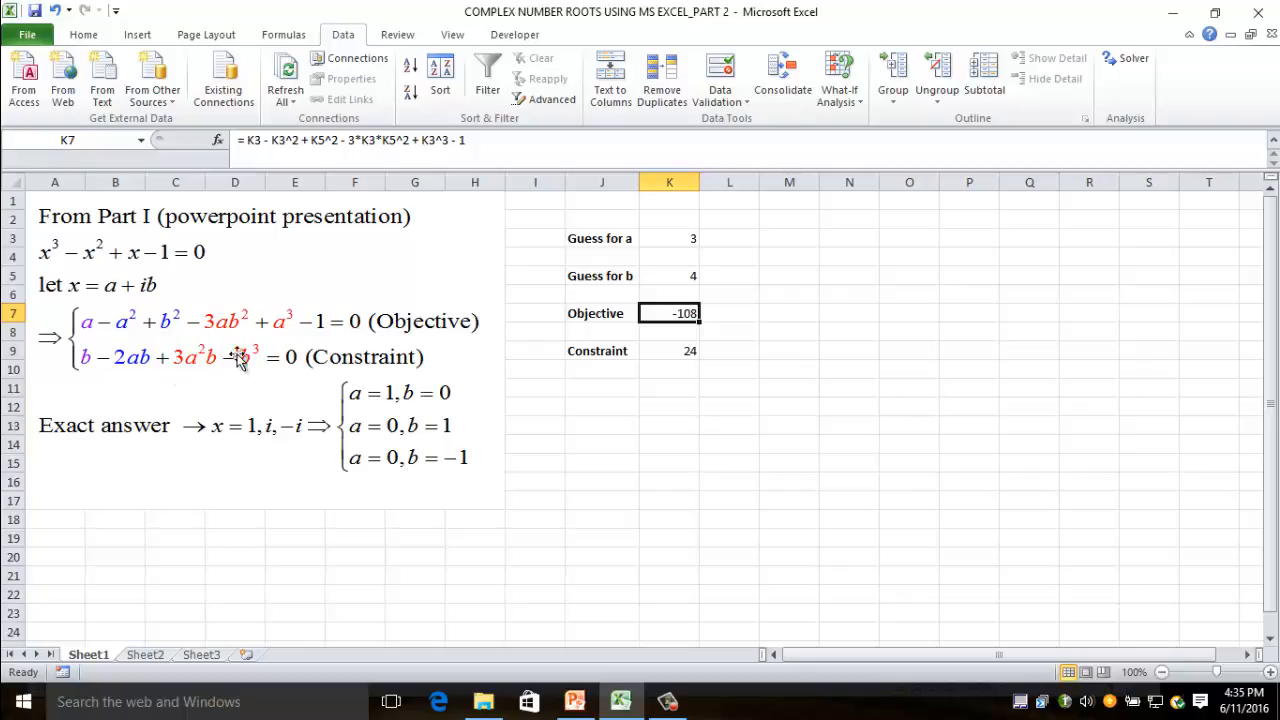
{"action": "mouse_move", "coordinate": [308, 368]}
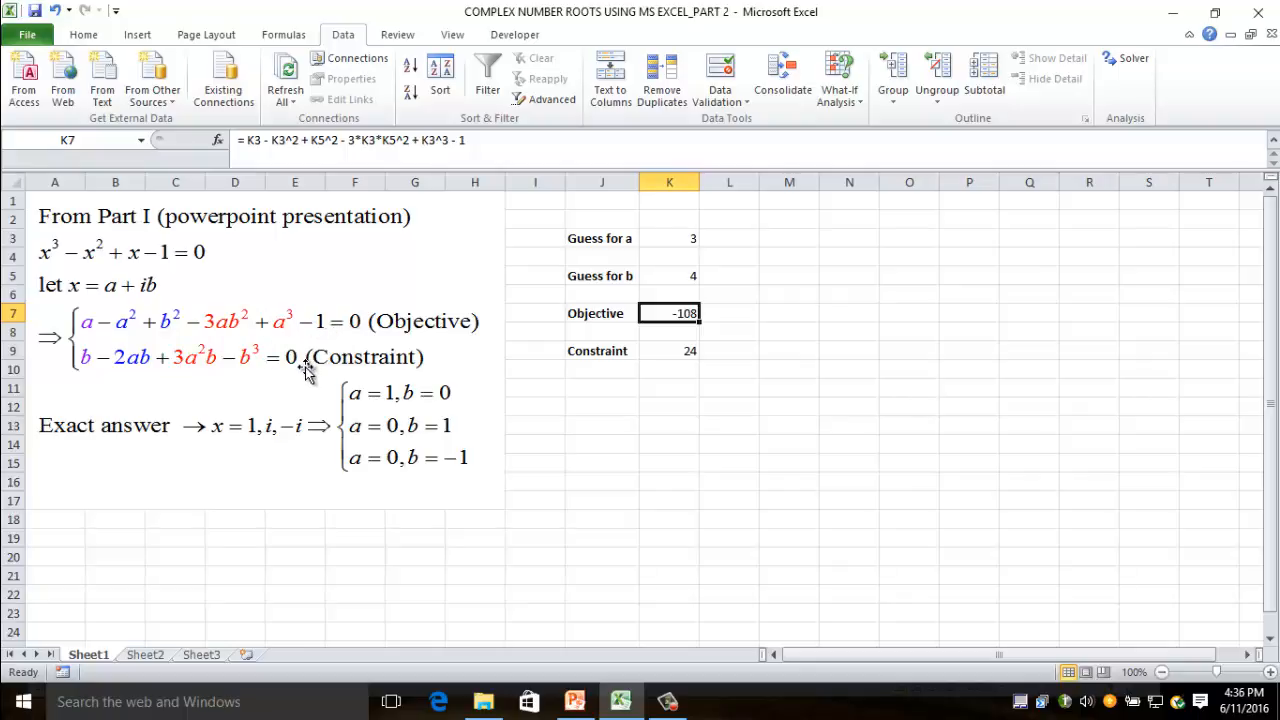
{"action": "mouse_move", "coordinate": [536, 378]}
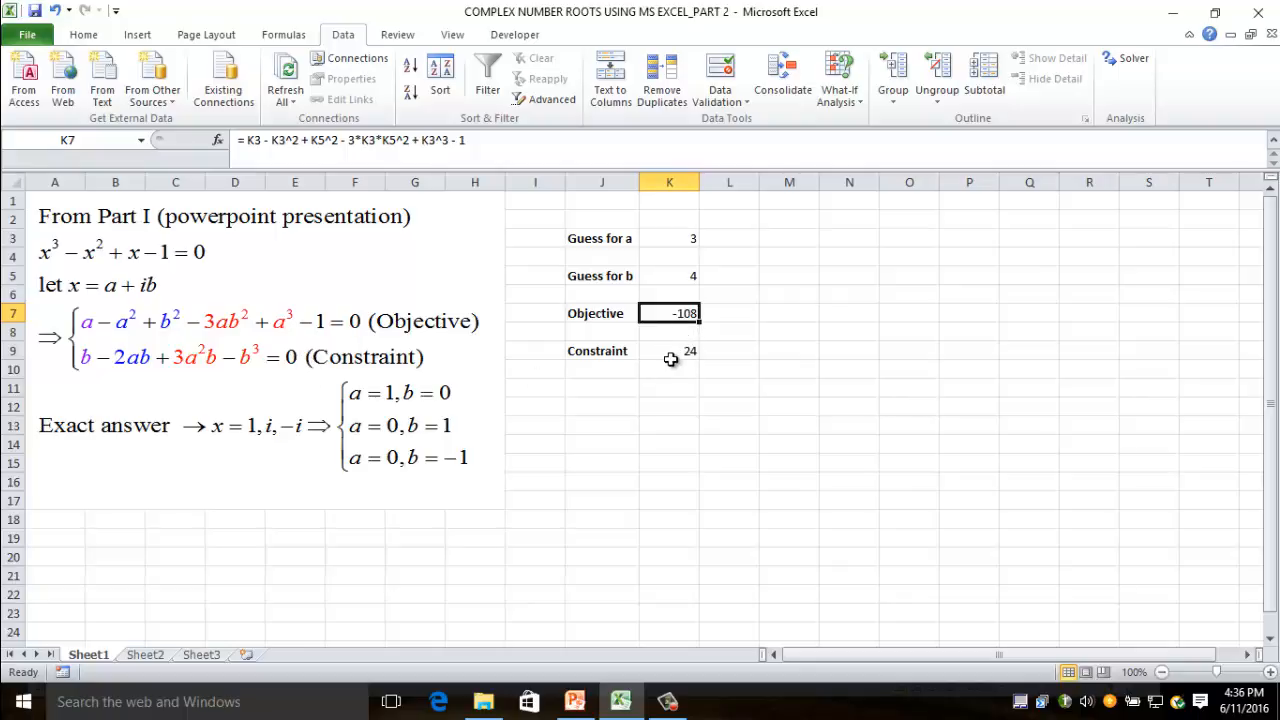
{"action": "left_click", "coordinate": [668, 352]}
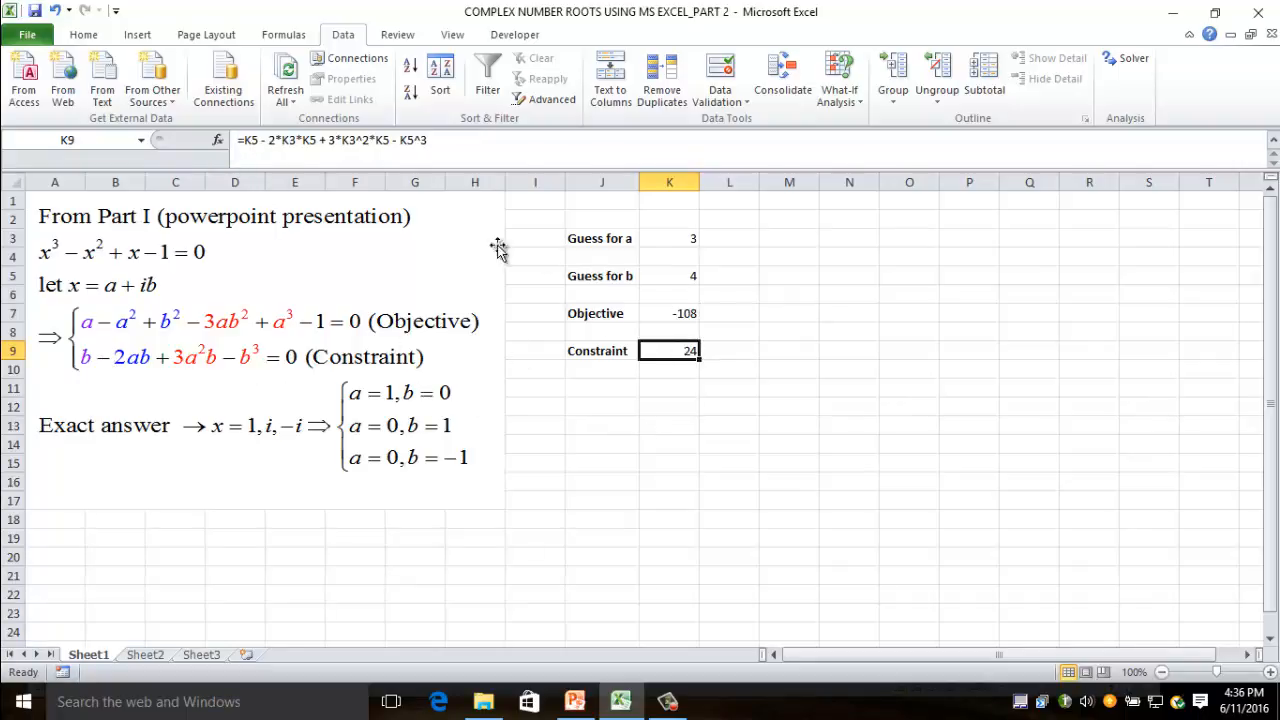
{"action": "mouse_move", "coordinate": [144, 364]}
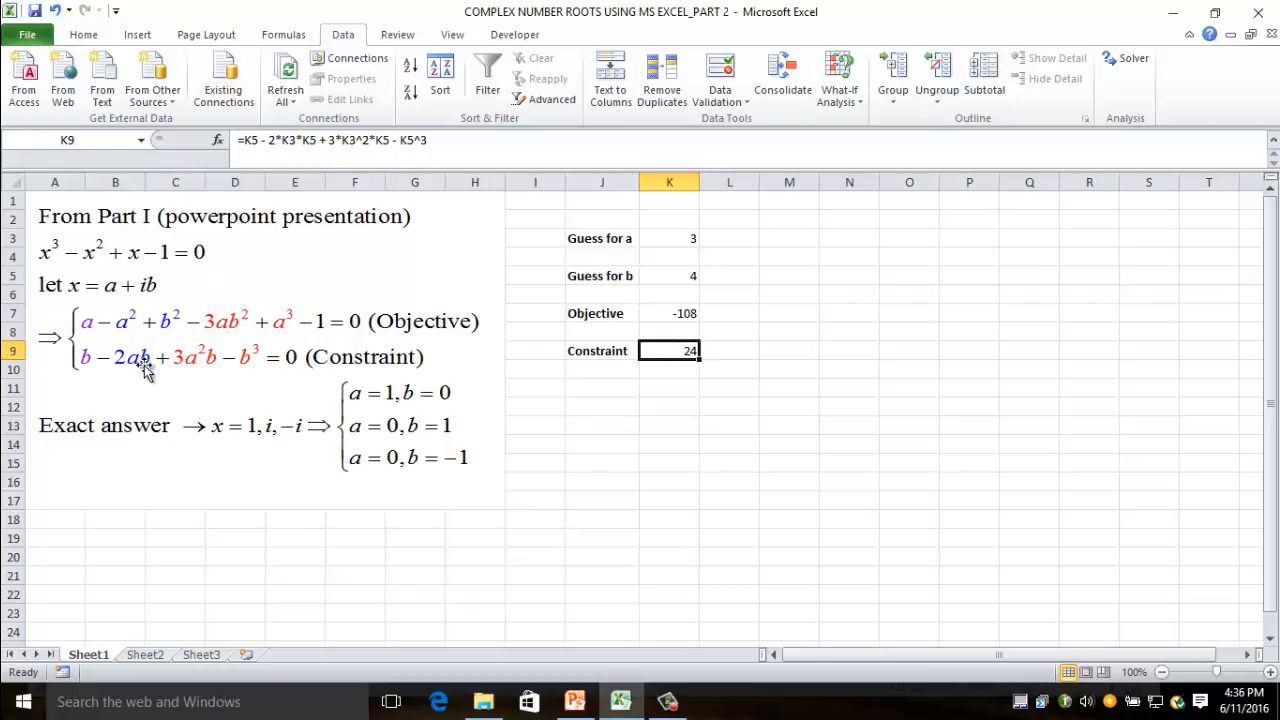
{"action": "mouse_move", "coordinate": [292, 144]}
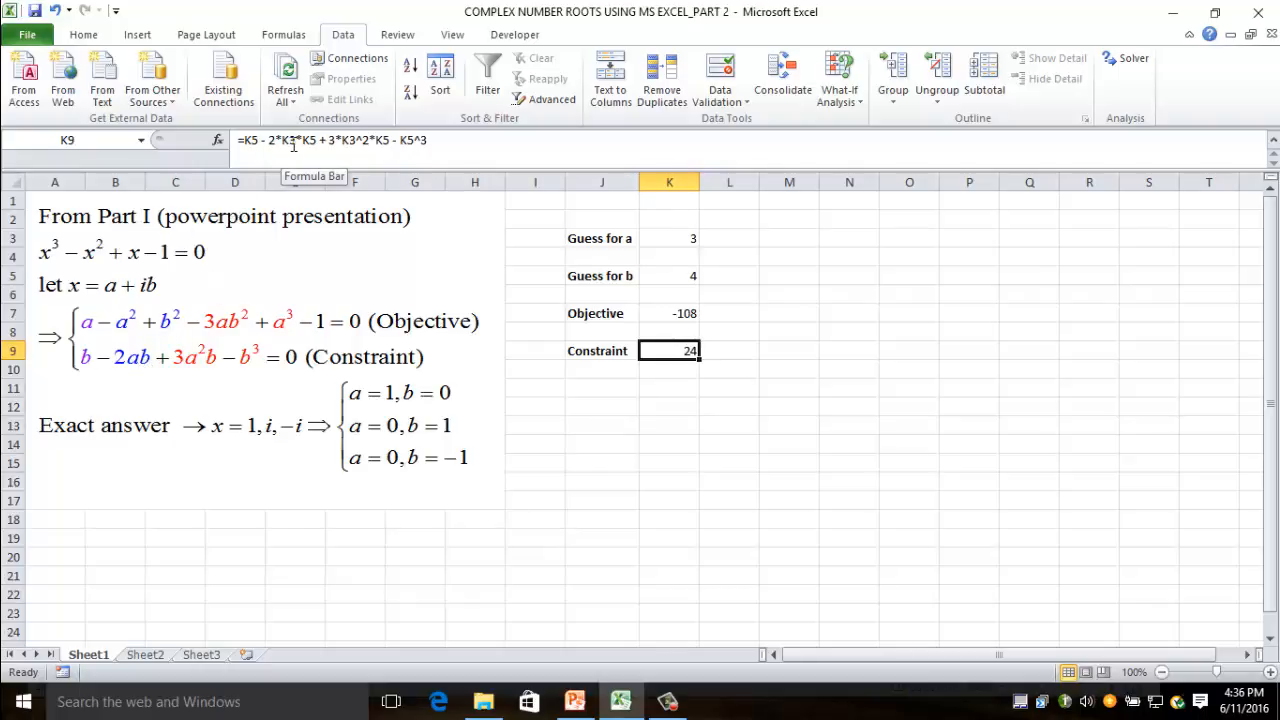
{"action": "mouse_move", "coordinate": [708, 364]}
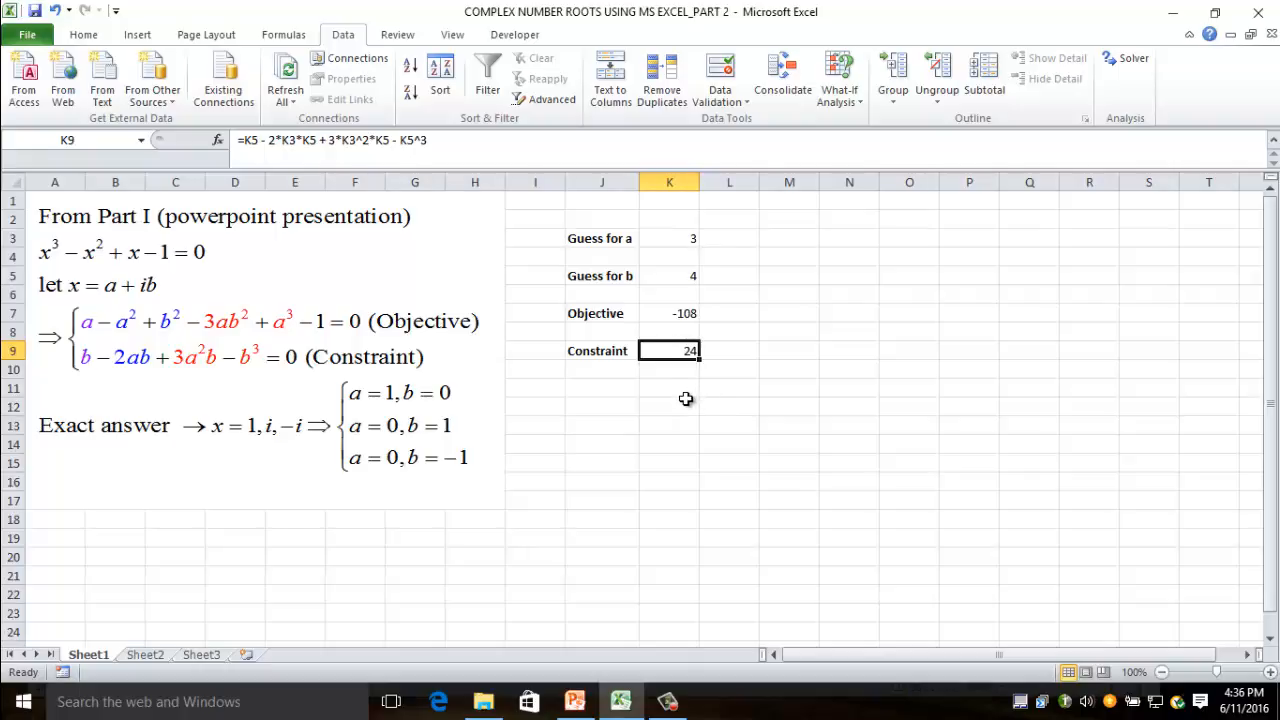
{"action": "mouse_move", "coordinate": [668, 388]}
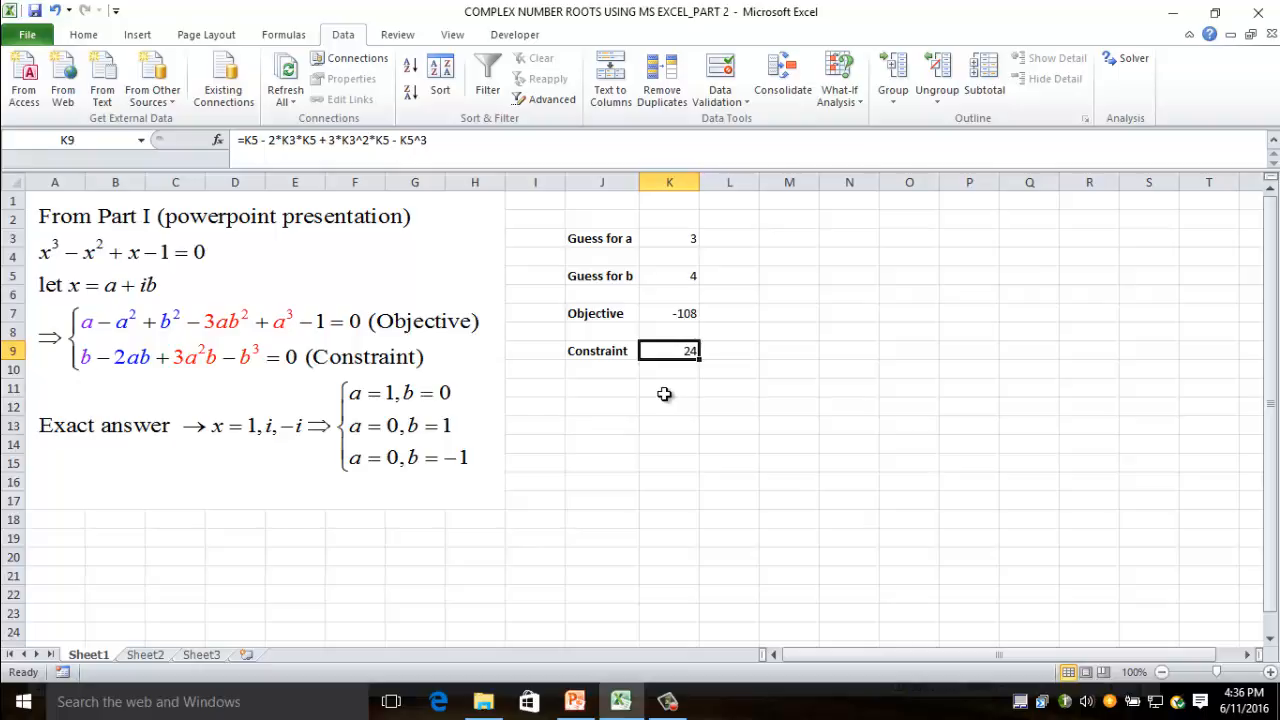
{"action": "mouse_move", "coordinate": [684, 432]}
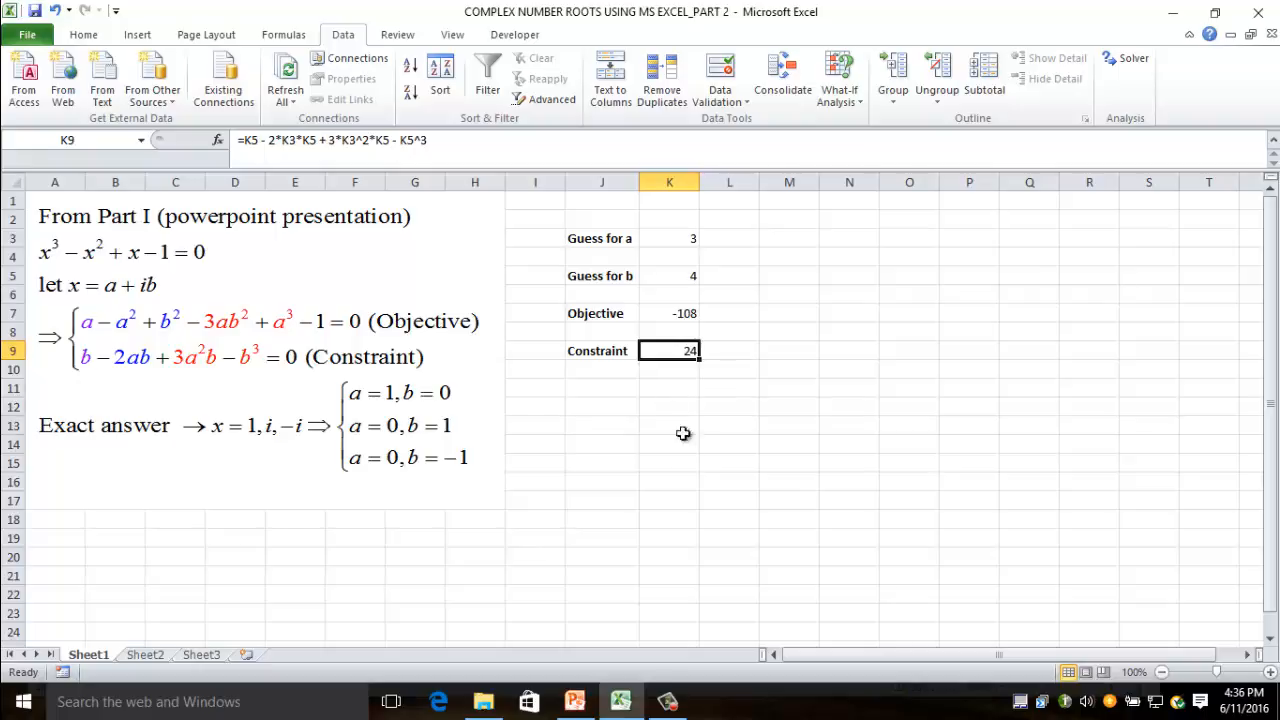
{"action": "mouse_move", "coordinate": [648, 384]}
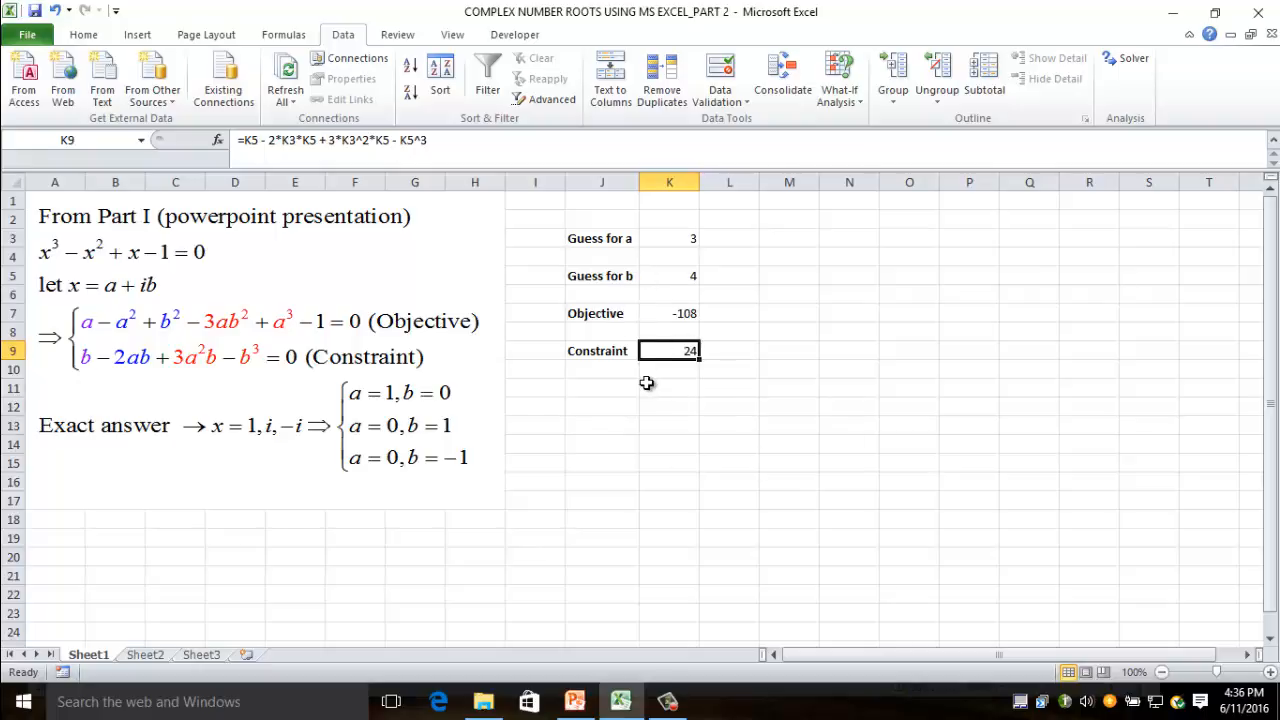
{"action": "mouse_move", "coordinate": [1122, 120]}
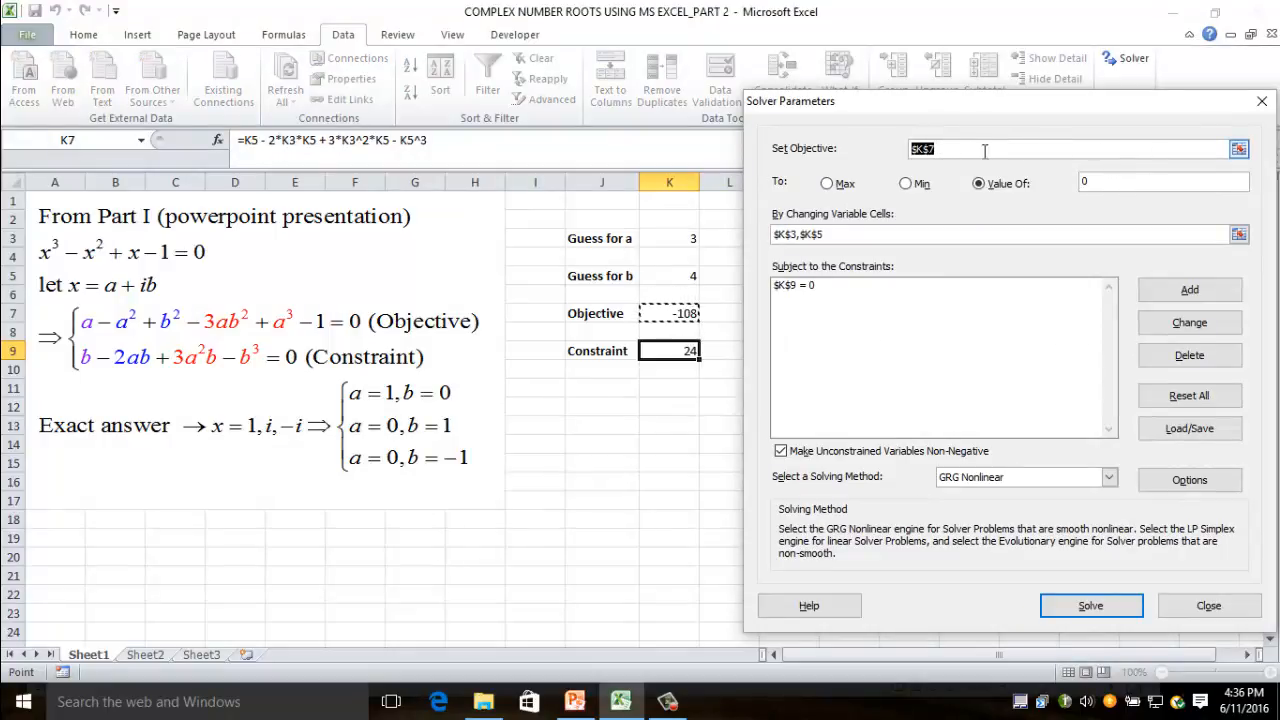
{"action": "mouse_move", "coordinate": [920, 164]}
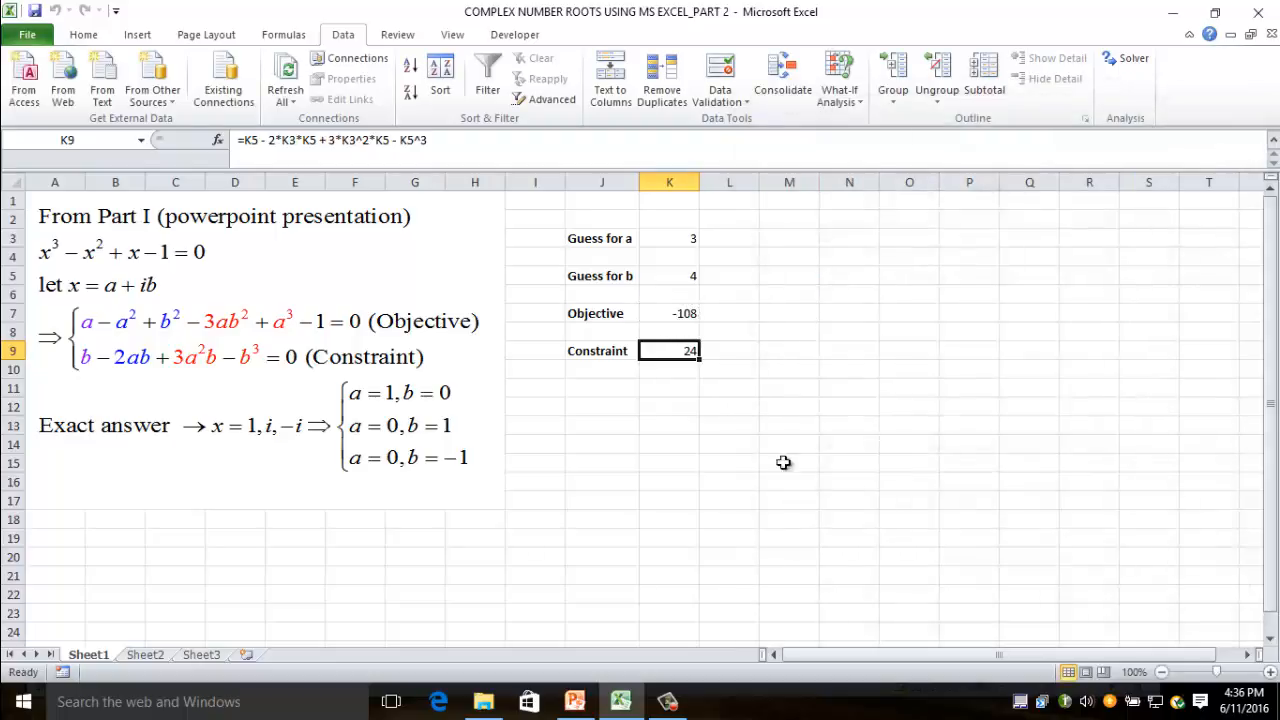
- Bring up Solver with objective $K$7 targeting a value of 0, changing $K$3,$K$5
{"action": "left_click", "coordinate": [668, 312]}
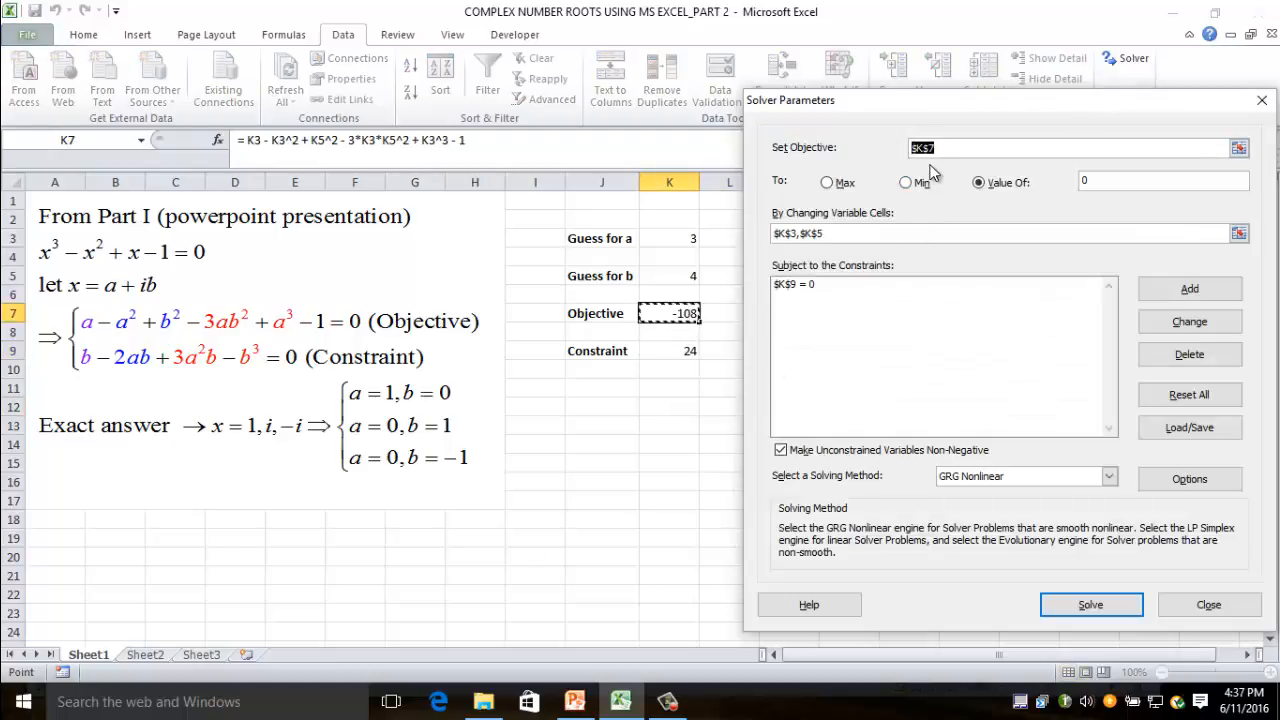
{"action": "mouse_move", "coordinate": [824, 210]}
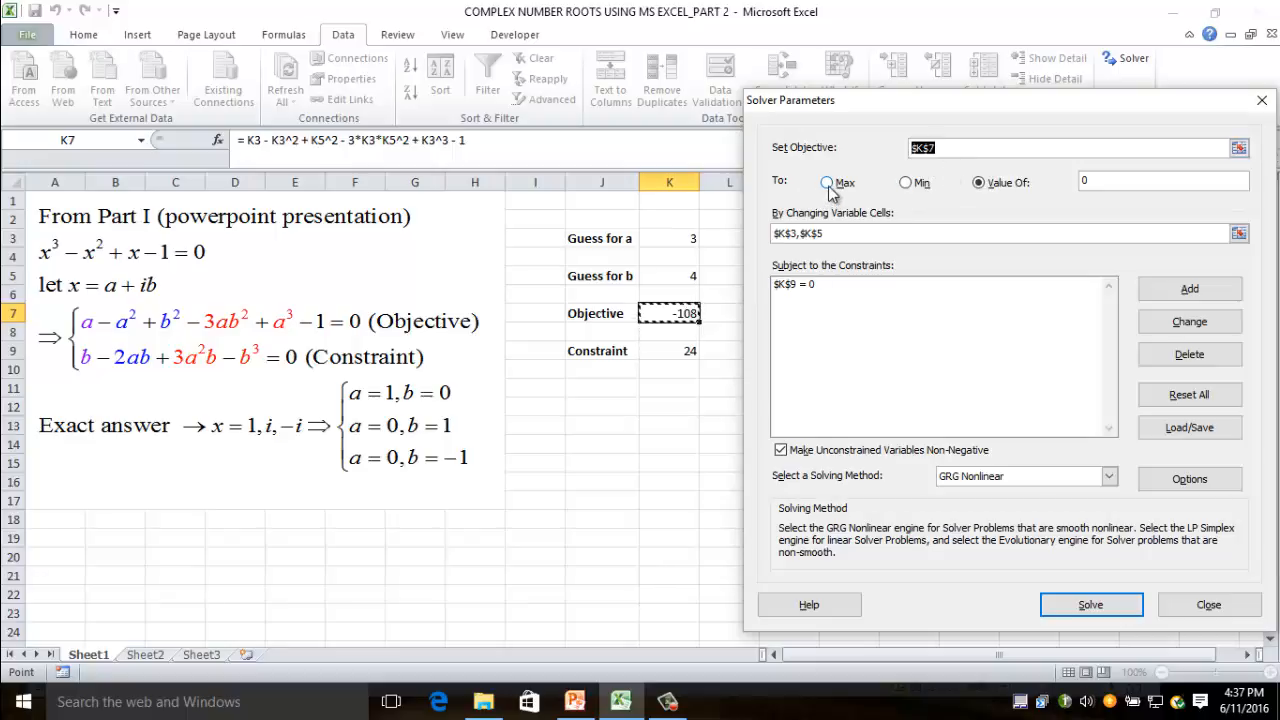
{"action": "left_click", "coordinate": [978, 182]}
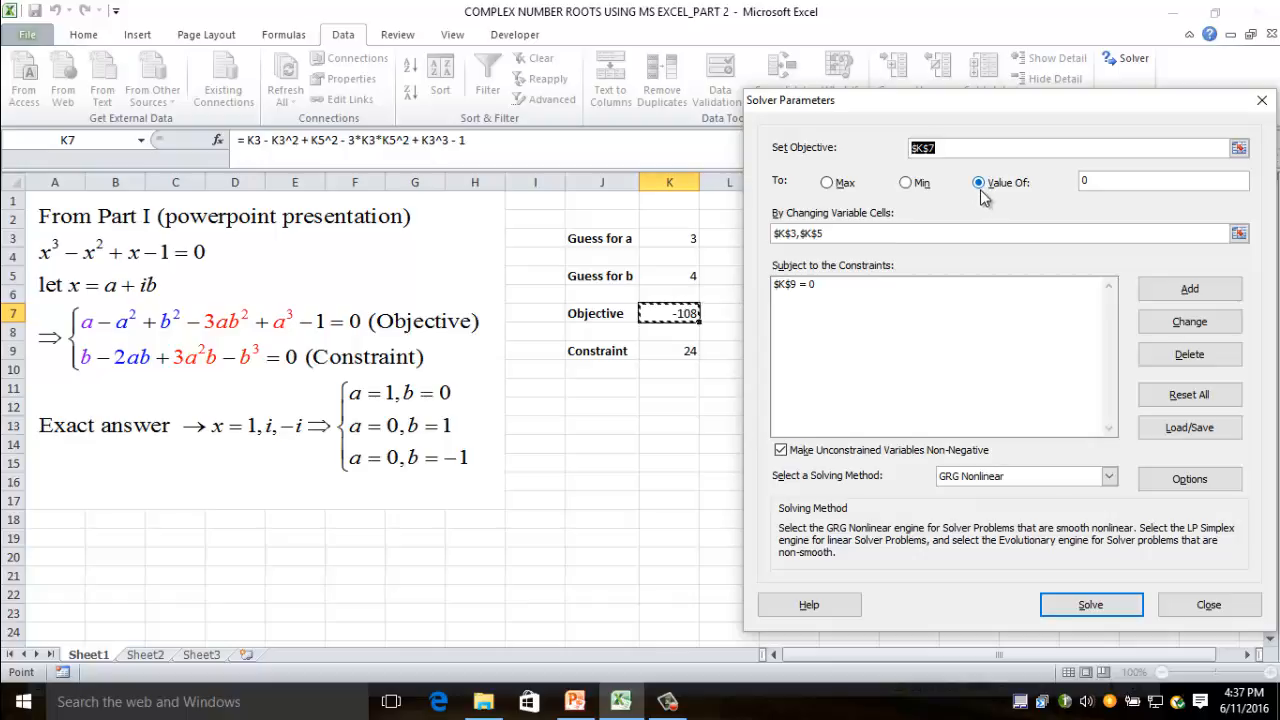
{"action": "mouse_move", "coordinate": [1090, 196]}
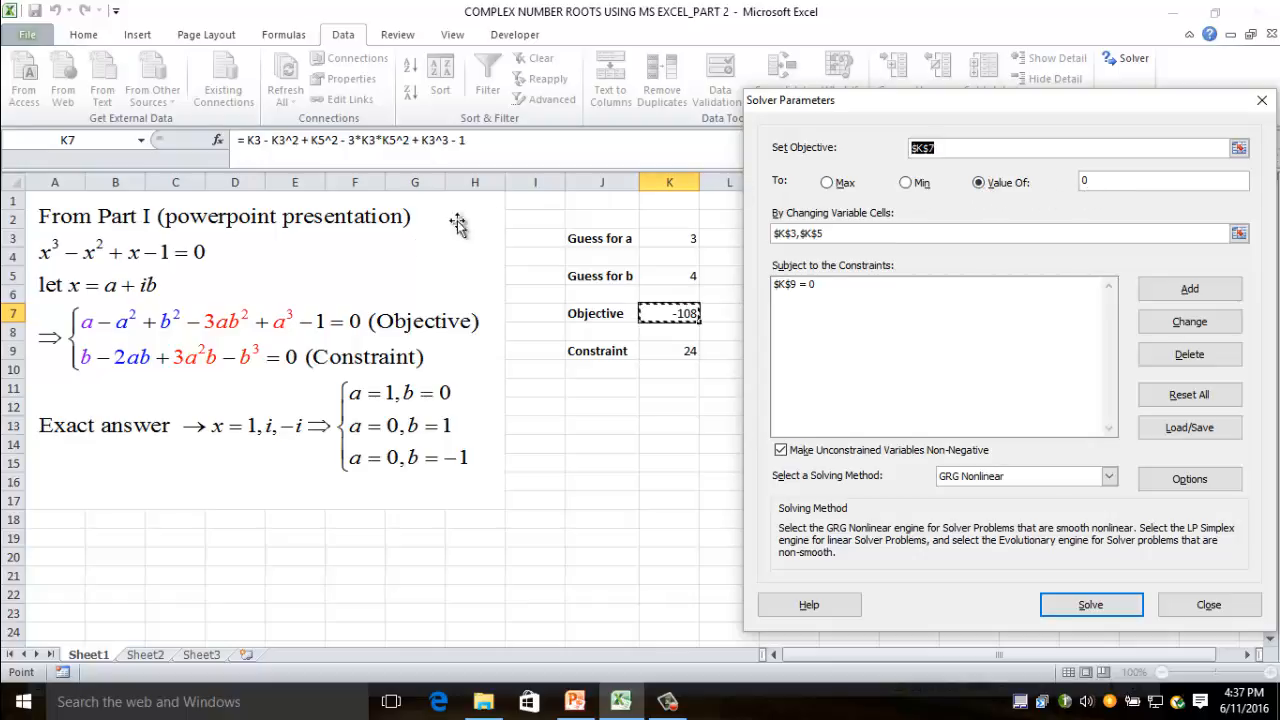
{"action": "mouse_move", "coordinate": [270, 370]}
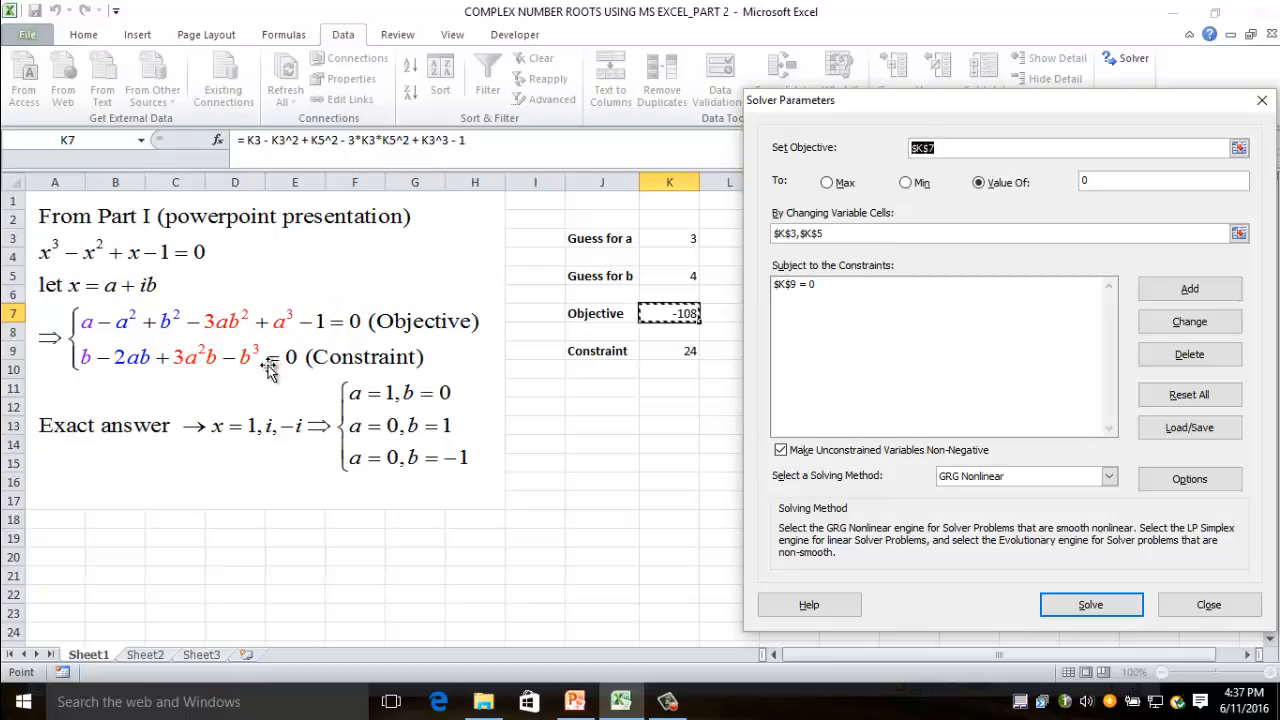
{"action": "mouse_move", "coordinate": [820, 222]}
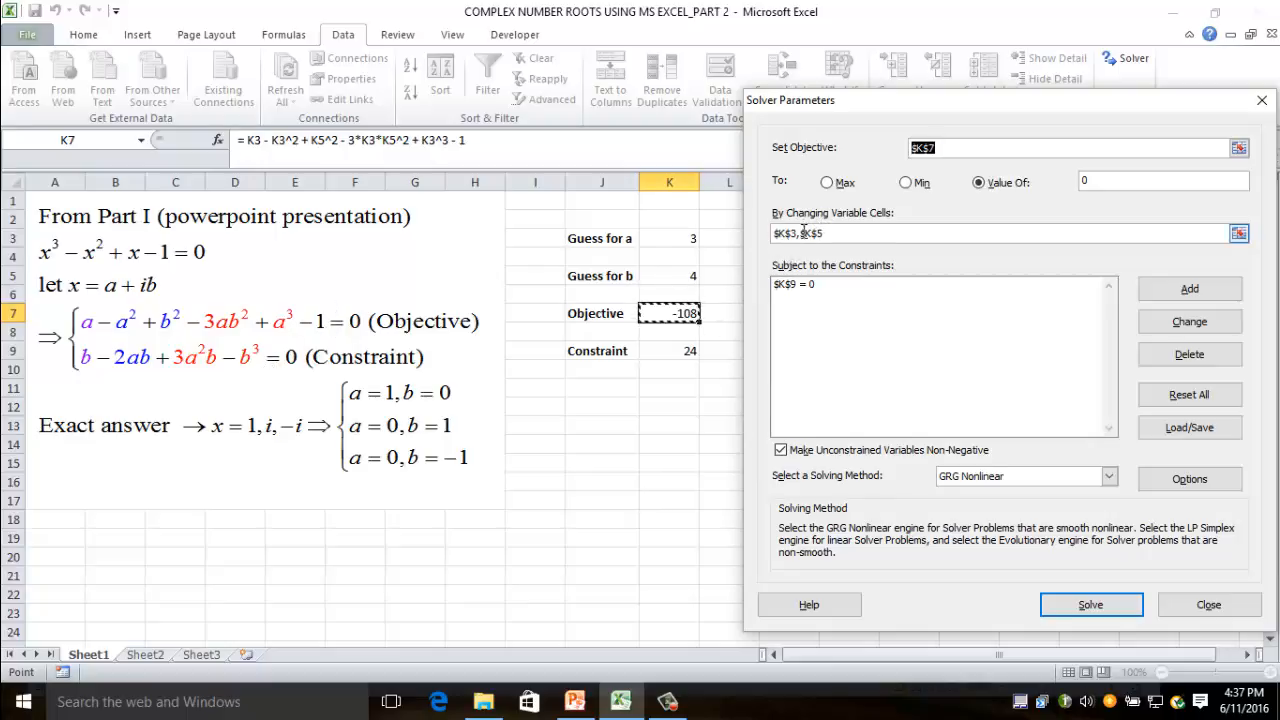
{"action": "mouse_move", "coordinate": [656, 234]}
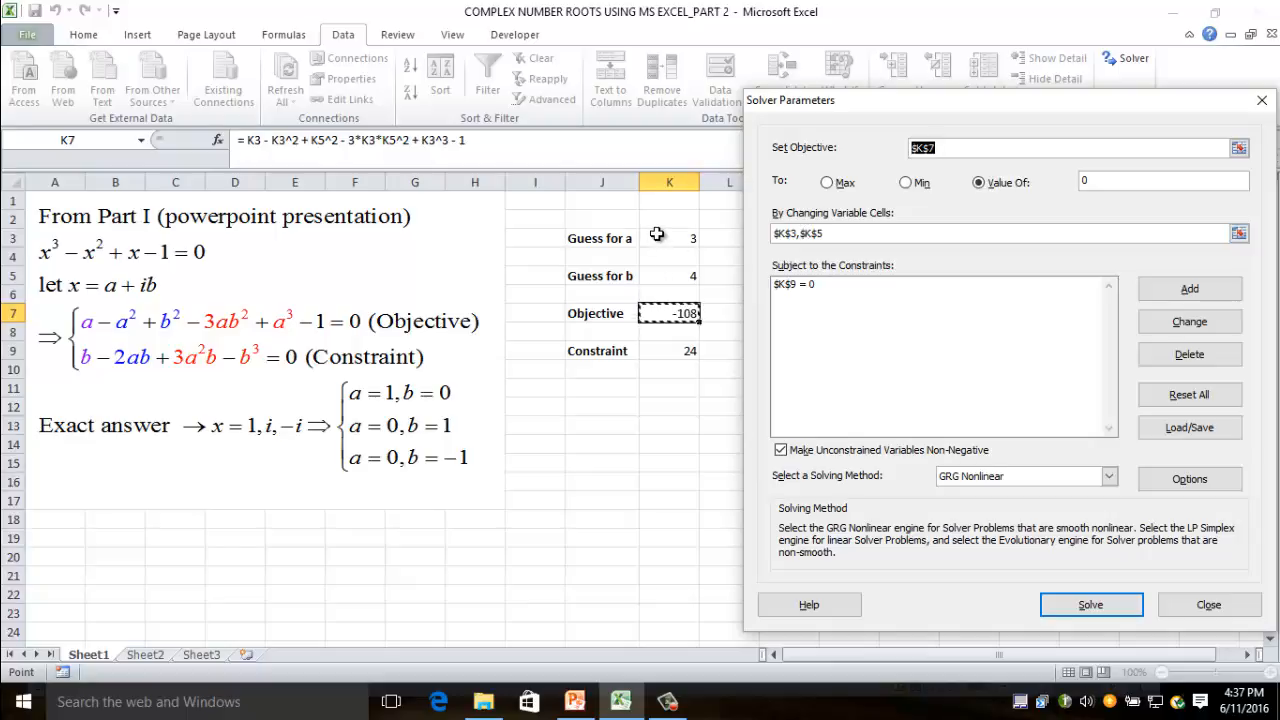
{"action": "mouse_move", "coordinate": [652, 260]}
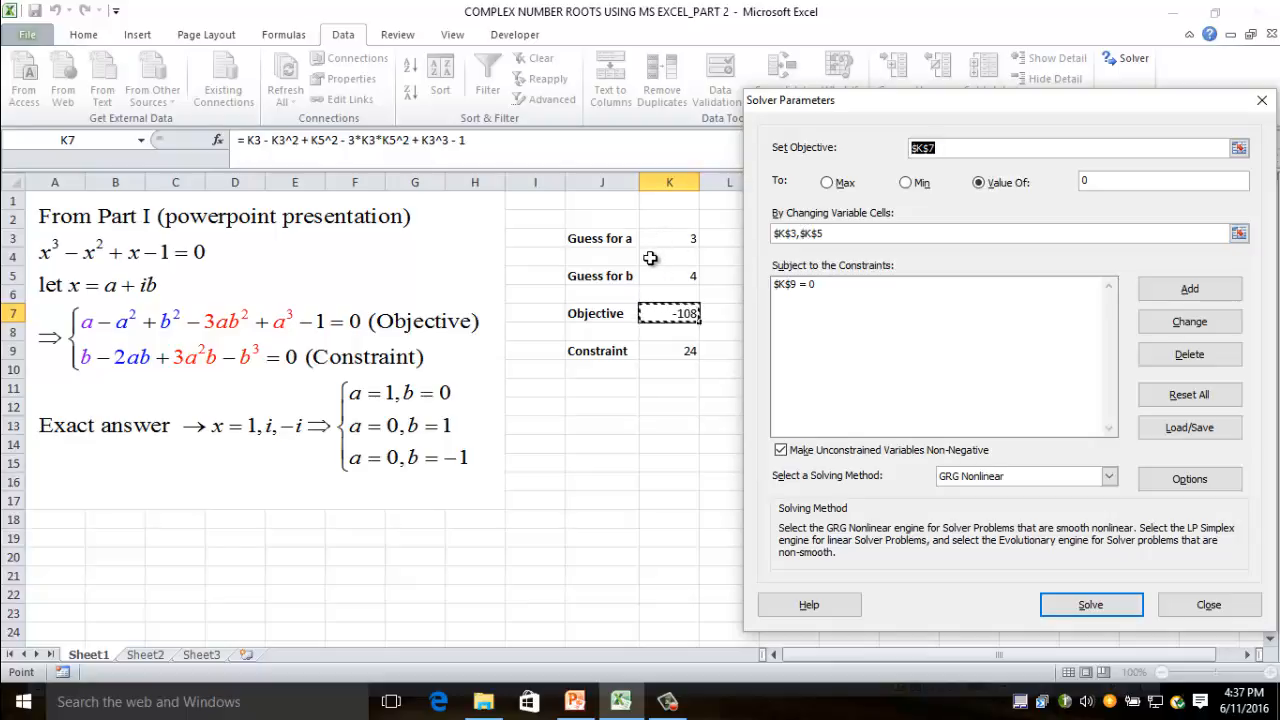
{"action": "mouse_move", "coordinate": [664, 272]}
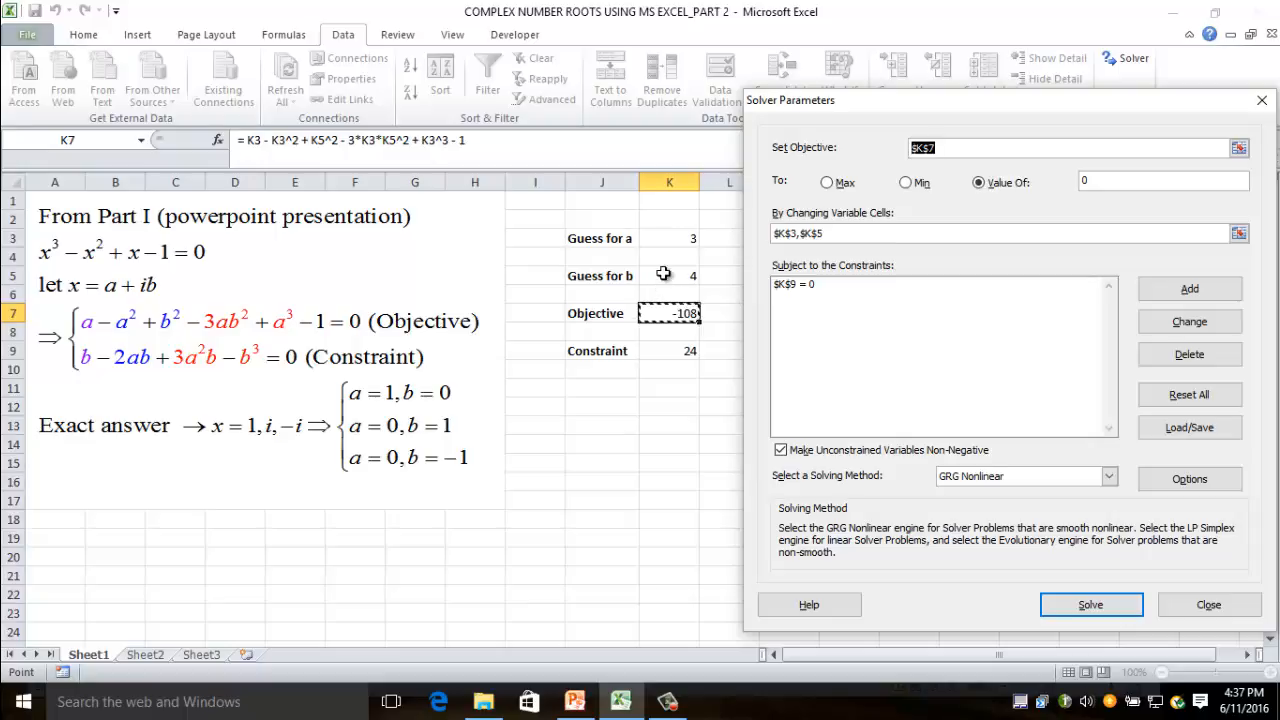
{"action": "mouse_move", "coordinate": [660, 240]}
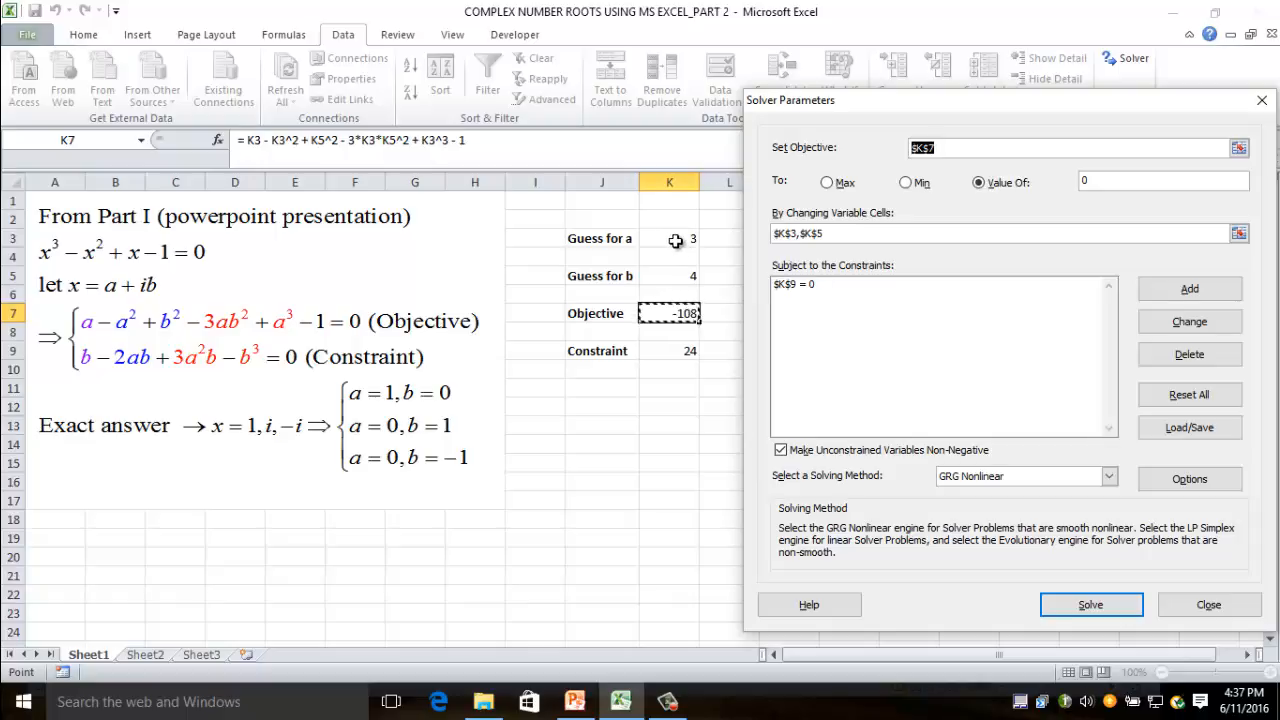
{"action": "mouse_move", "coordinate": [676, 278]}
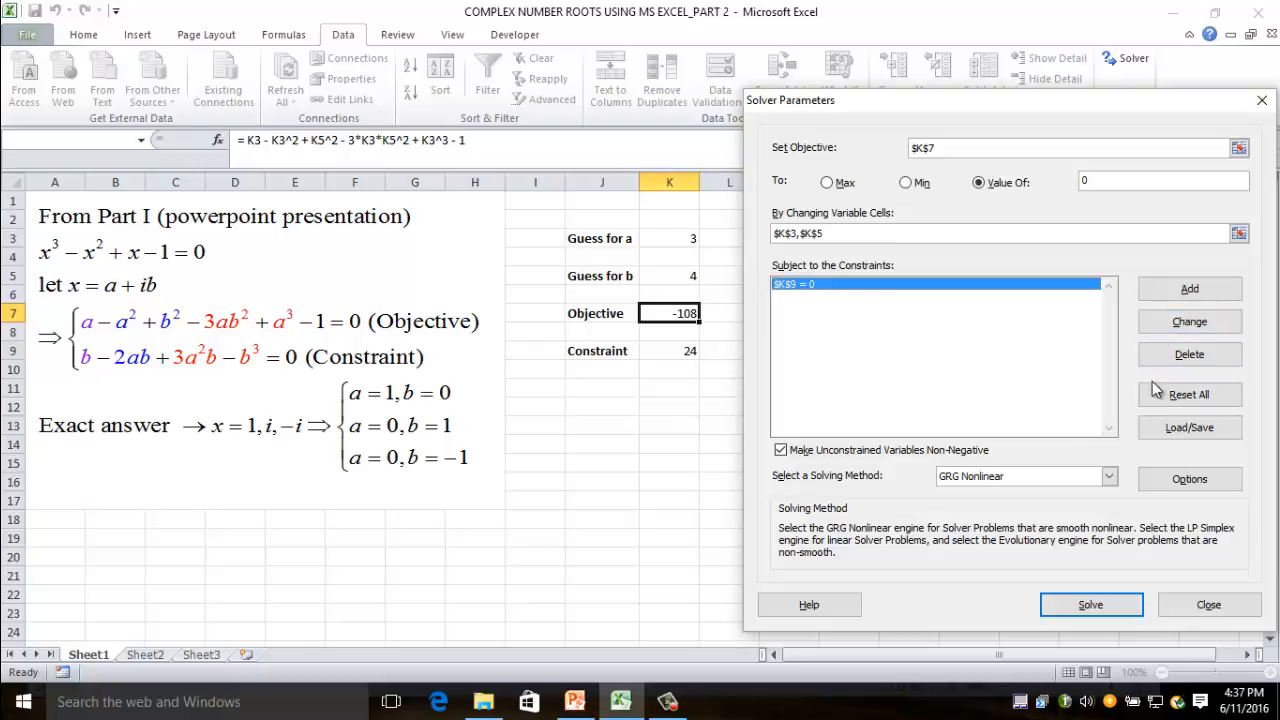
- Begin a new Solver constraint with its relation set to equals
{"action": "left_click", "coordinate": [1188, 288]}
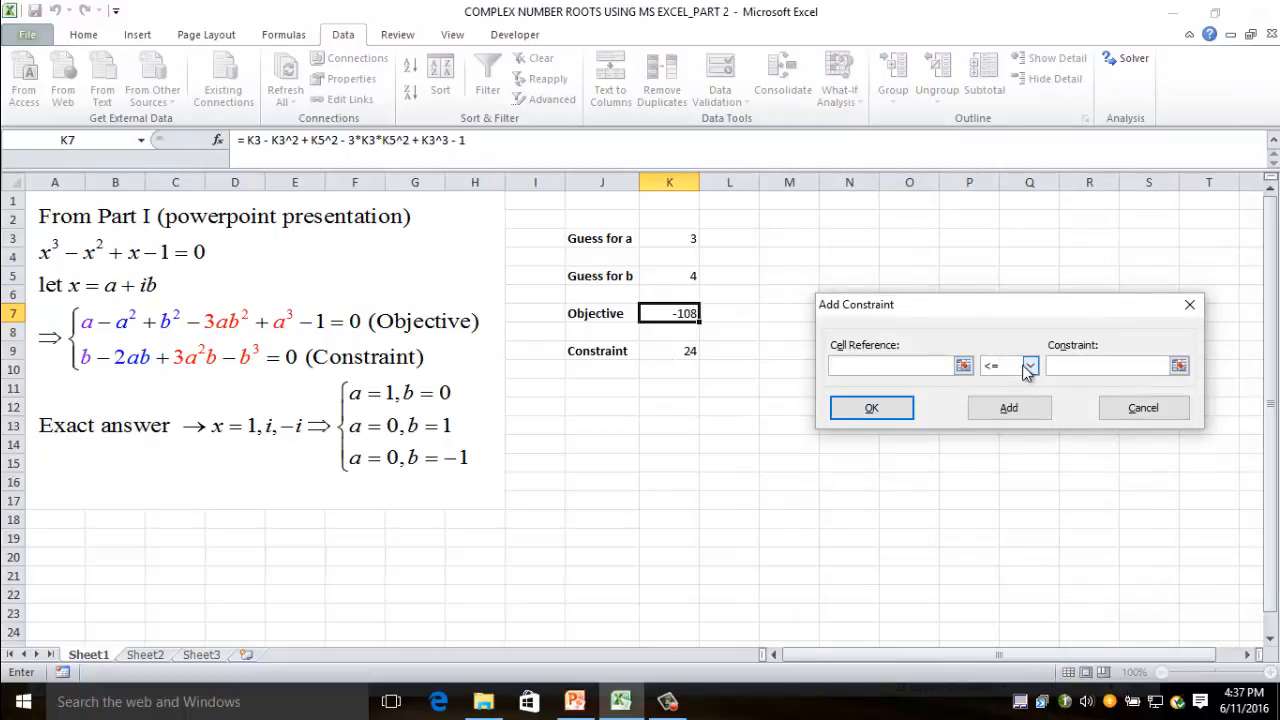
{"action": "left_click", "coordinate": [1030, 364]}
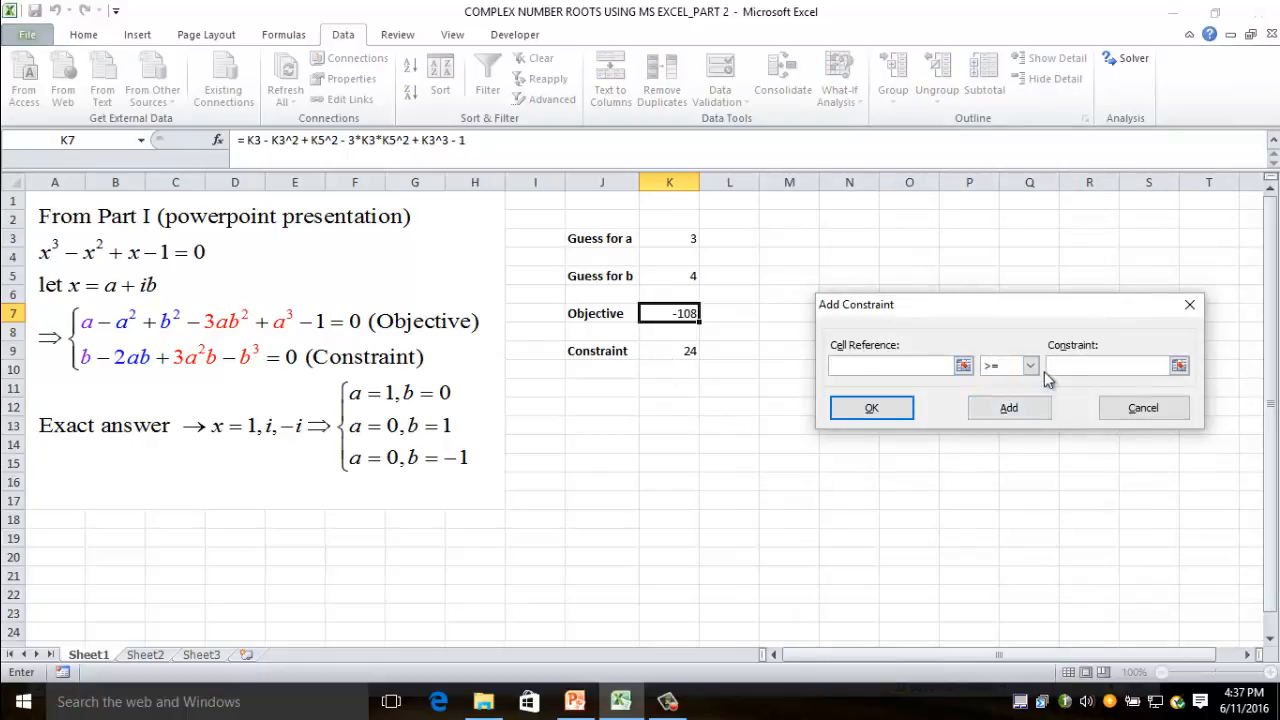
{"action": "left_click", "coordinate": [1030, 364]}
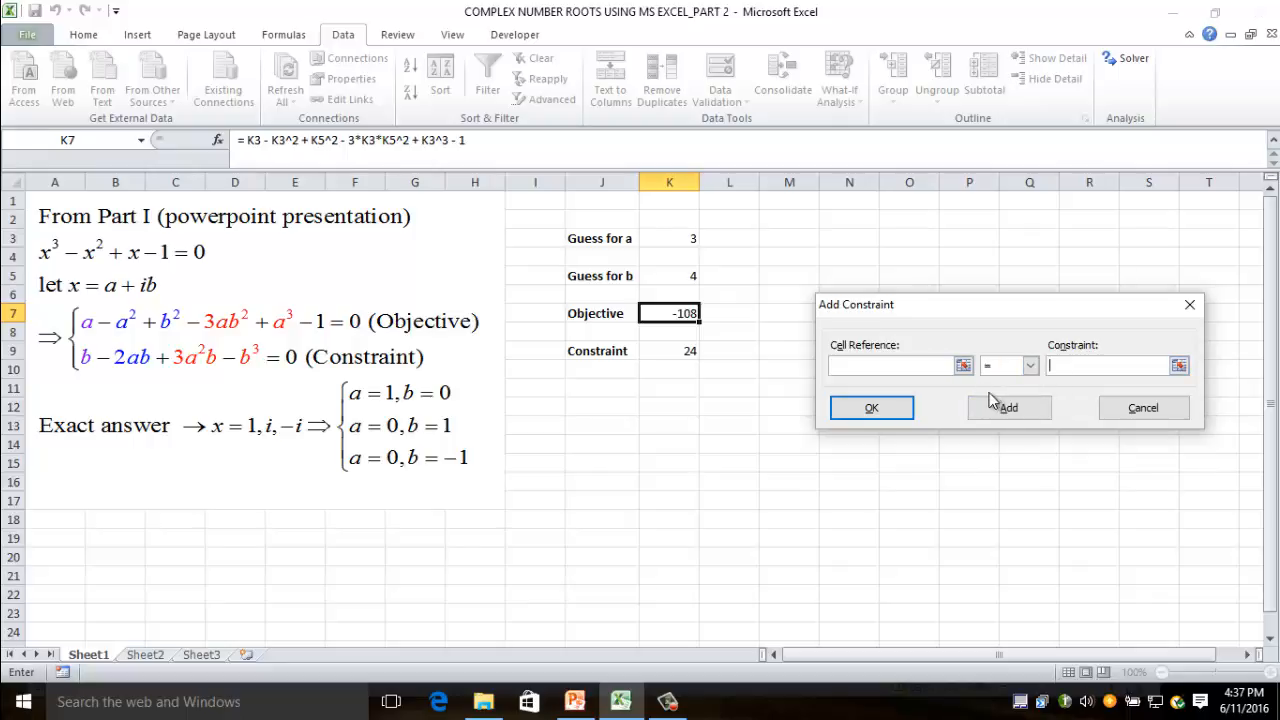
{"action": "mouse_move", "coordinate": [1056, 404]}
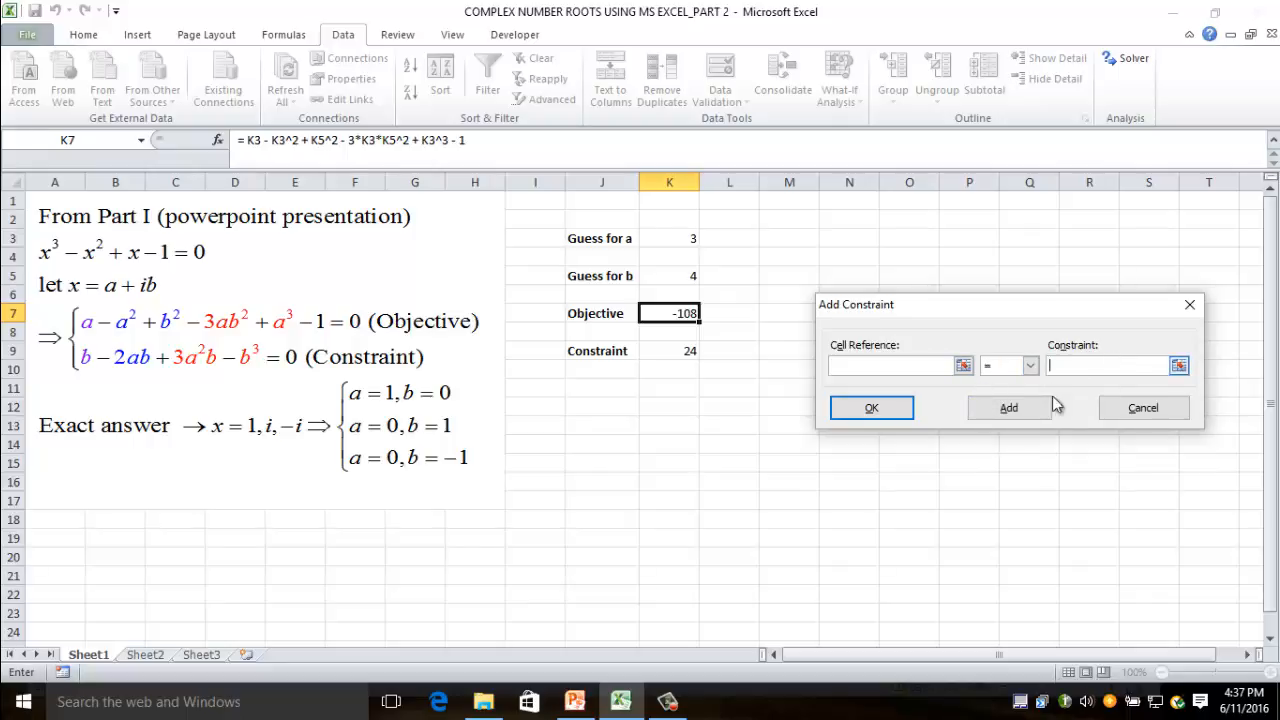
{"action": "left_click", "coordinate": [872, 408]}
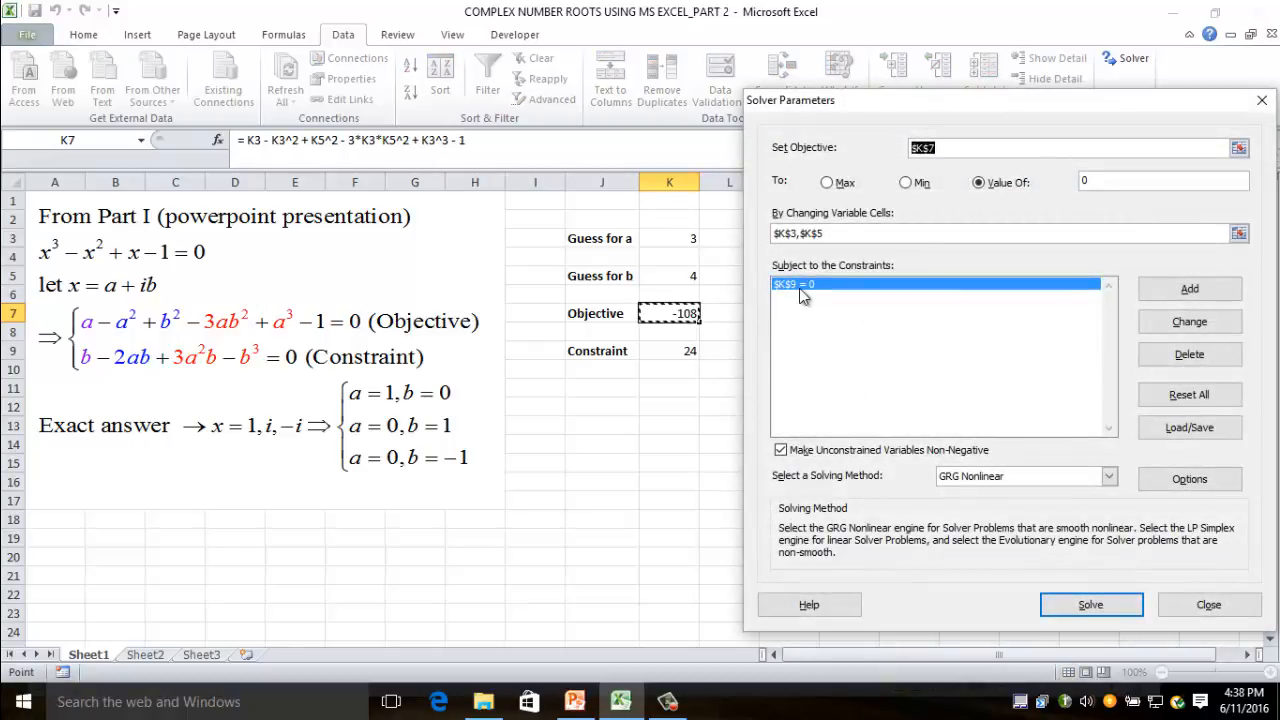
{"action": "mouse_move", "coordinate": [820, 318]}
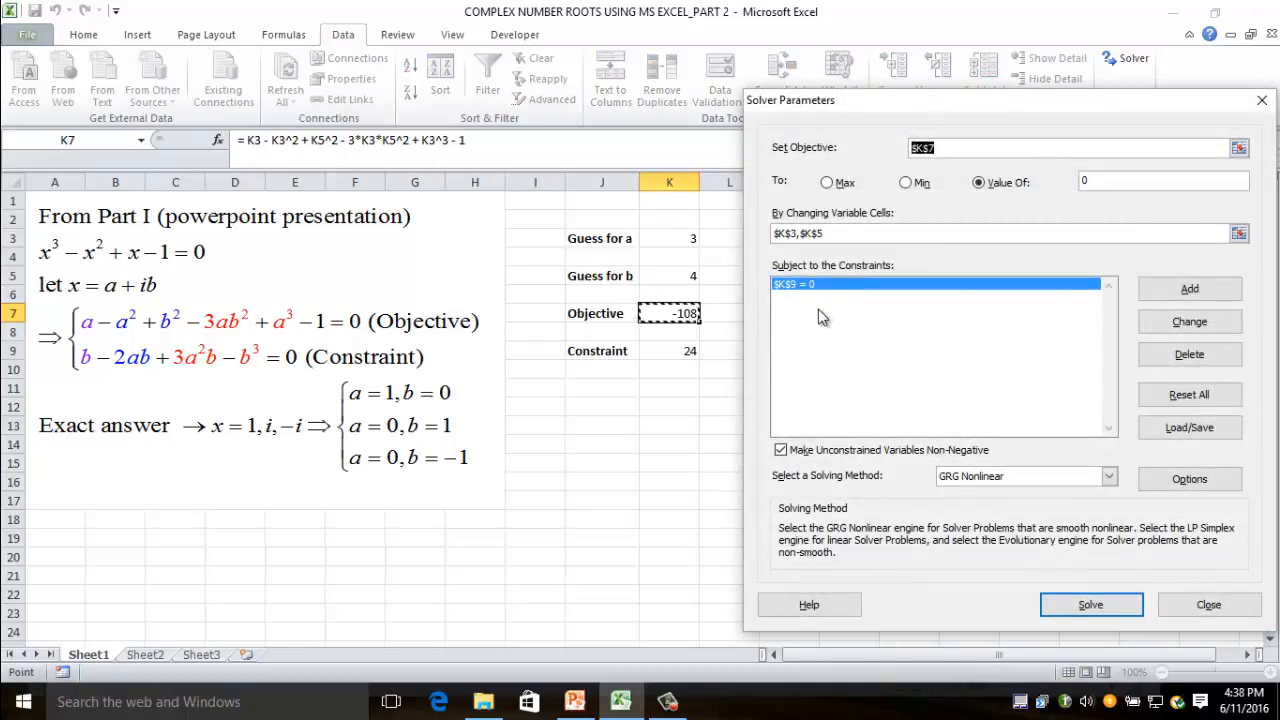
{"action": "mouse_move", "coordinate": [190, 374]}
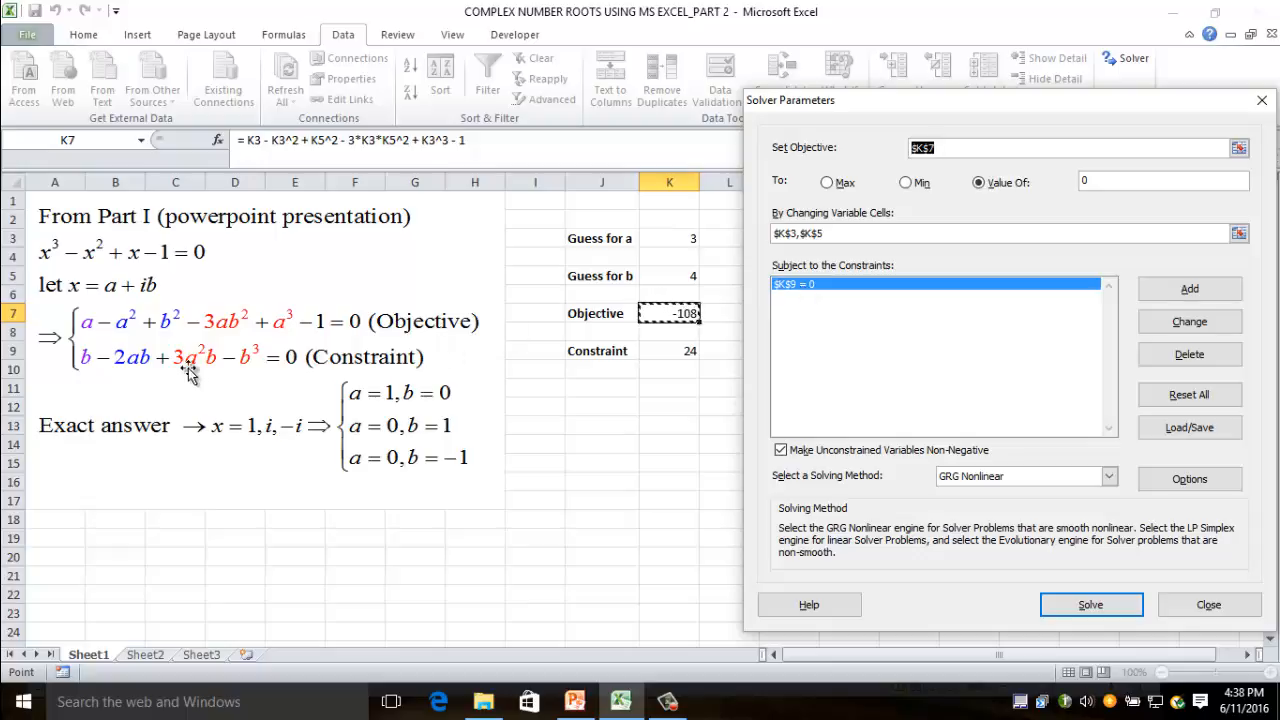
{"action": "mouse_move", "coordinate": [270, 356]}
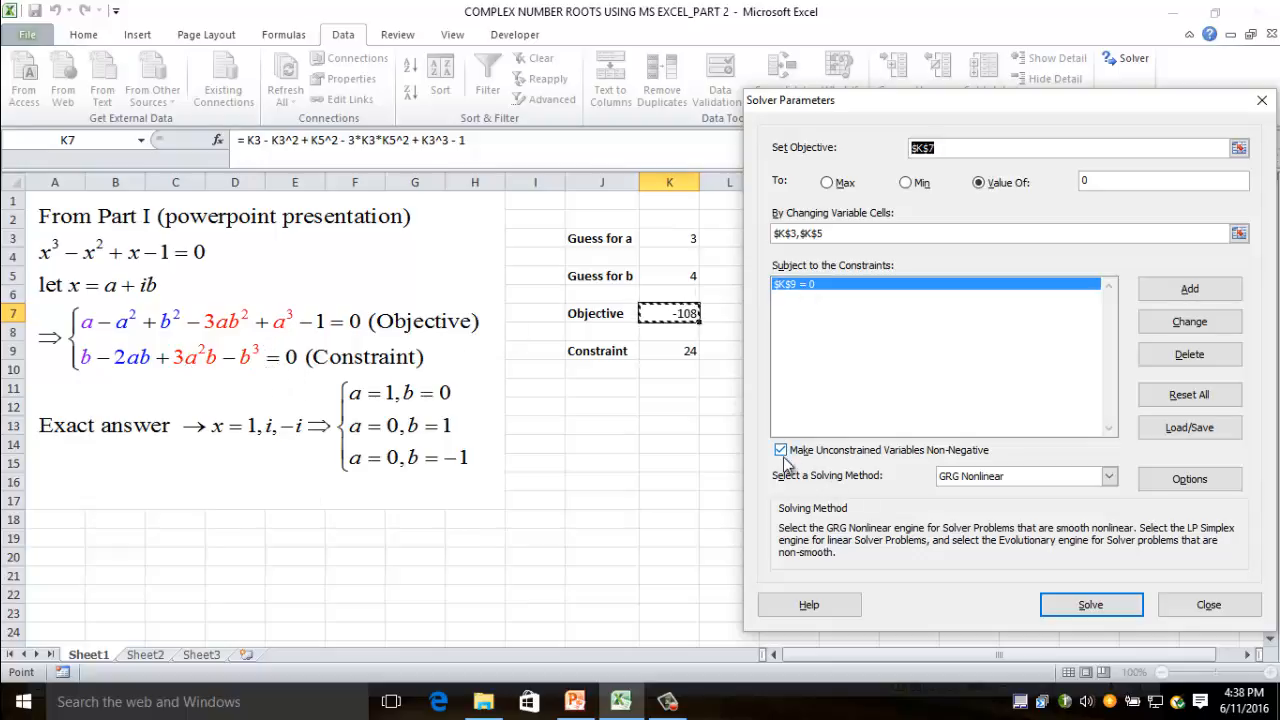
{"action": "mouse_move", "coordinate": [920, 466]}
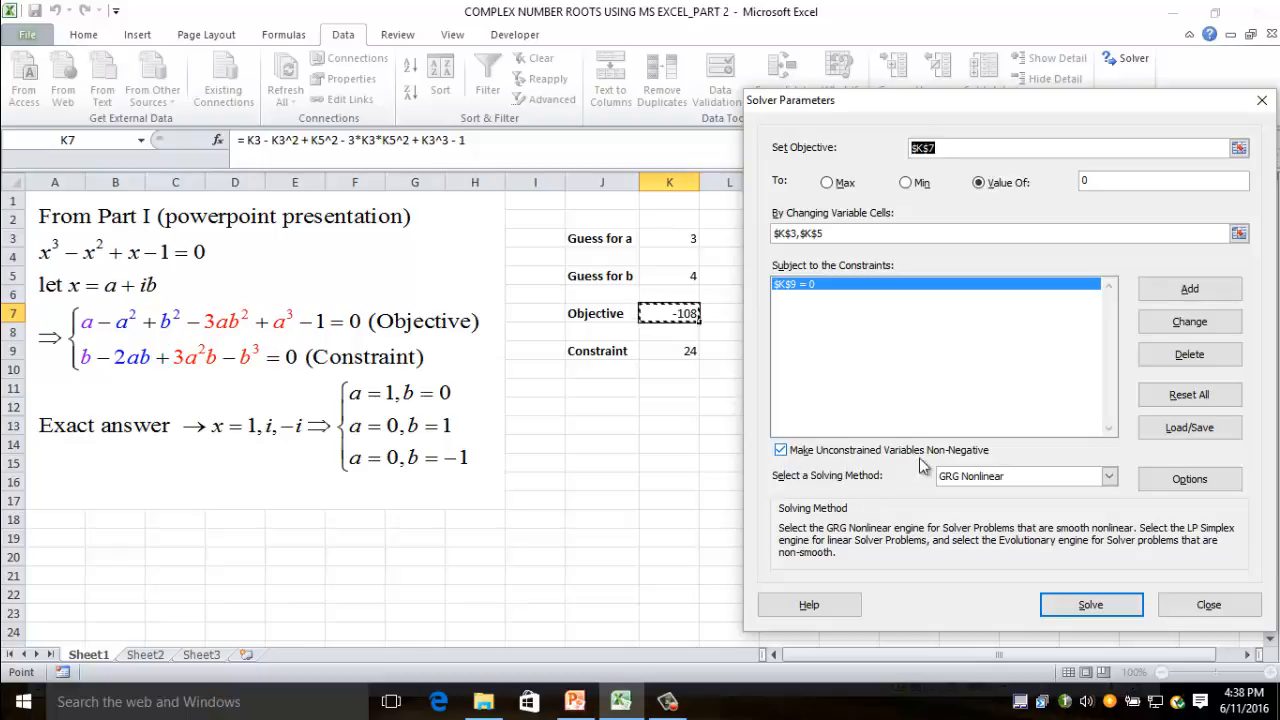
{"action": "mouse_move", "coordinate": [784, 468]}
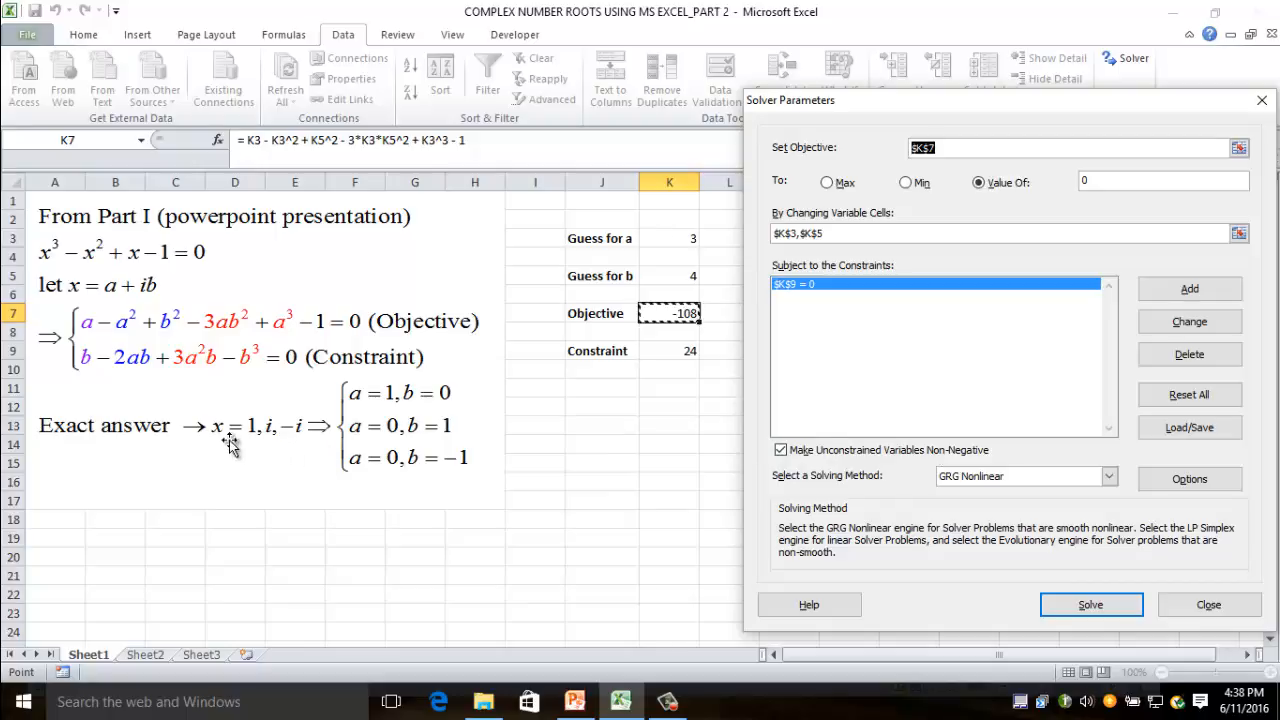
{"action": "mouse_move", "coordinate": [270, 444]}
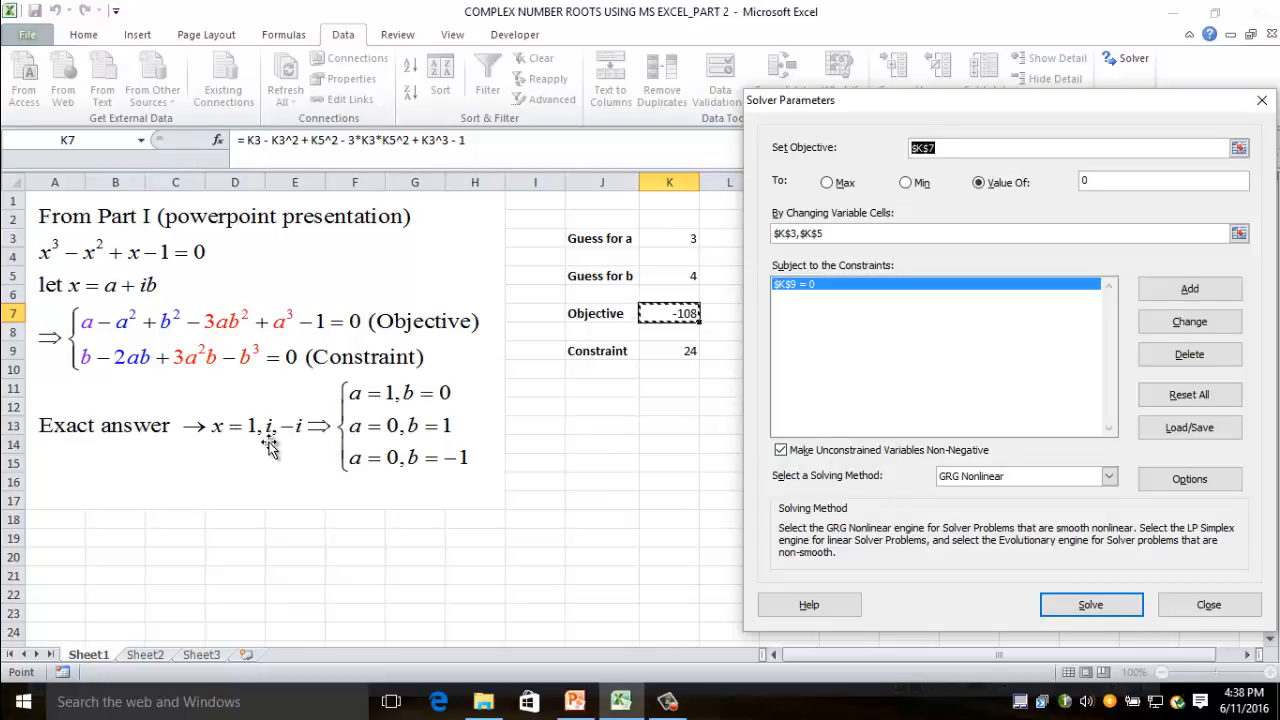
{"action": "mouse_move", "coordinate": [316, 464]}
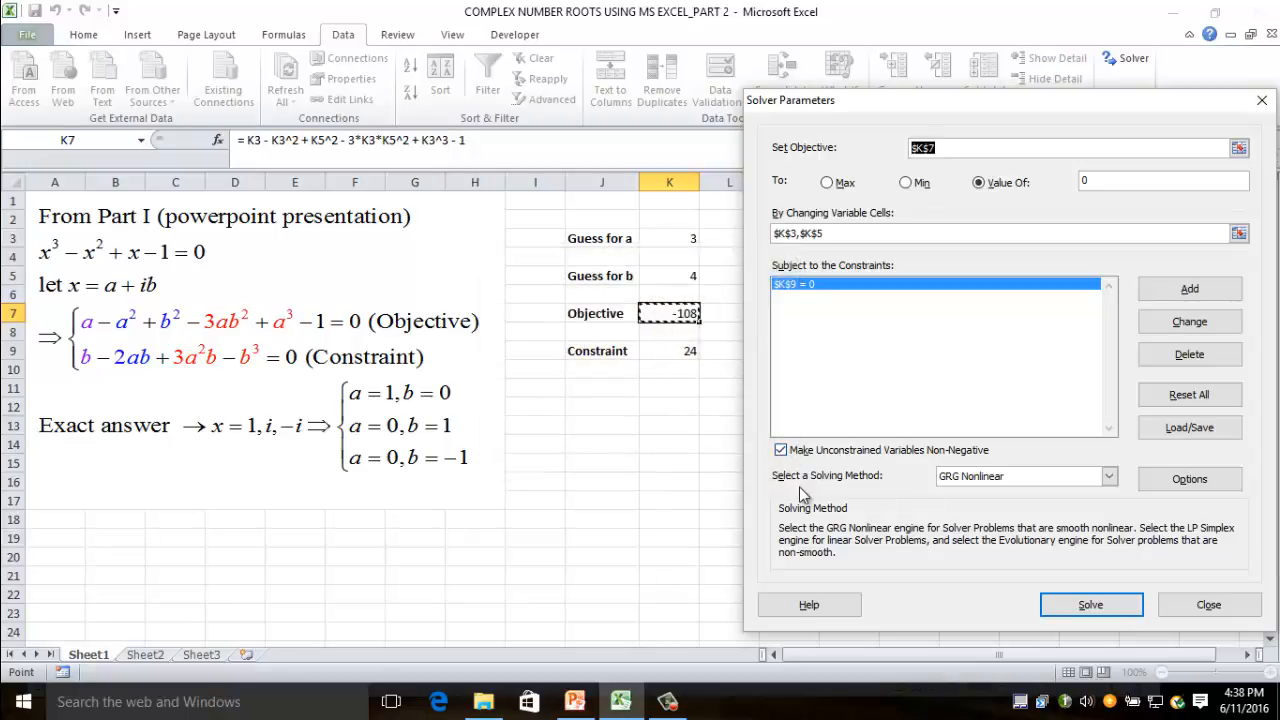
{"action": "mouse_move", "coordinate": [990, 504]}
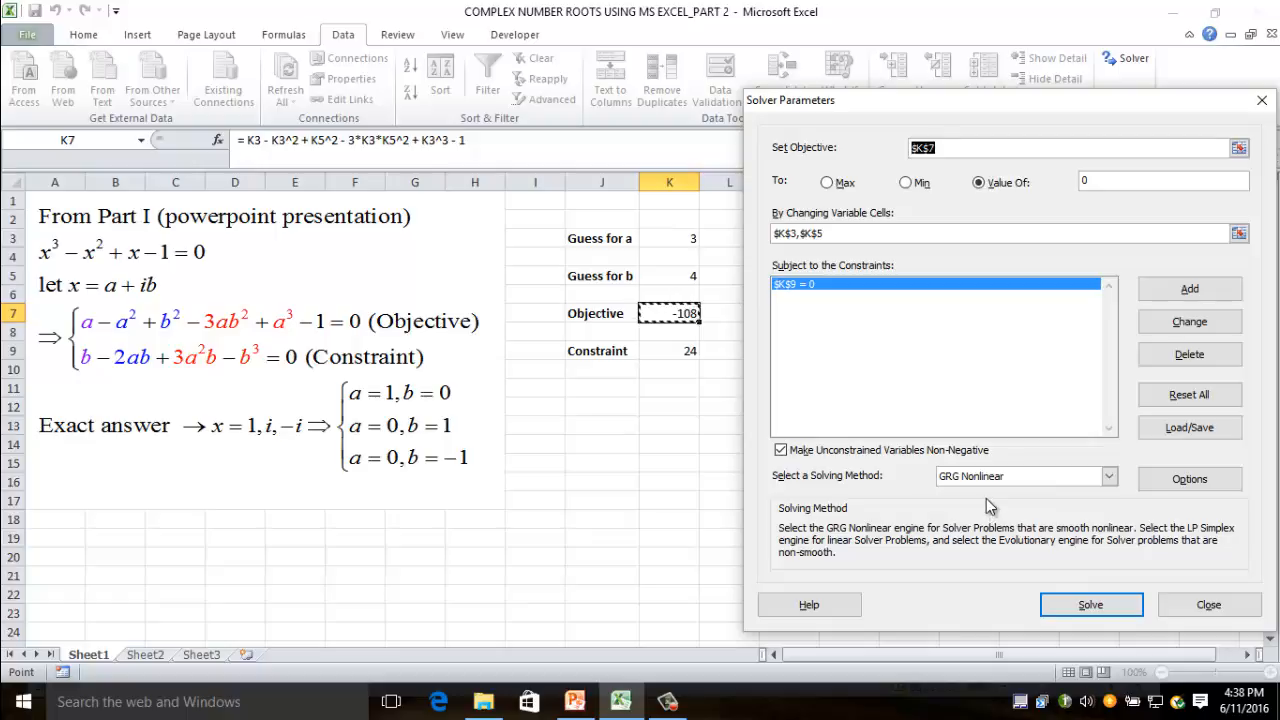
{"action": "mouse_move", "coordinate": [940, 498]}
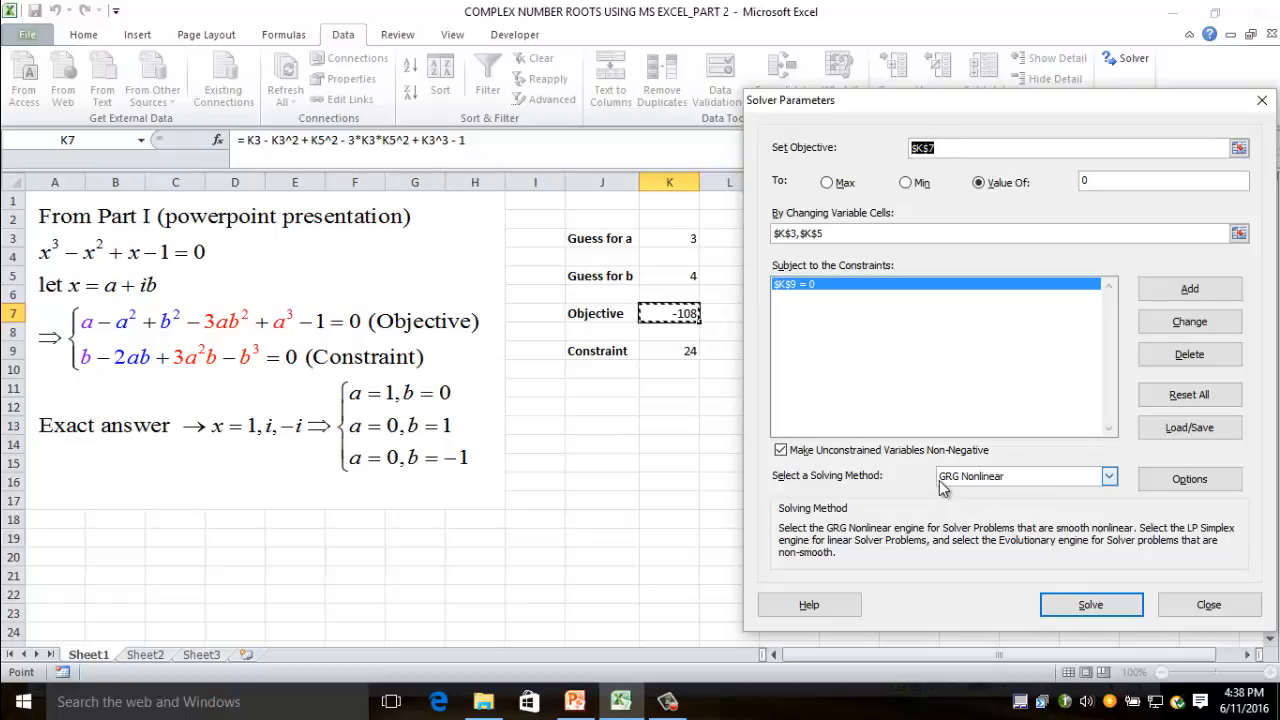
{"action": "mouse_move", "coordinate": [964, 486]}
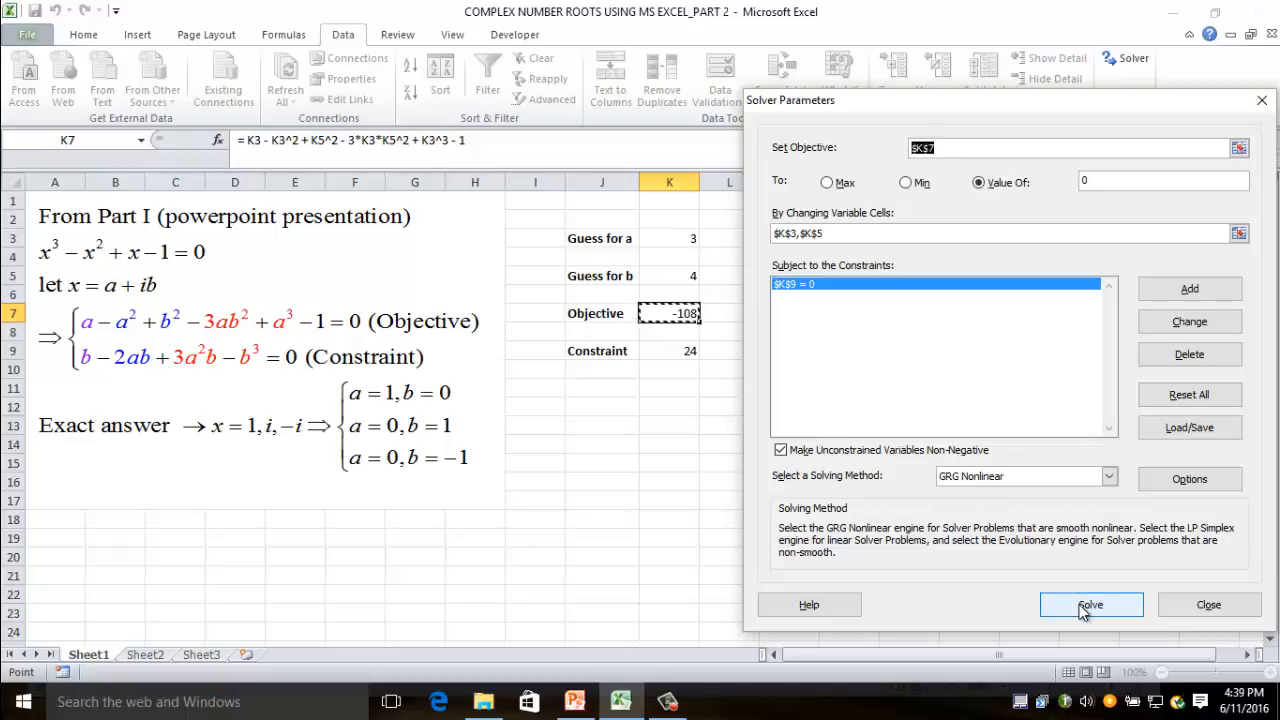
- Solve from guesses a = 3, b = 4, reaching a = 0 and b ≈ 1 (root x = i)
{"action": "left_click", "coordinate": [1090, 604]}
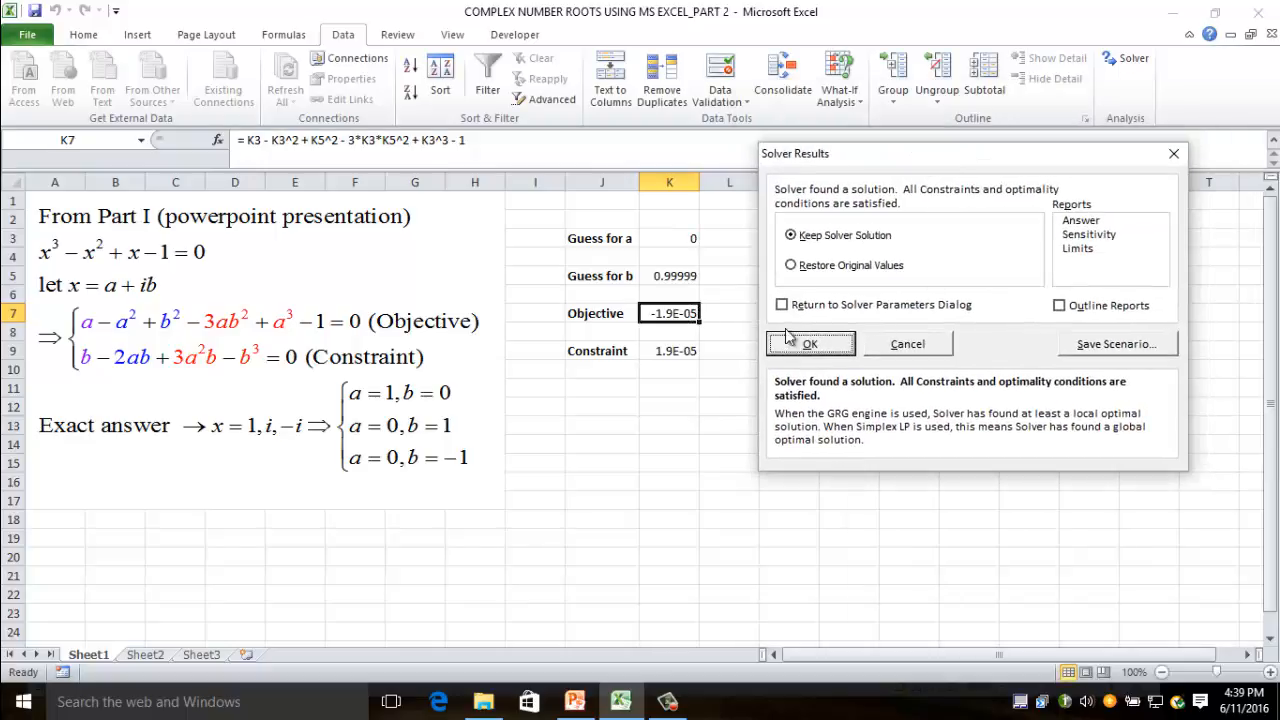
{"action": "mouse_move", "coordinate": [650, 290]}
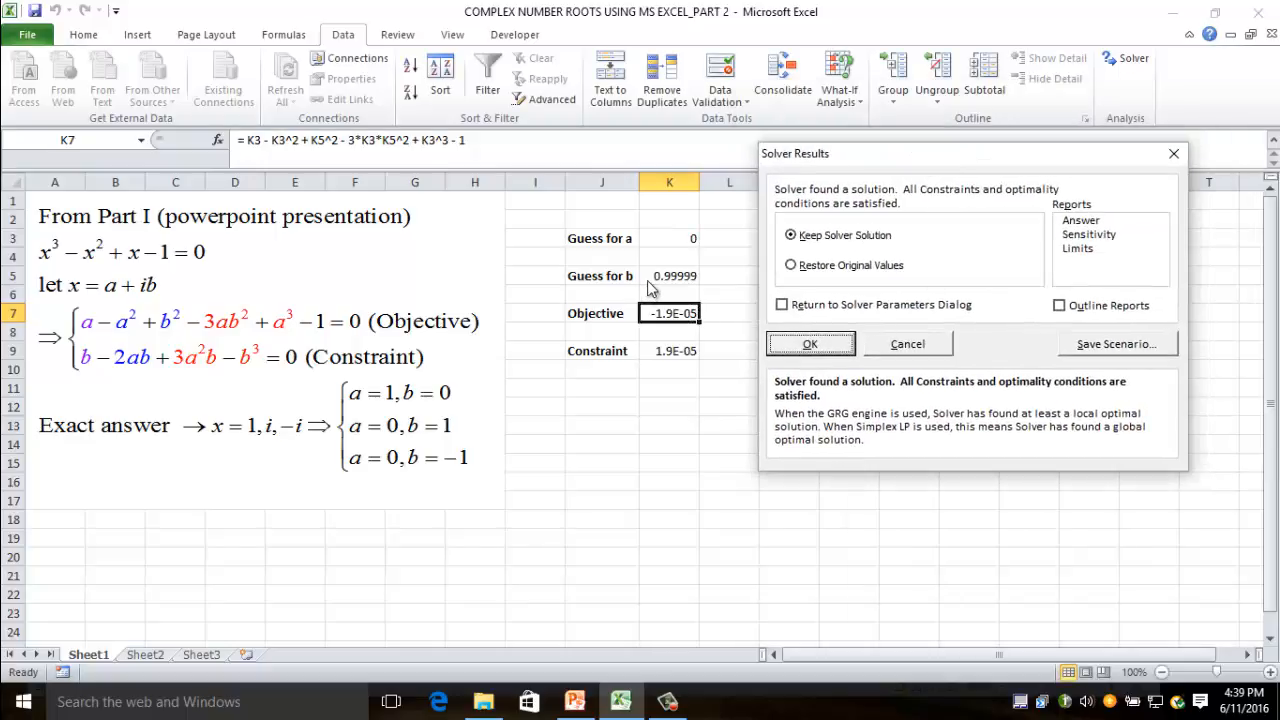
{"action": "mouse_move", "coordinate": [264, 444]}
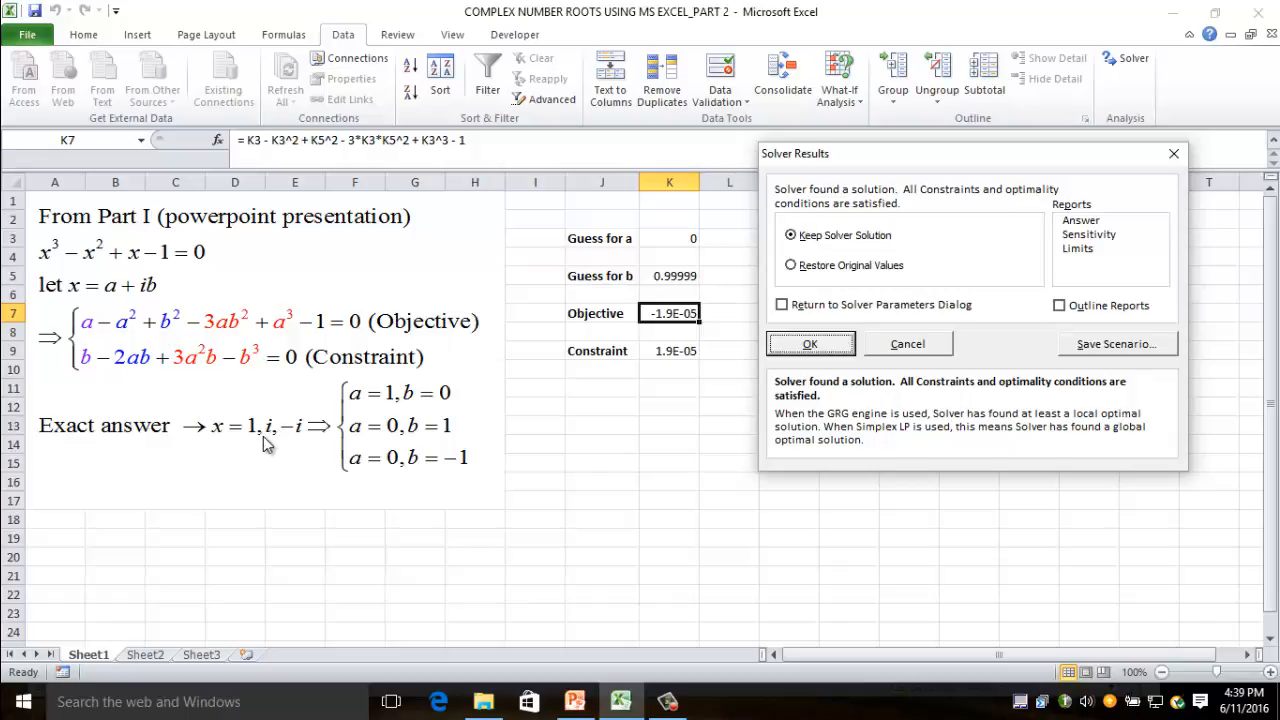
{"action": "mouse_move", "coordinate": [662, 280]}
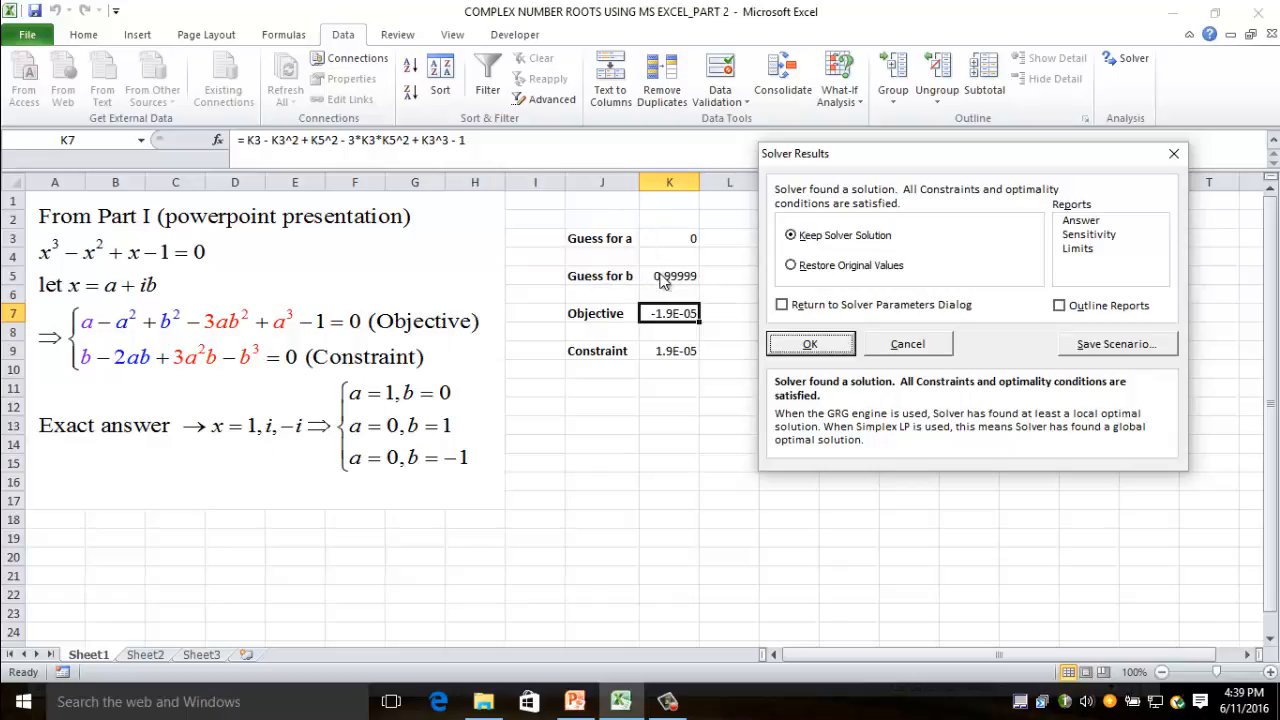
{"action": "mouse_move", "coordinate": [684, 364]}
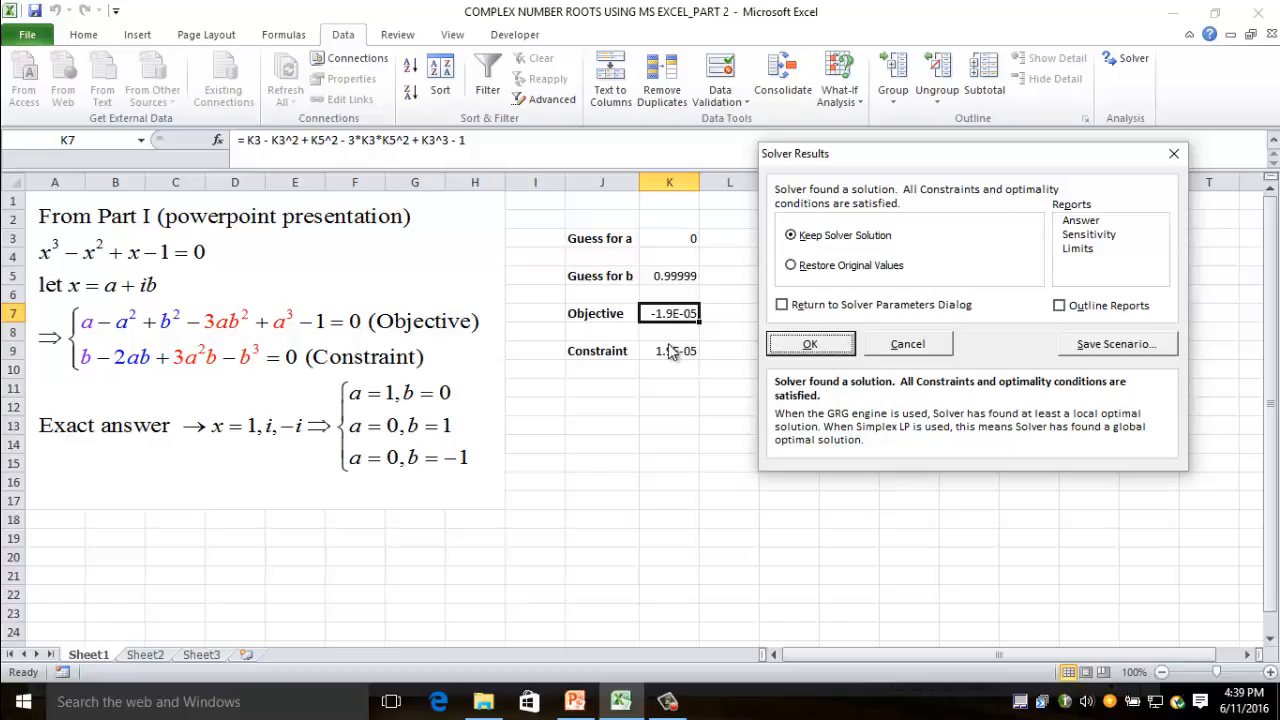
{"action": "mouse_move", "coordinate": [658, 276]}
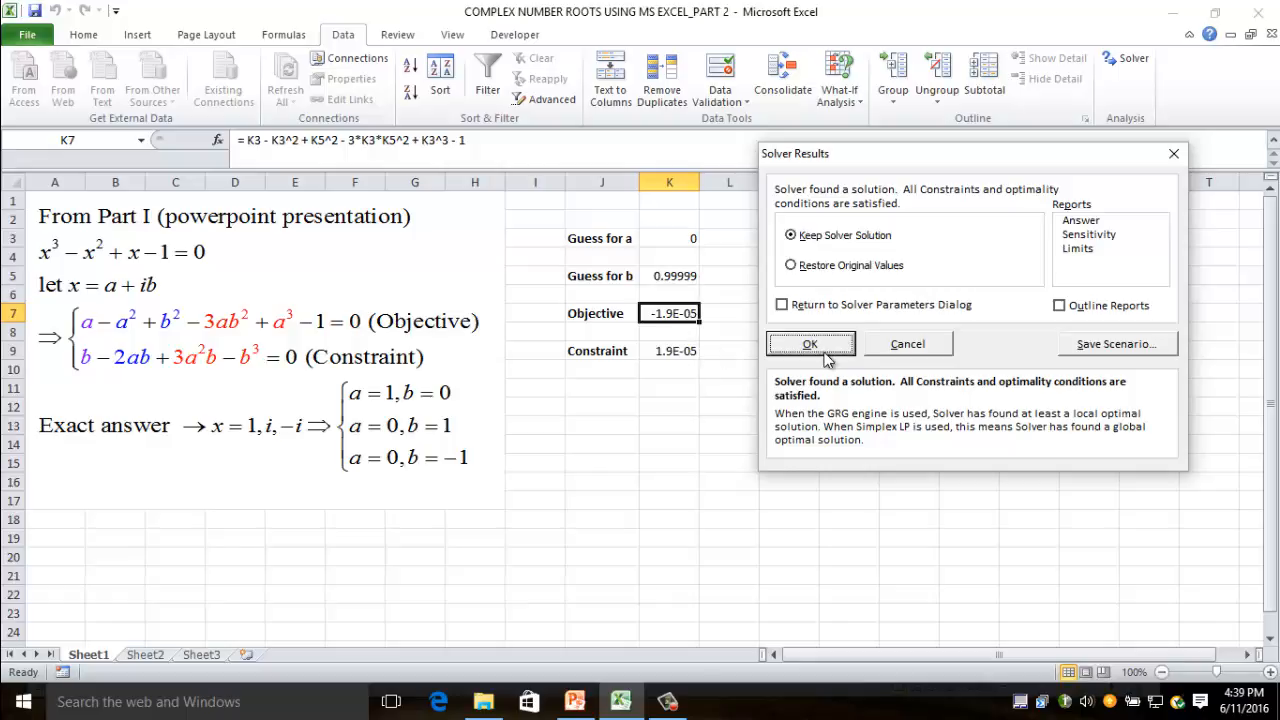
{"action": "mouse_move", "coordinate": [228, 450]}
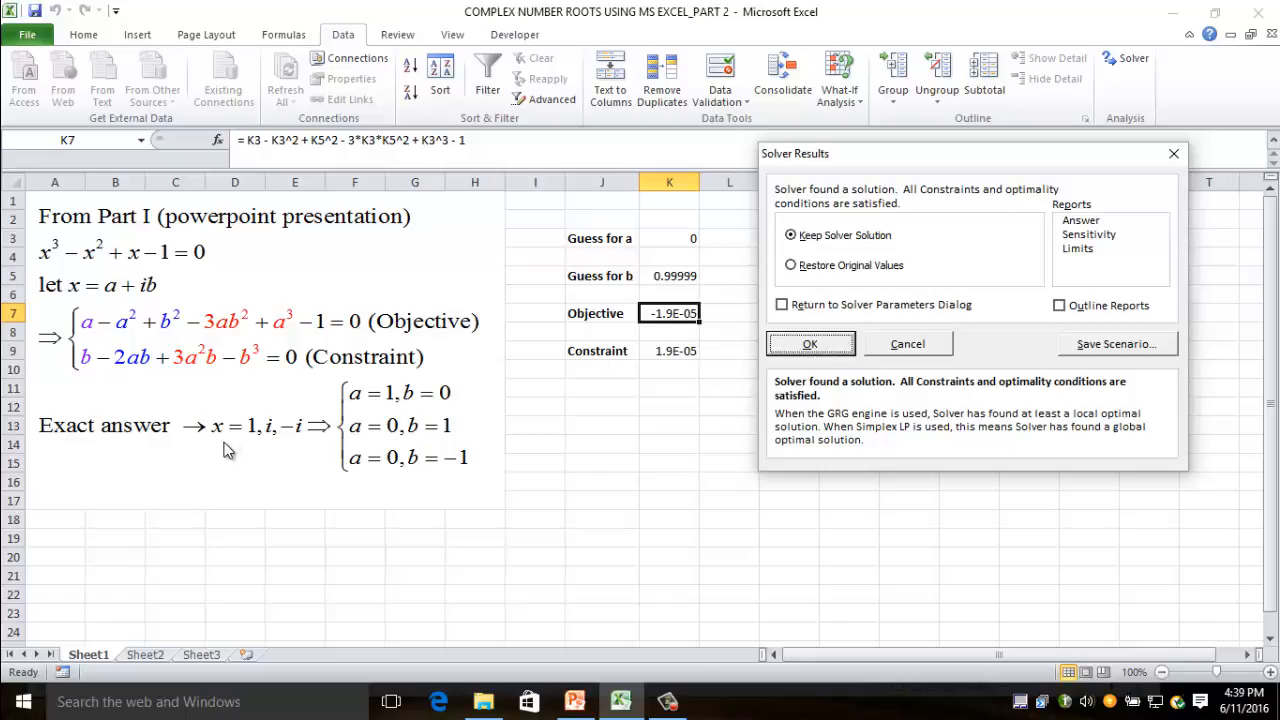
{"action": "mouse_move", "coordinate": [872, 352]}
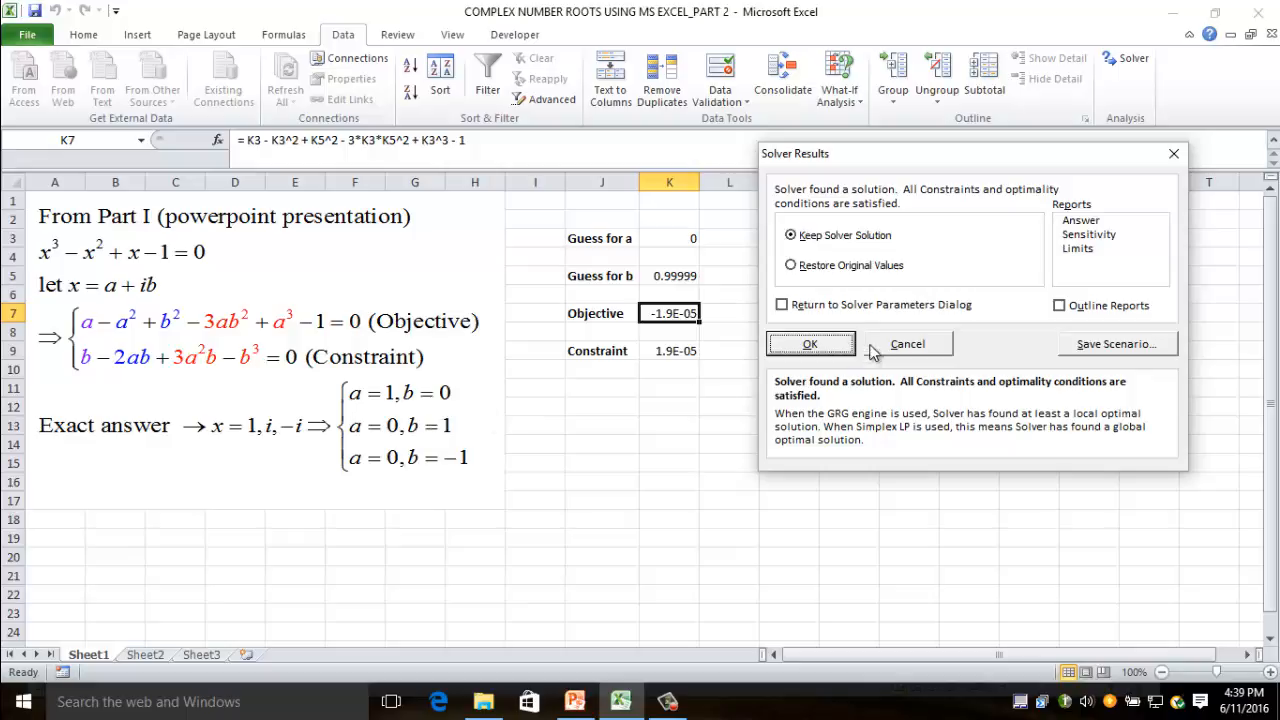
- Dismiss the results, set guess a = 2 in K3 and solve, reaching a ≈ 1, b = 0 (root x = 1)
{"action": "left_click", "coordinate": [810, 344]}
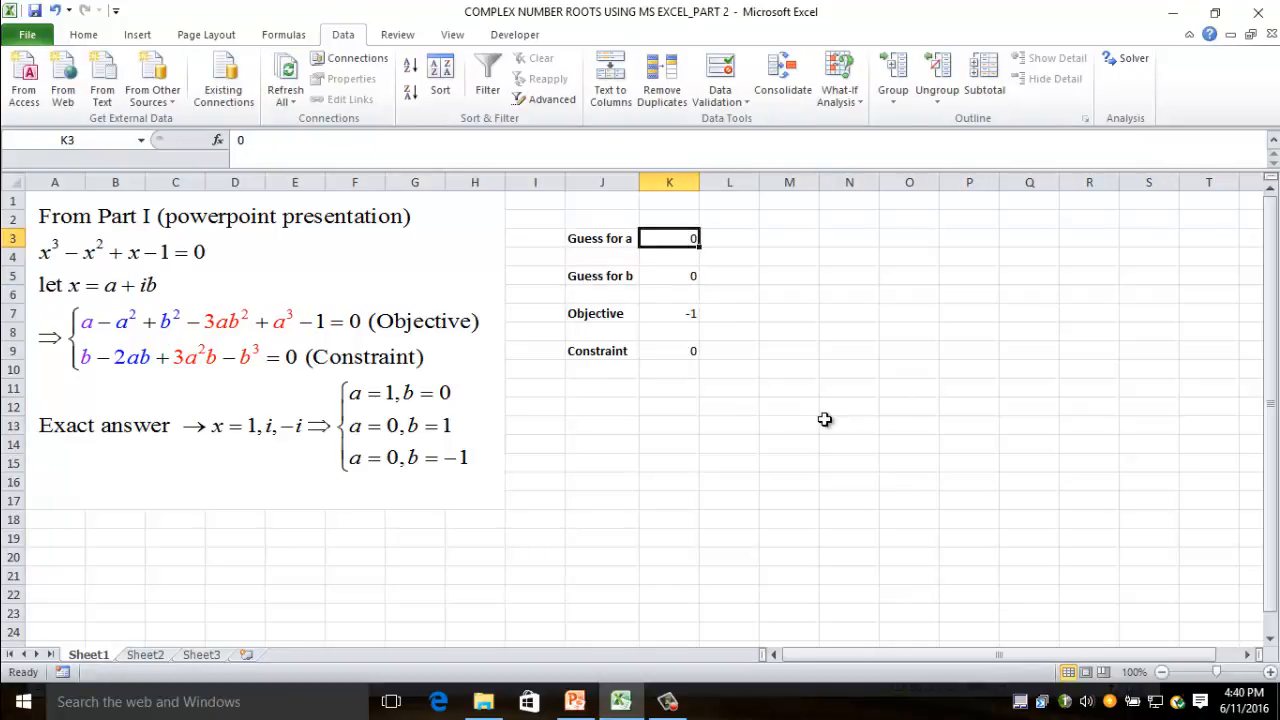
{"action": "type", "text": "2"}
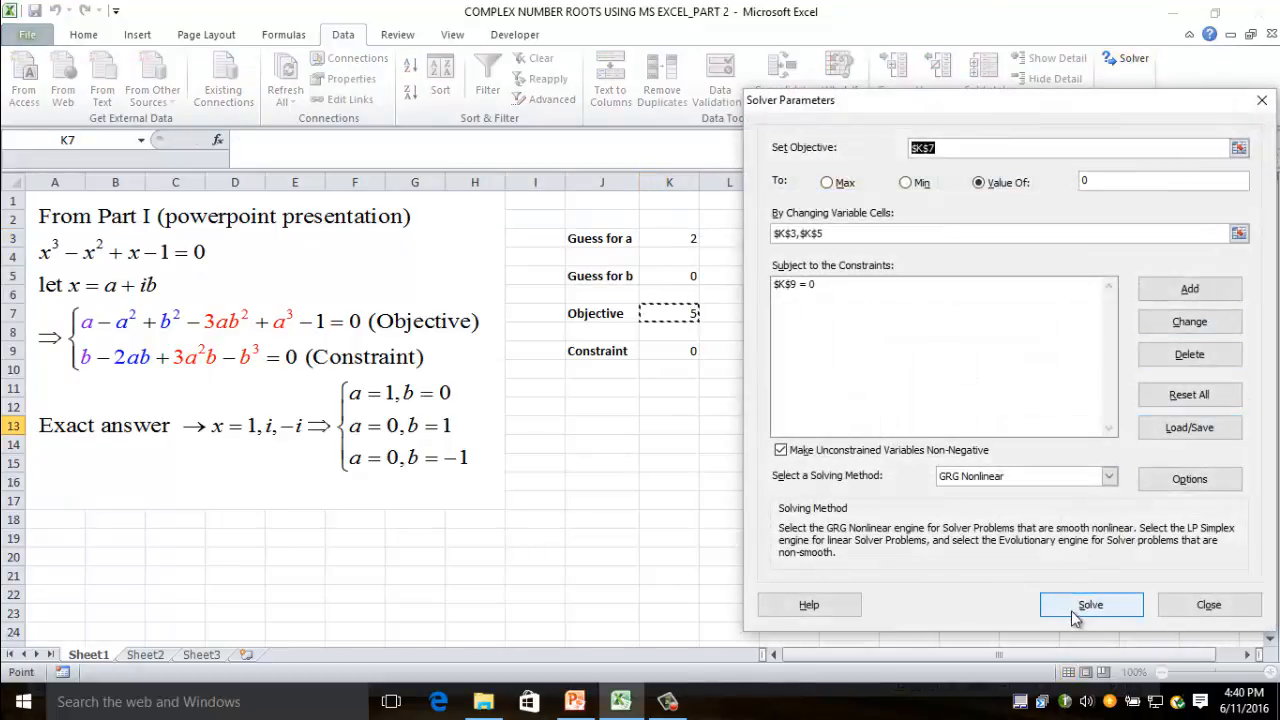
{"action": "left_click", "coordinate": [1090, 604]}
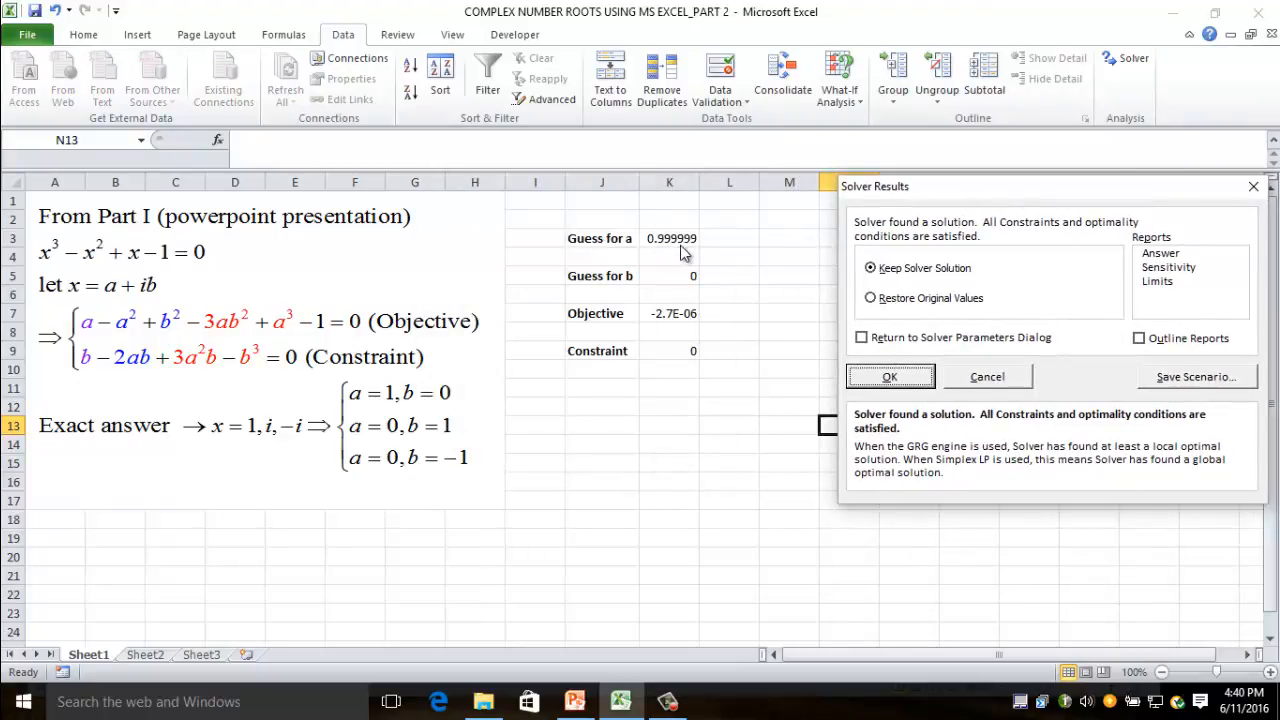
{"action": "mouse_move", "coordinate": [692, 290]}
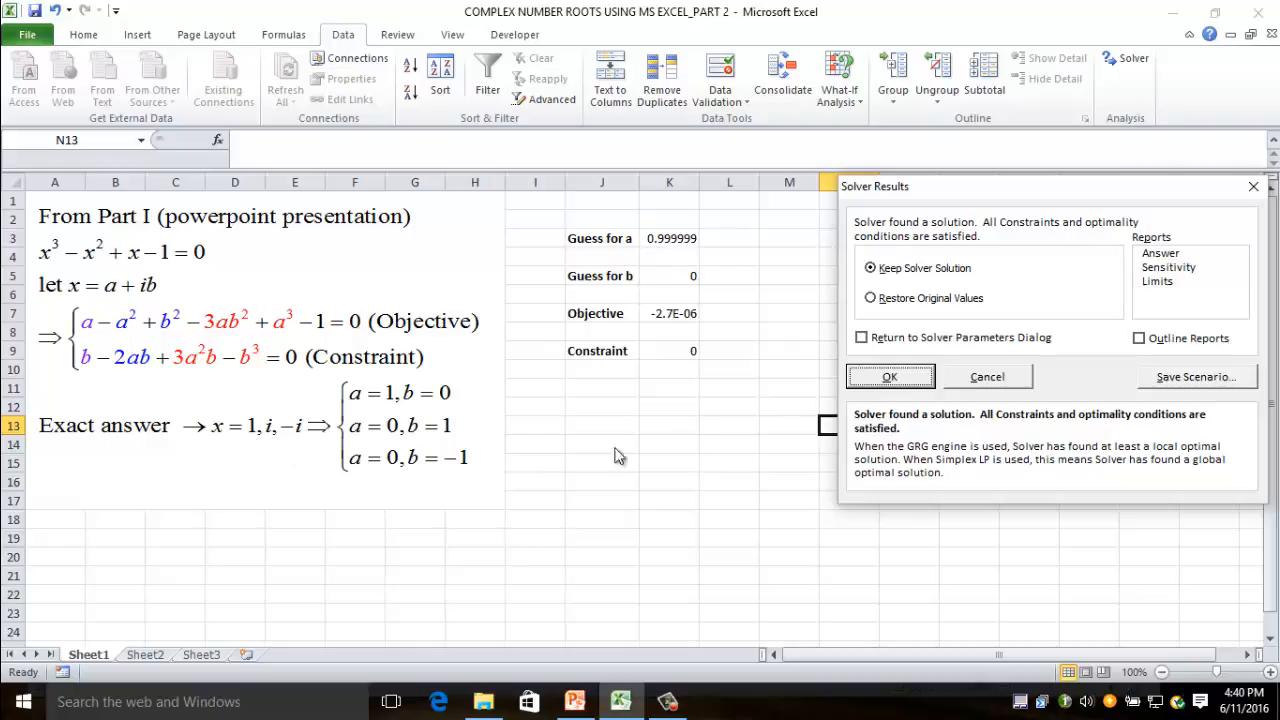
- Rerun Solver from a ≈ 0.999999, b = 0 and keep the solution, leaving a = 1, b = 0
{"action": "left_click", "coordinate": [888, 376]}
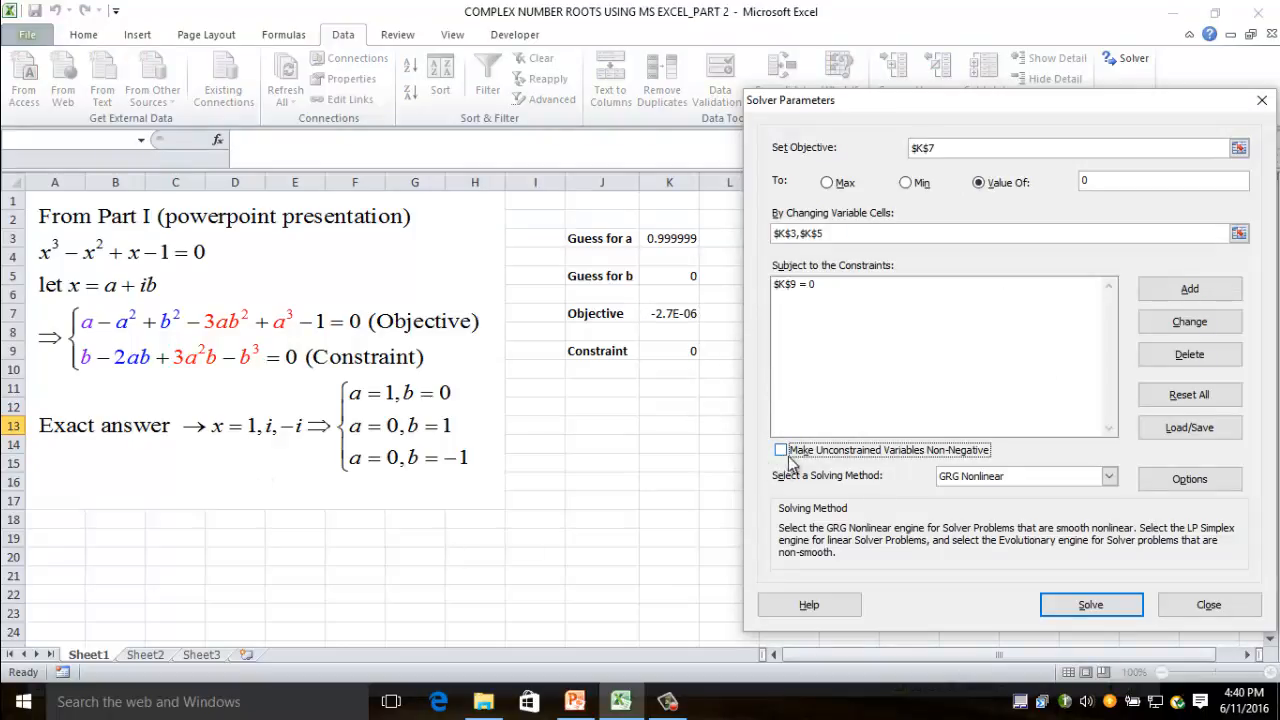
{"action": "mouse_move", "coordinate": [784, 458]}
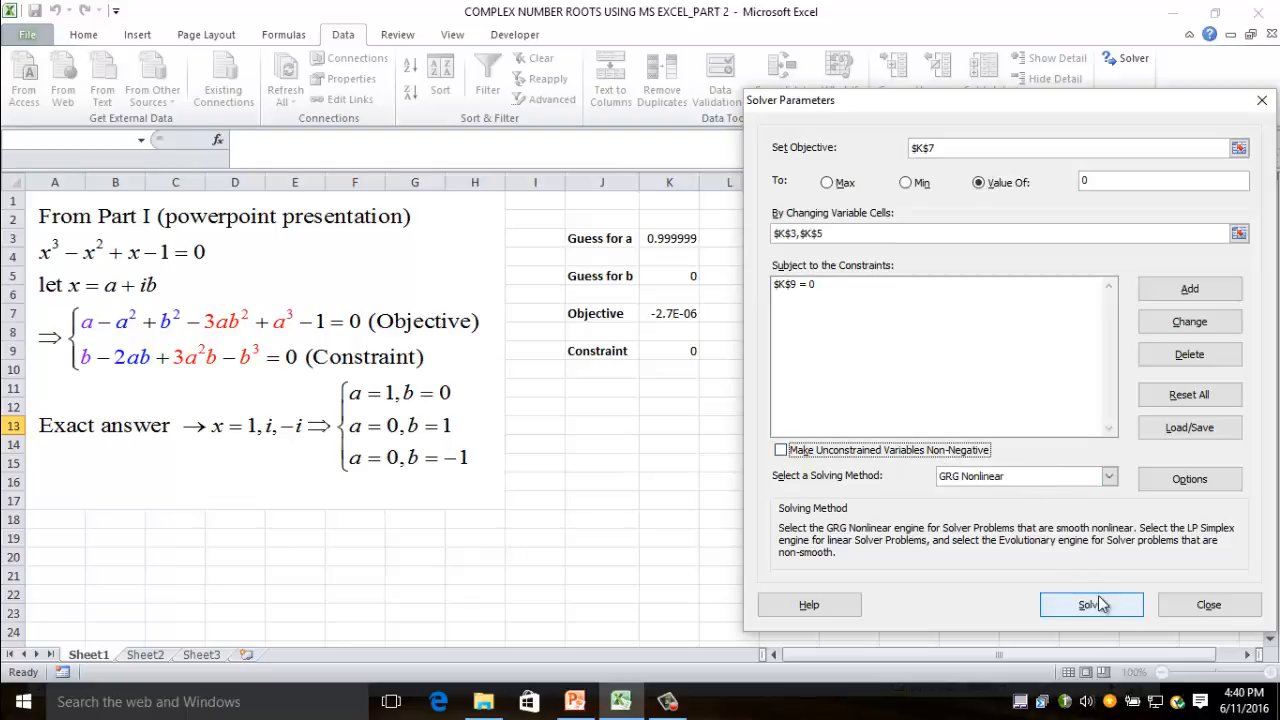
{"action": "left_click", "coordinate": [1092, 604]}
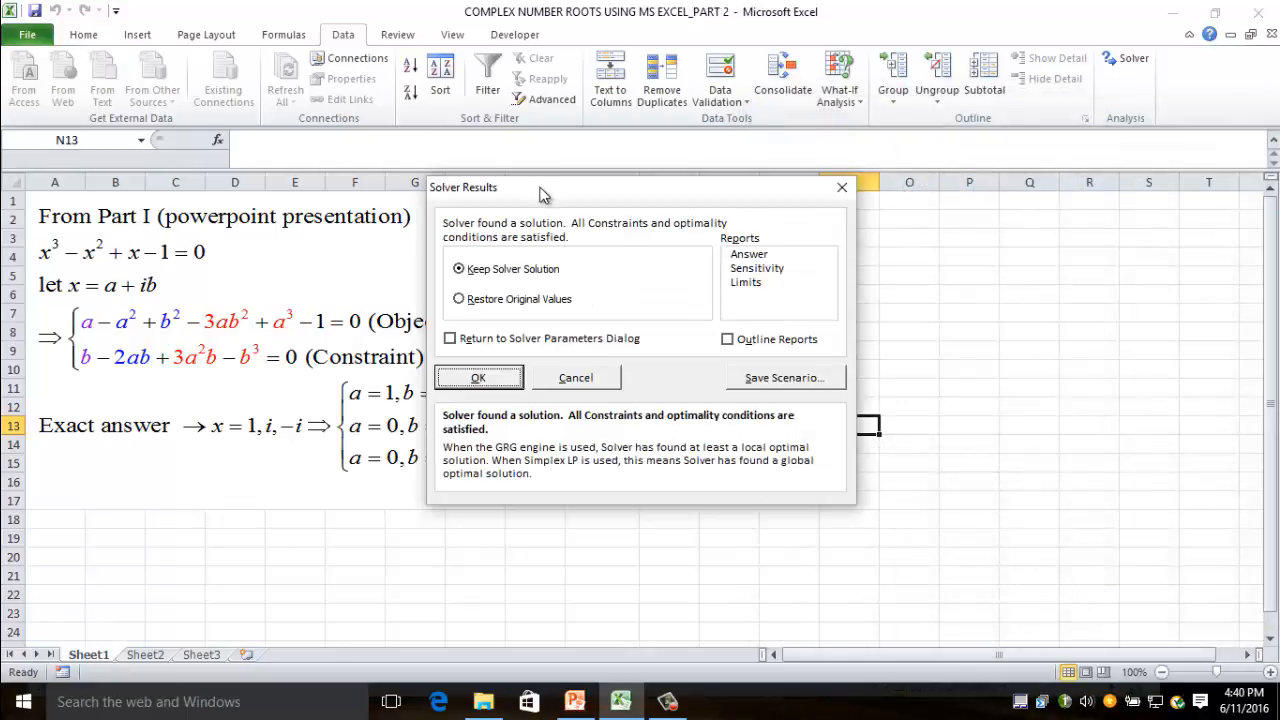
{"action": "left_click", "coordinate": [478, 376]}
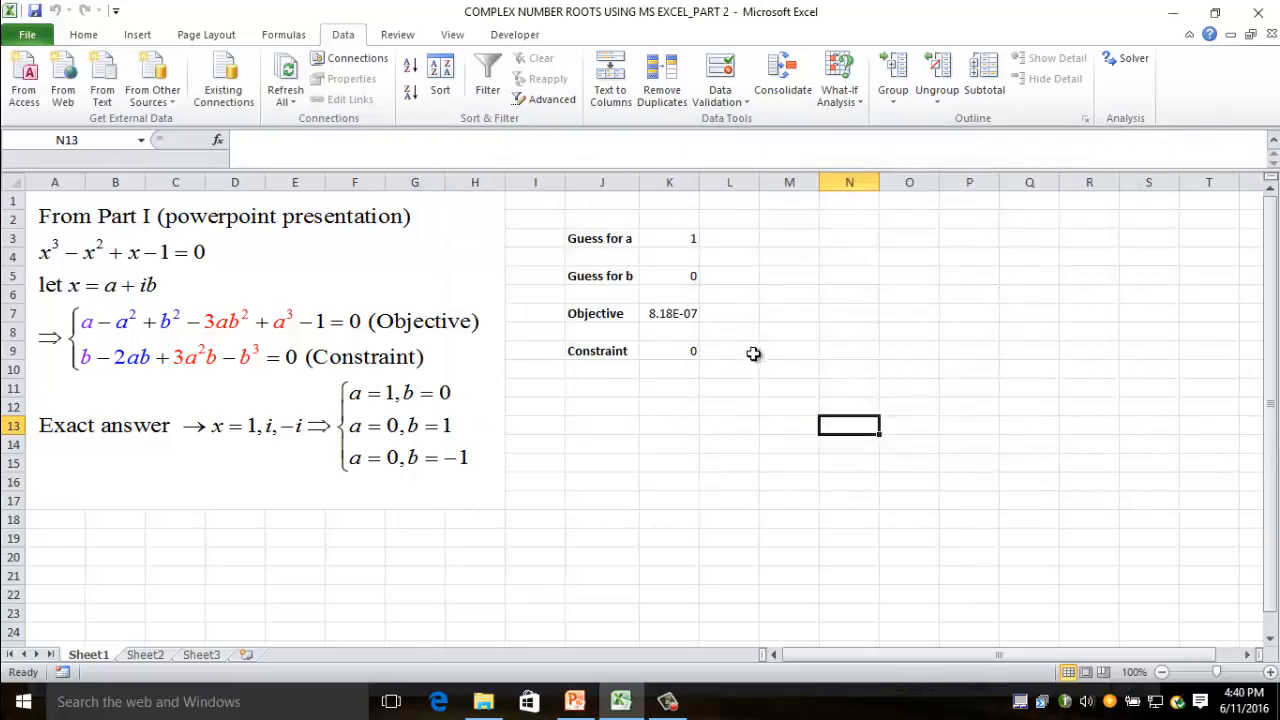
{"action": "mouse_move", "coordinate": [698, 314]}
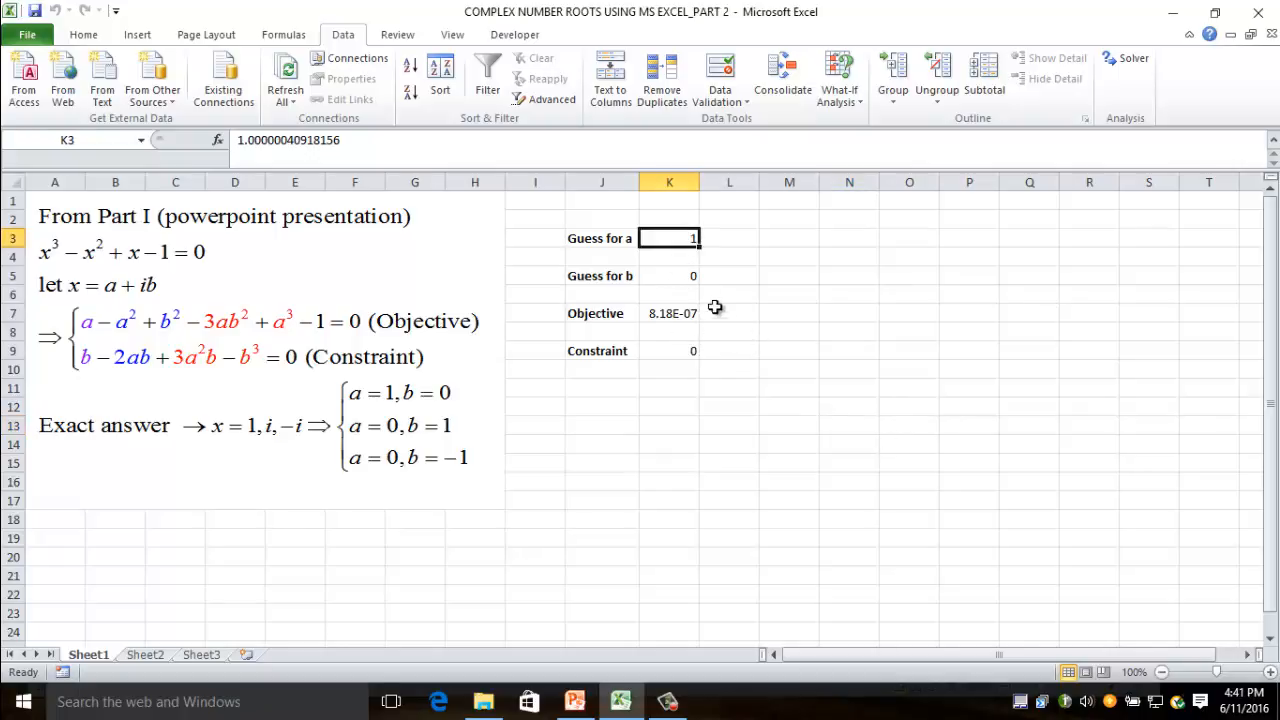
- Set guesses a = 0 and b = -3, then solve to reach a ≈ 0, b = -1 (root x = -i)
{"action": "type", "text": "0"}
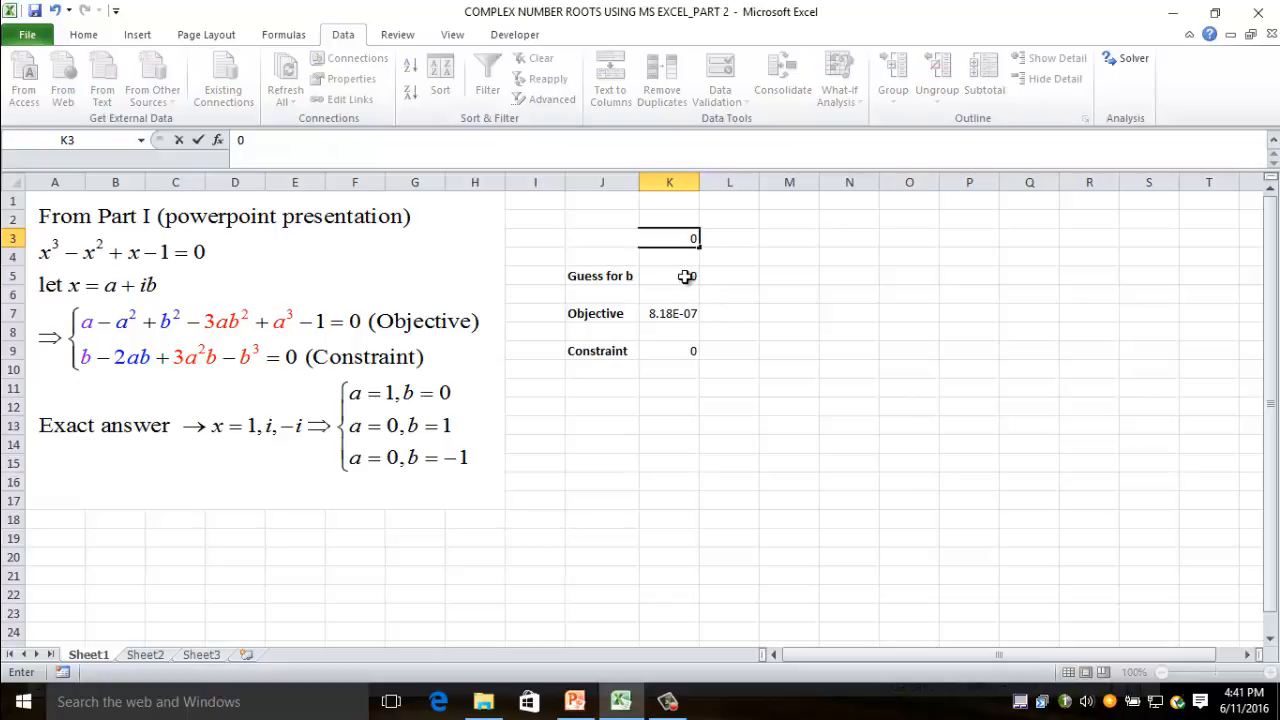
{"action": "type", "text": "-3"}
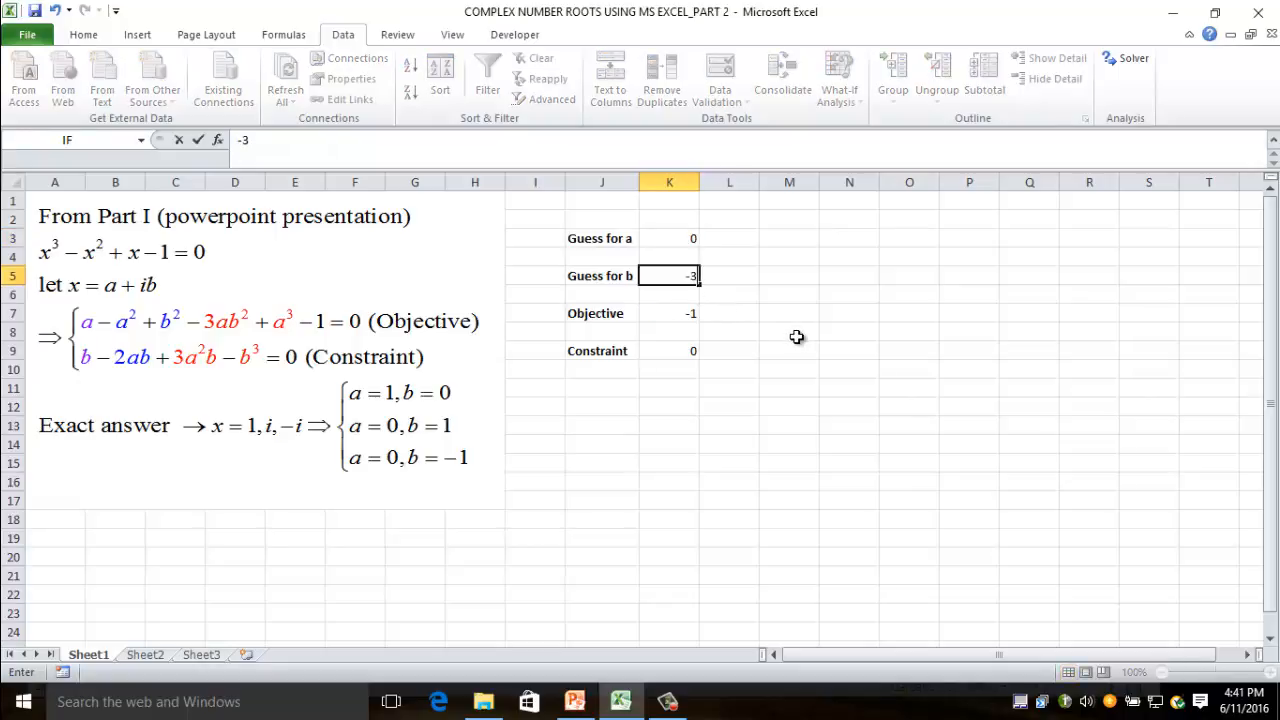
{"action": "key", "text": "Return"}
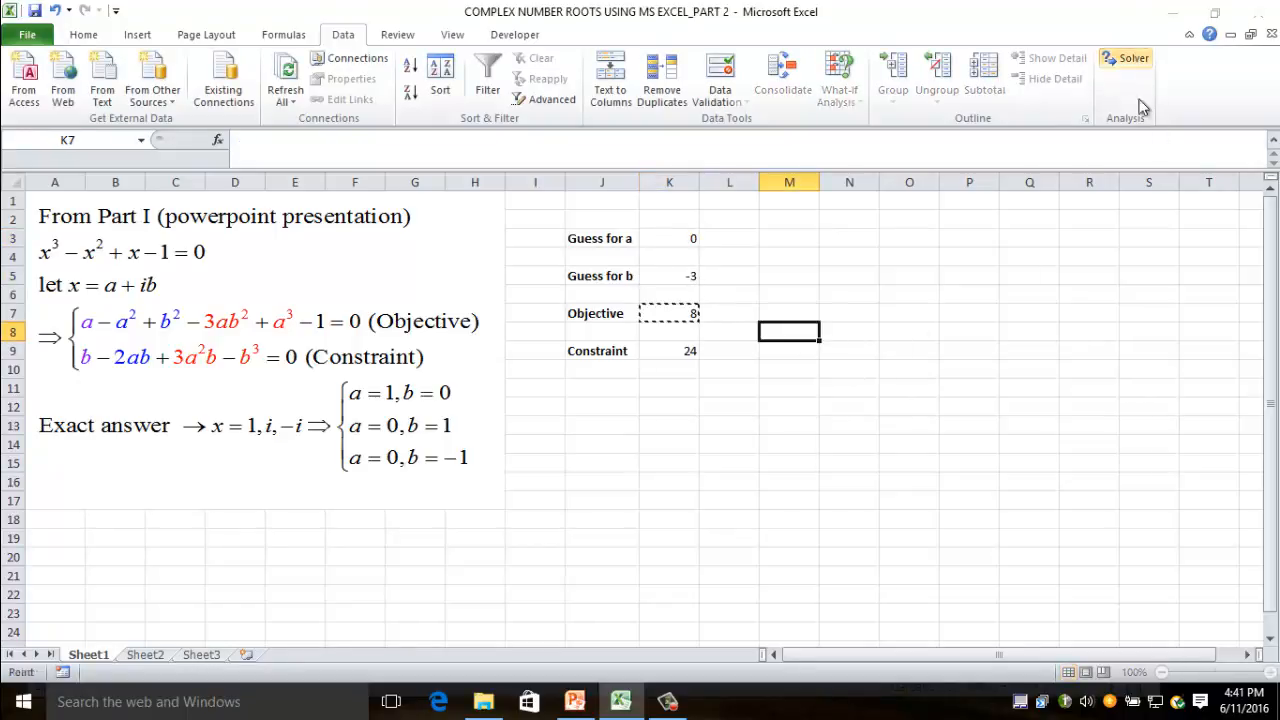
{"action": "left_click", "coordinate": [1128, 56]}
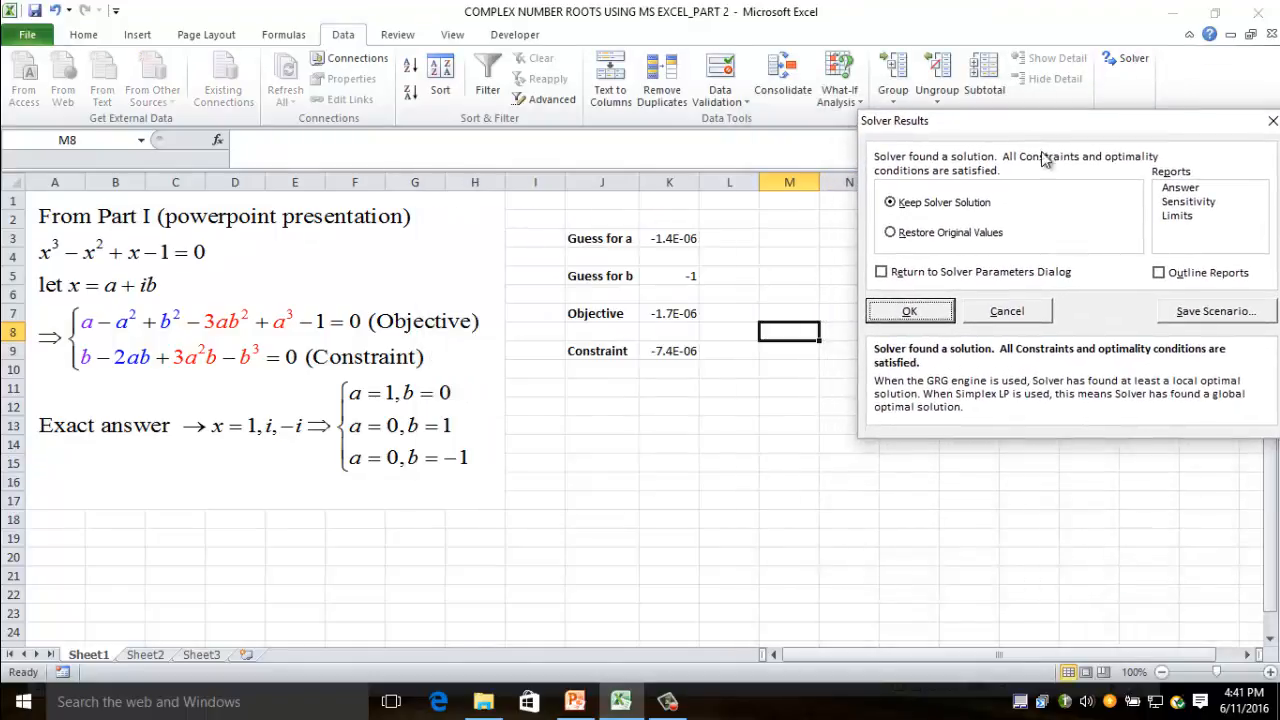
{"action": "mouse_move", "coordinate": [640, 310]}
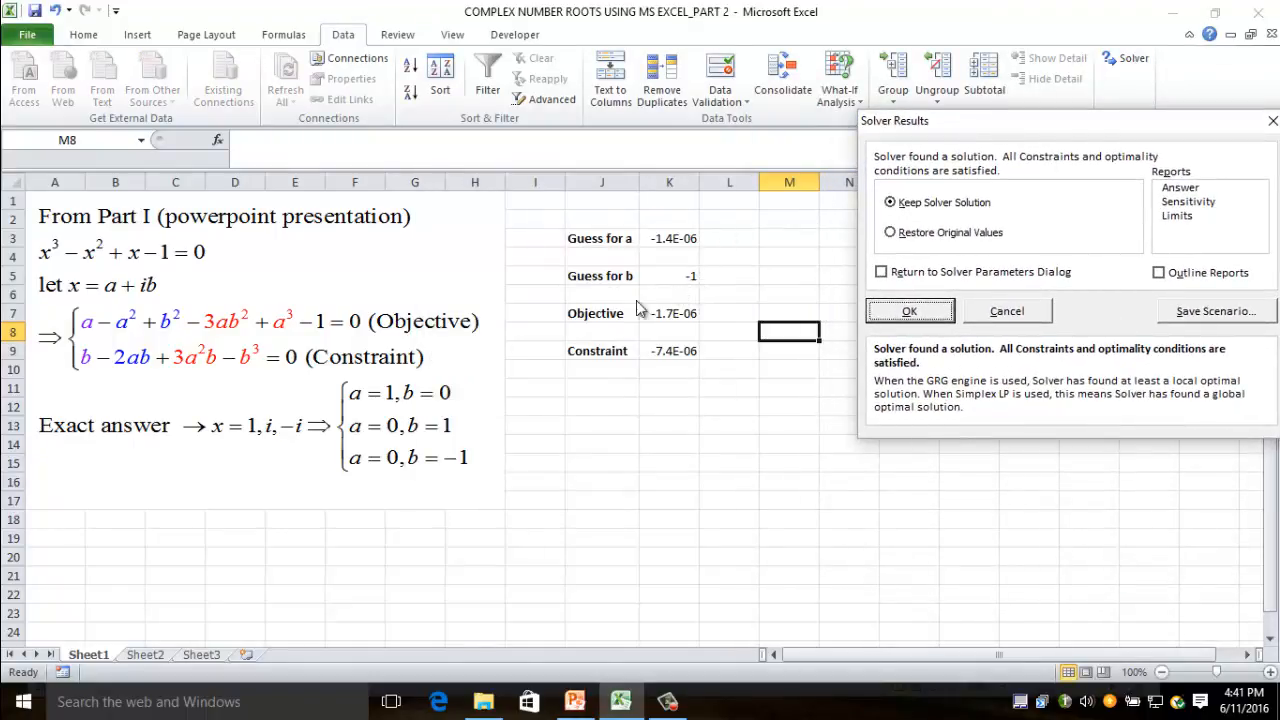
{"action": "mouse_move", "coordinate": [658, 260]}
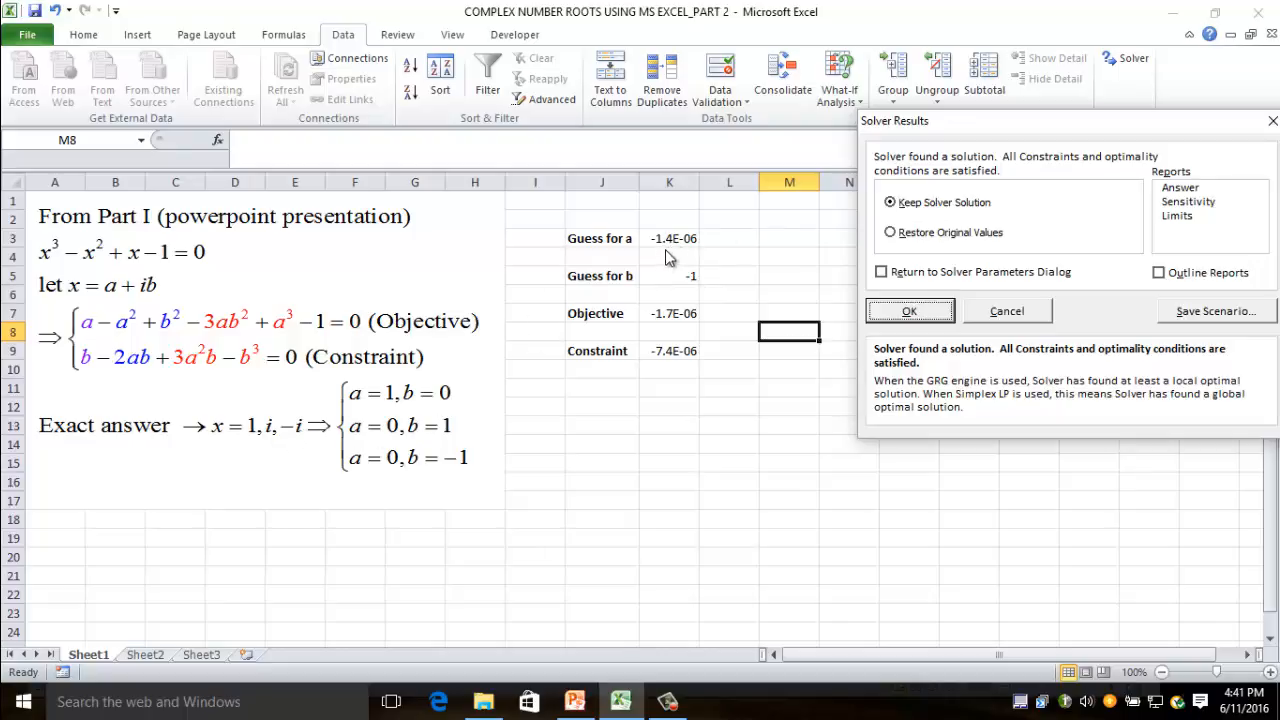
- Keep Solver's solution a ≈ −1.4E−06, b = −1 on the sheet
{"action": "left_click", "coordinate": [908, 310]}
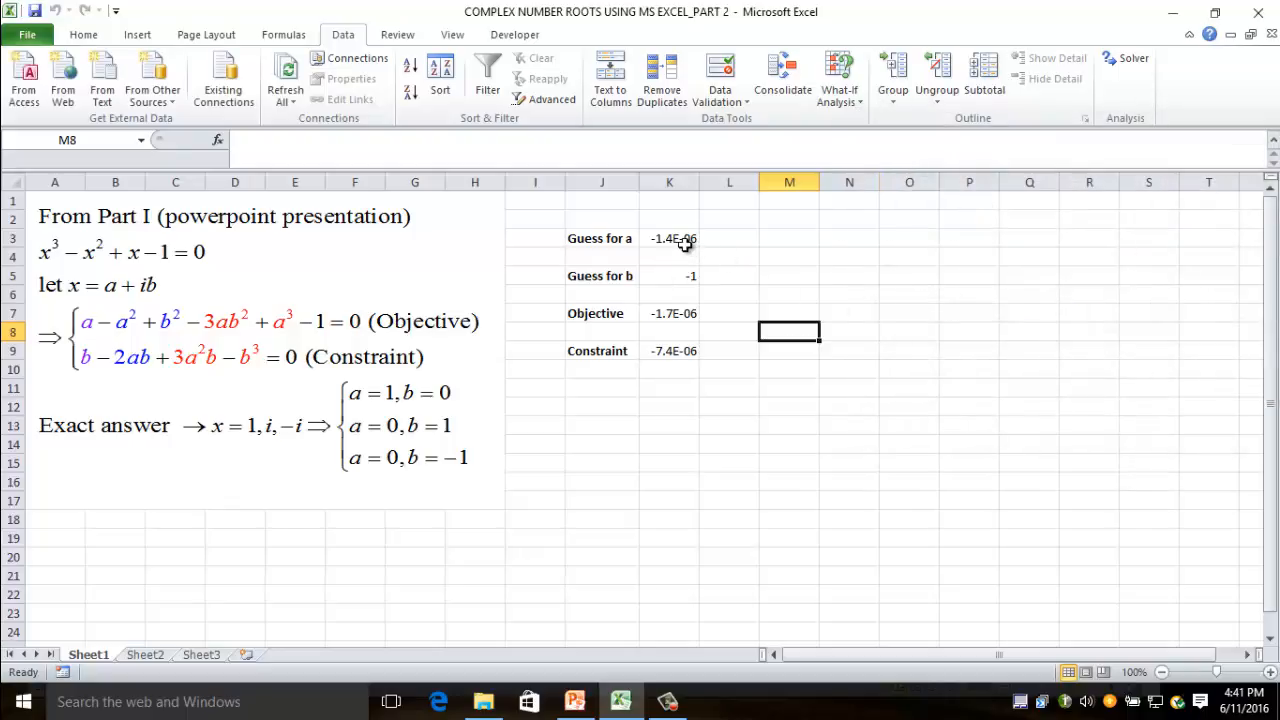
{"action": "mouse_move", "coordinate": [686, 252]}
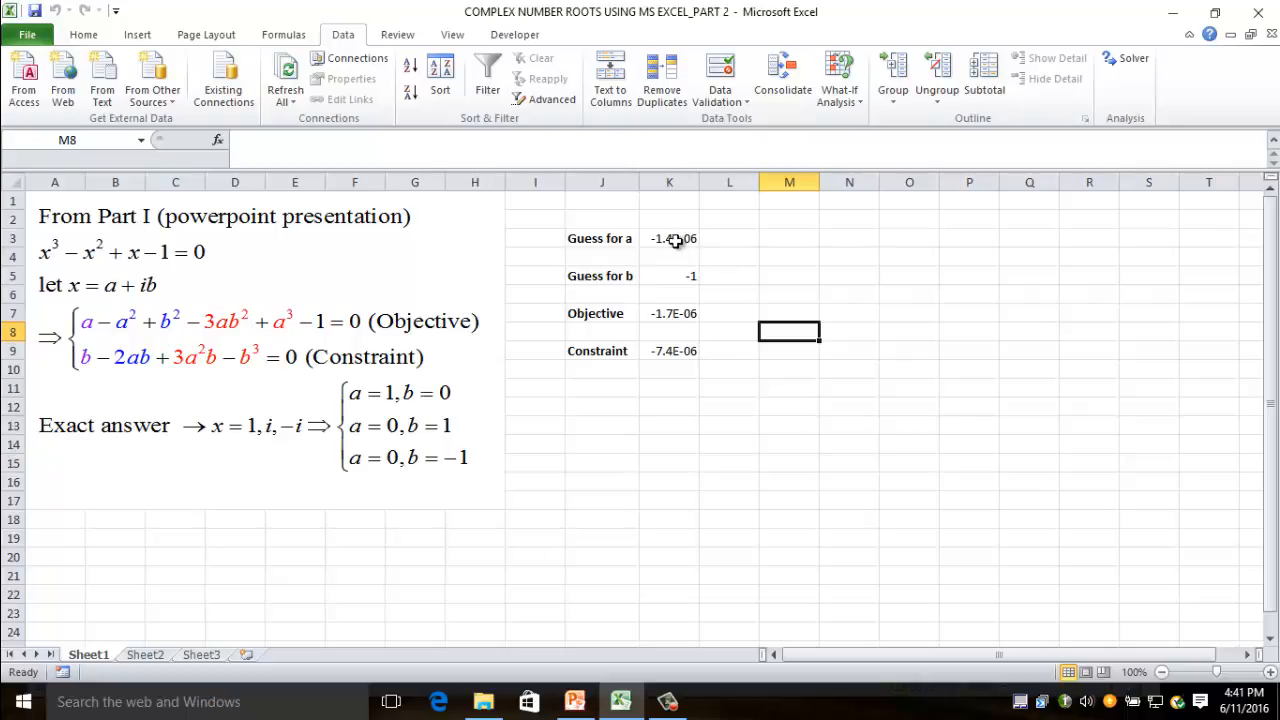
{"action": "mouse_move", "coordinate": [676, 332]}
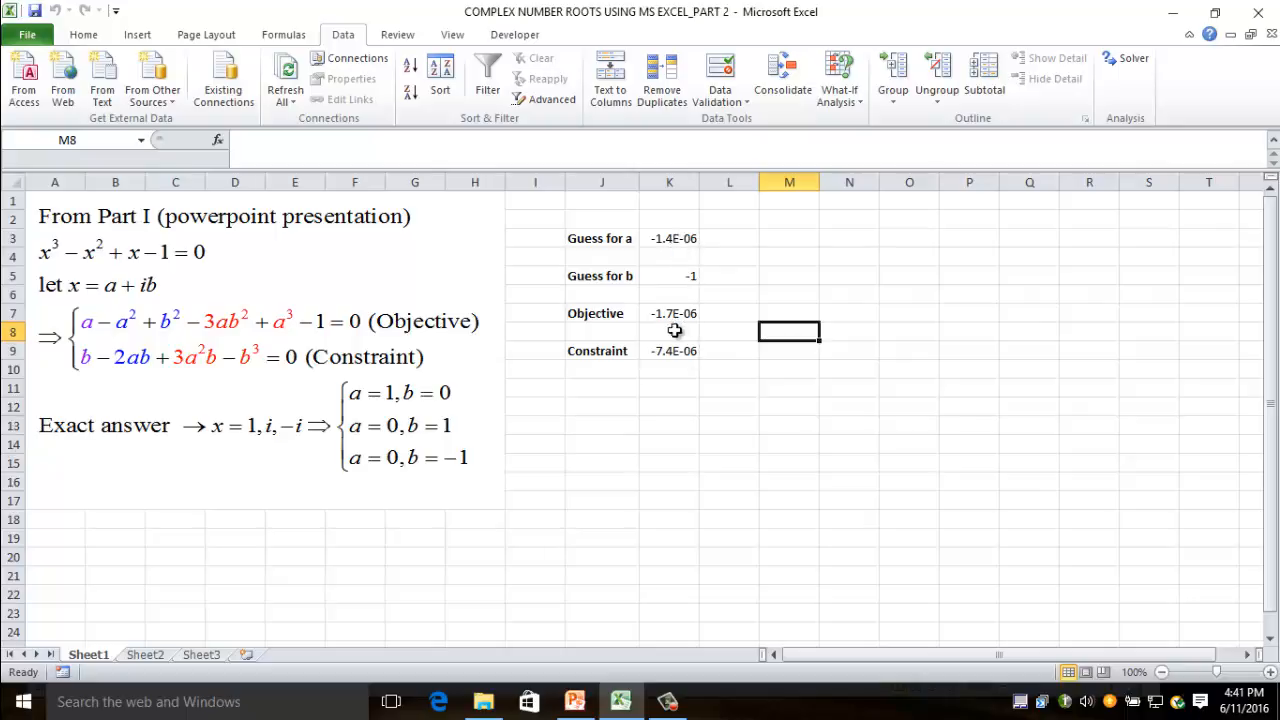
{"action": "mouse_move", "coordinate": [680, 248]}
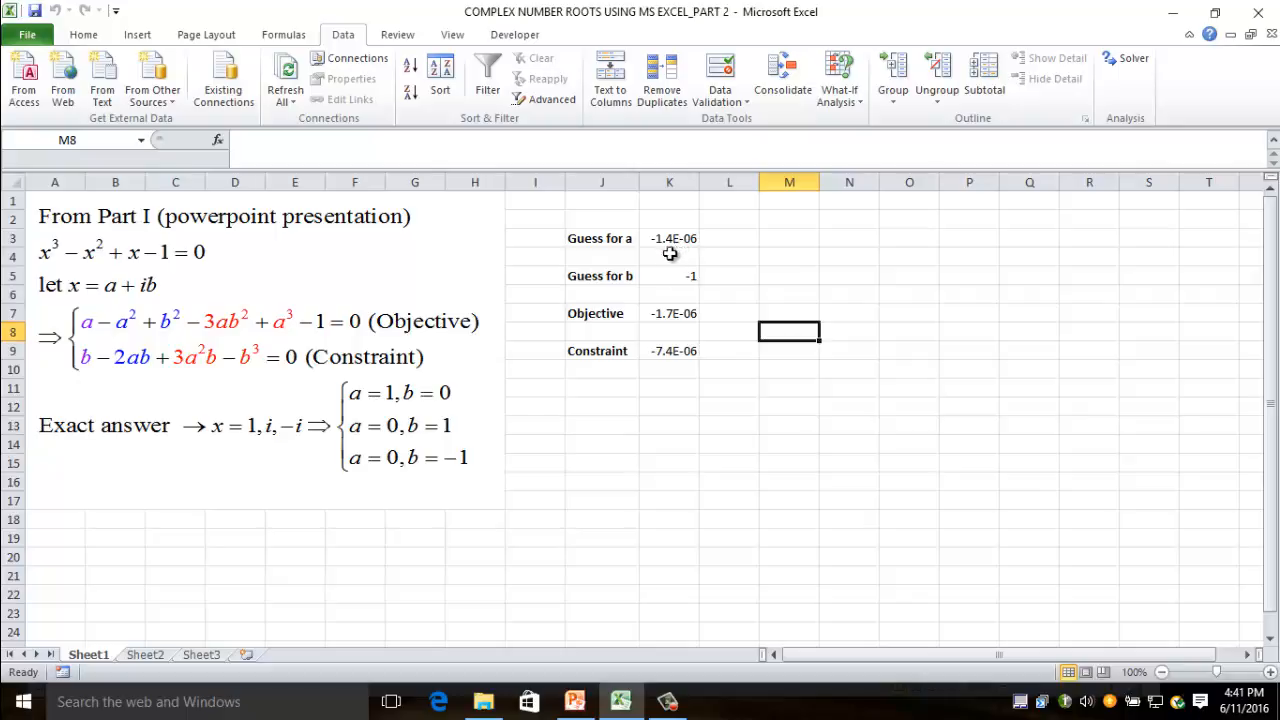
{"action": "mouse_move", "coordinate": [1176, 102]}
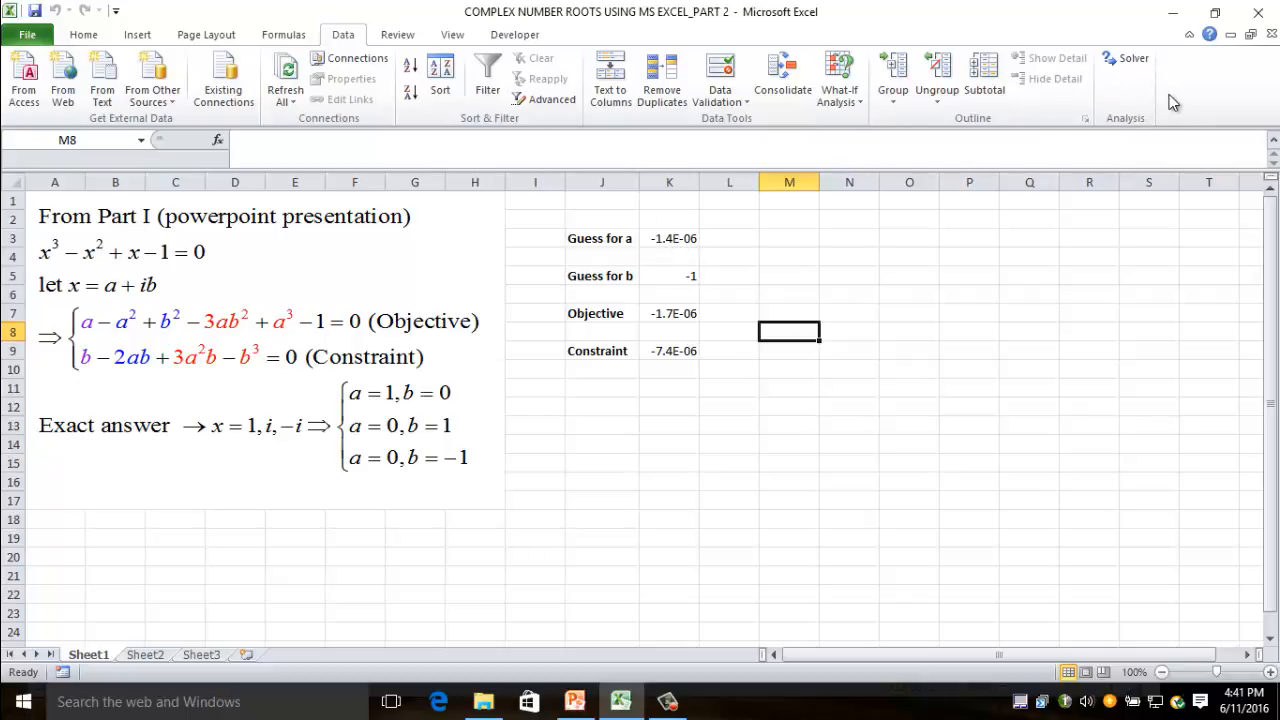
{"action": "mouse_move", "coordinate": [1150, 104]}
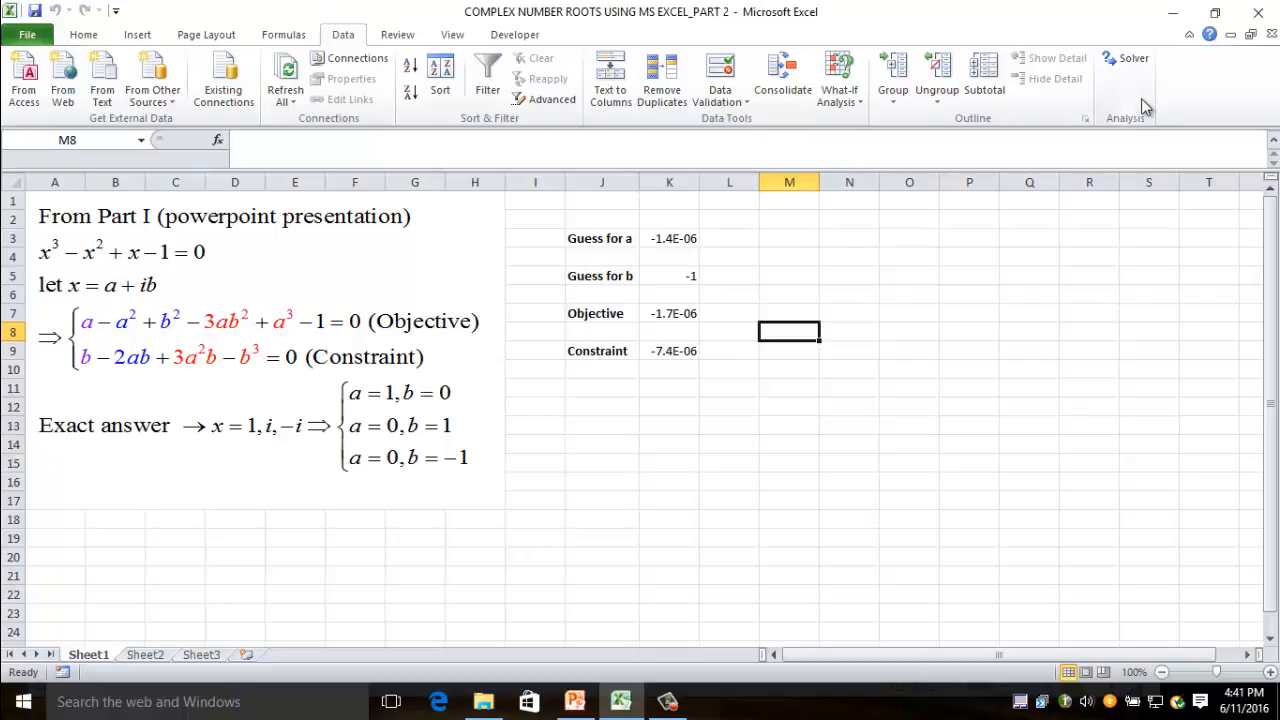
{"action": "mouse_move", "coordinate": [104, 288]}
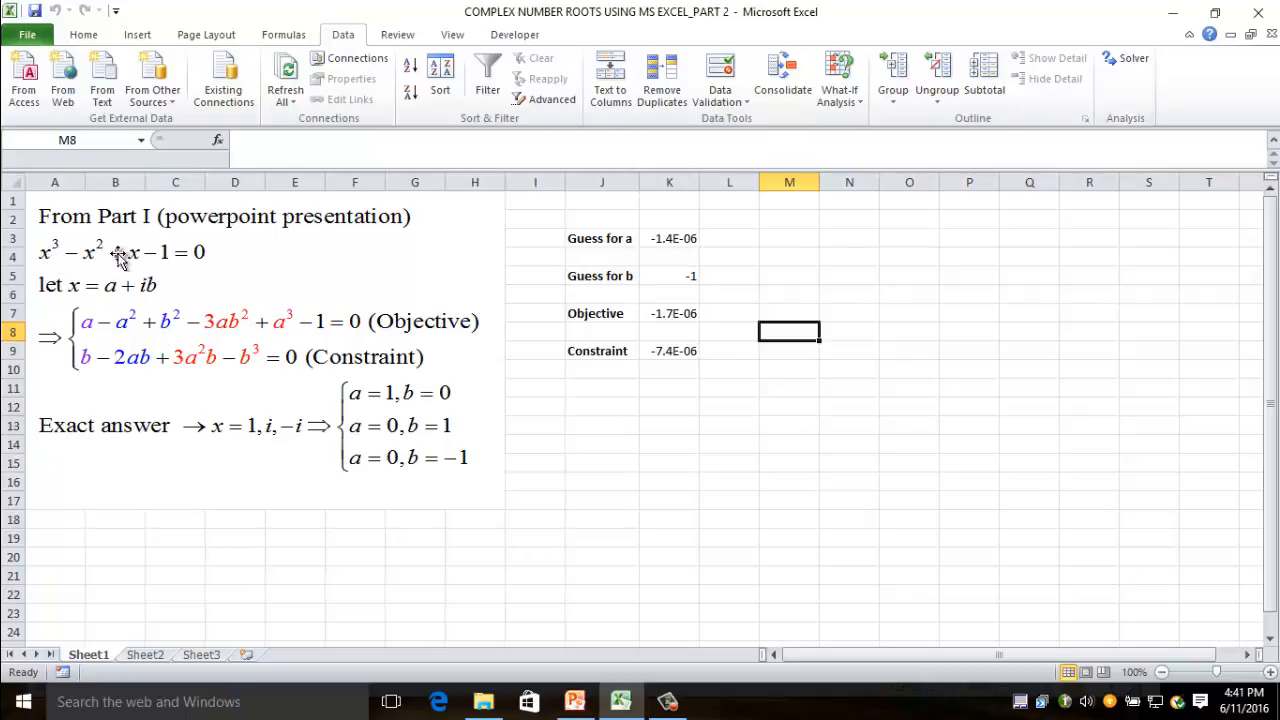
{"action": "mouse_move", "coordinate": [158, 344]}
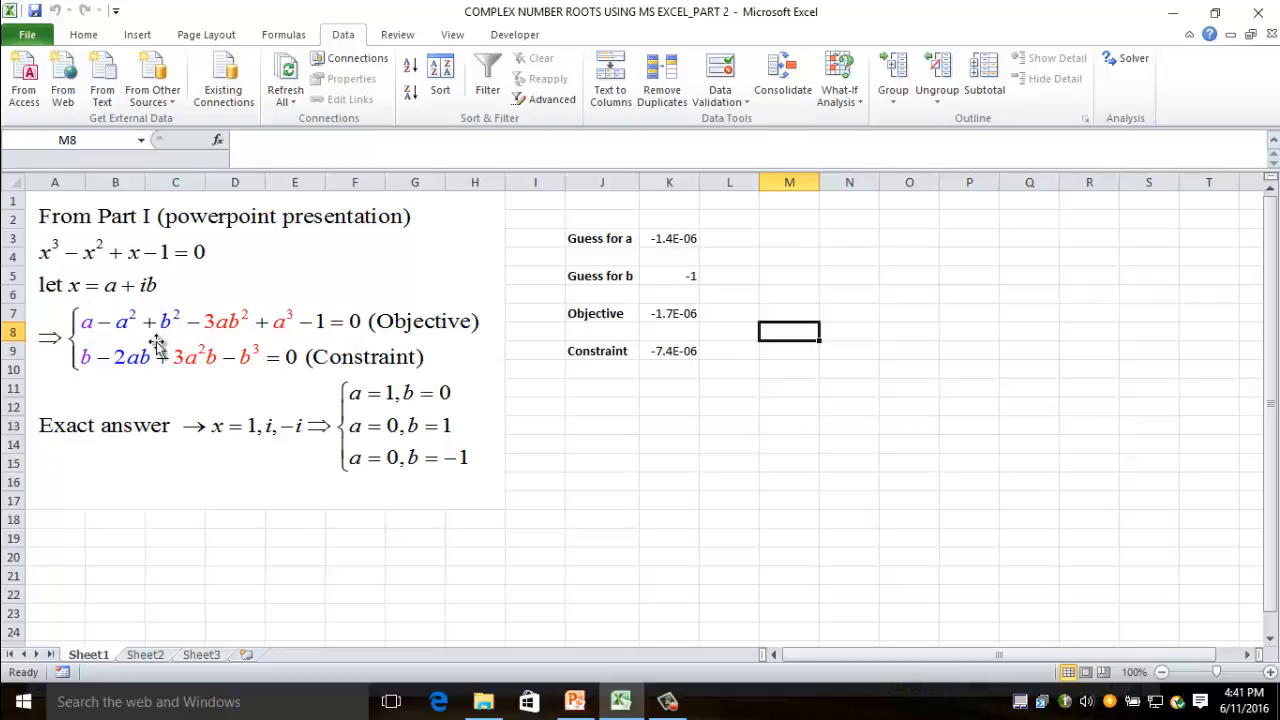
{"action": "mouse_move", "coordinate": [370, 472]}
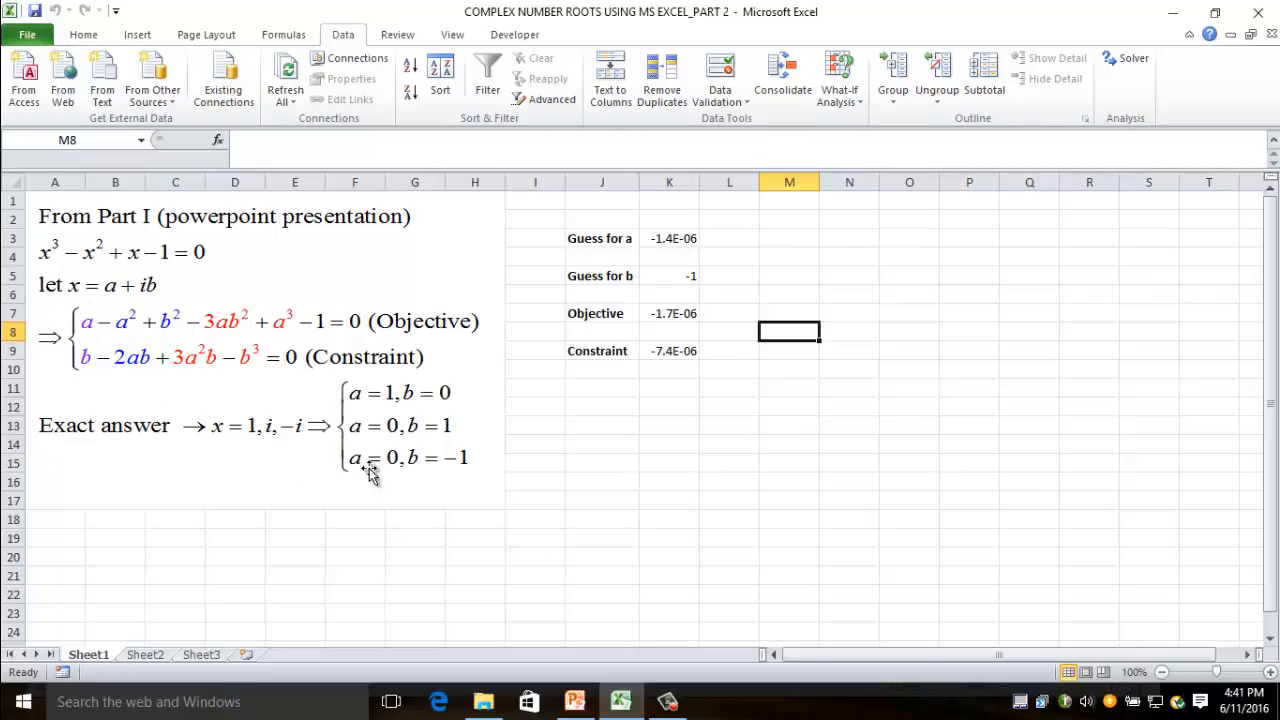
{"action": "mouse_move", "coordinate": [900, 344]}
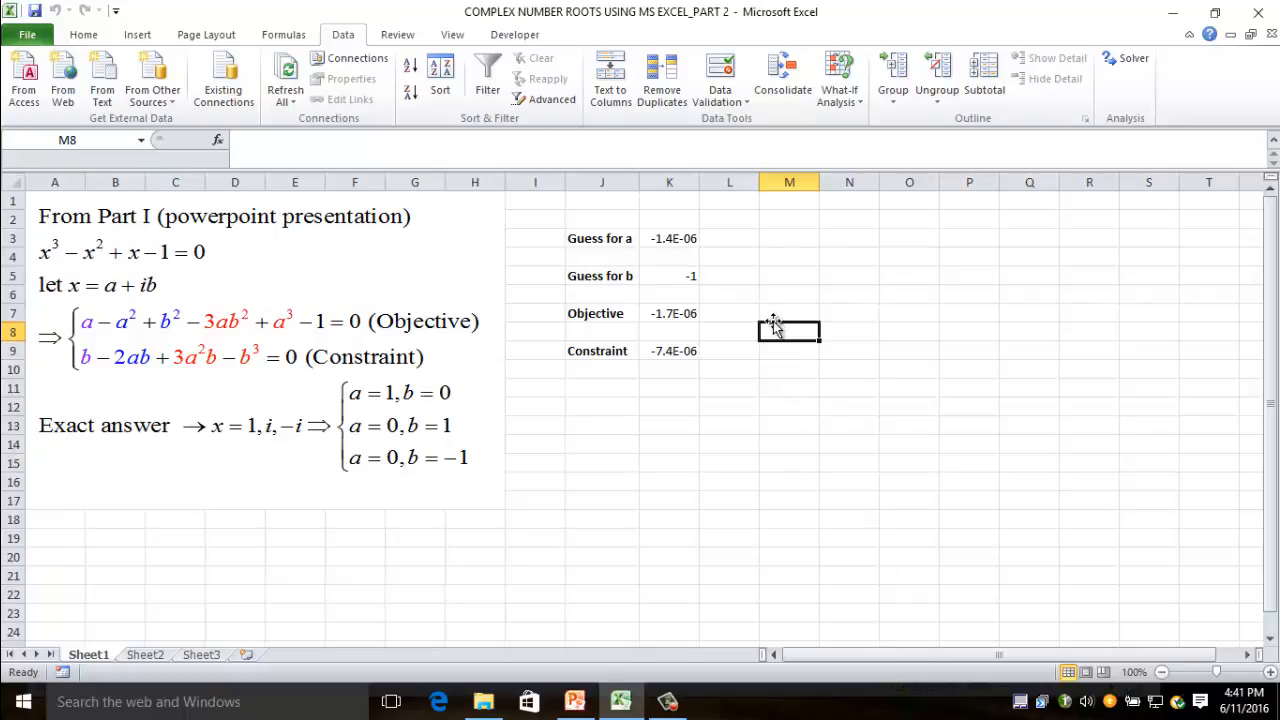
{"action": "mouse_move", "coordinate": [780, 288]}
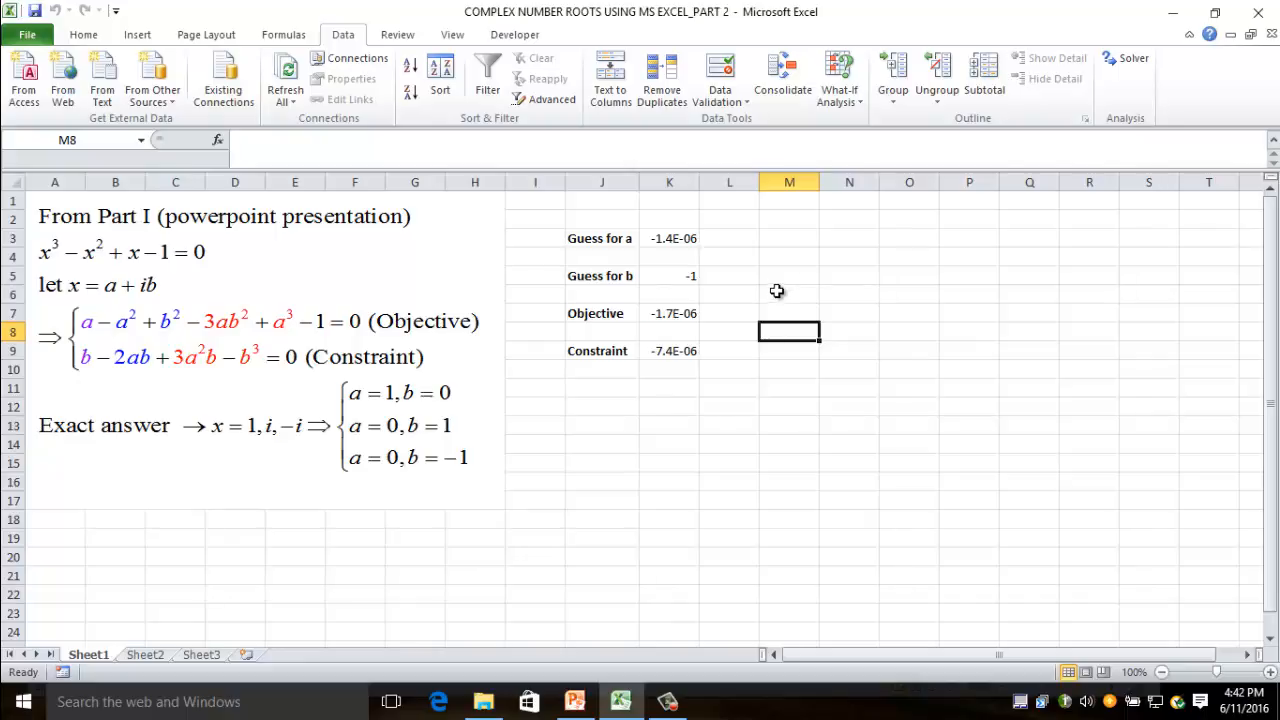
{"action": "mouse_move", "coordinate": [750, 312]}
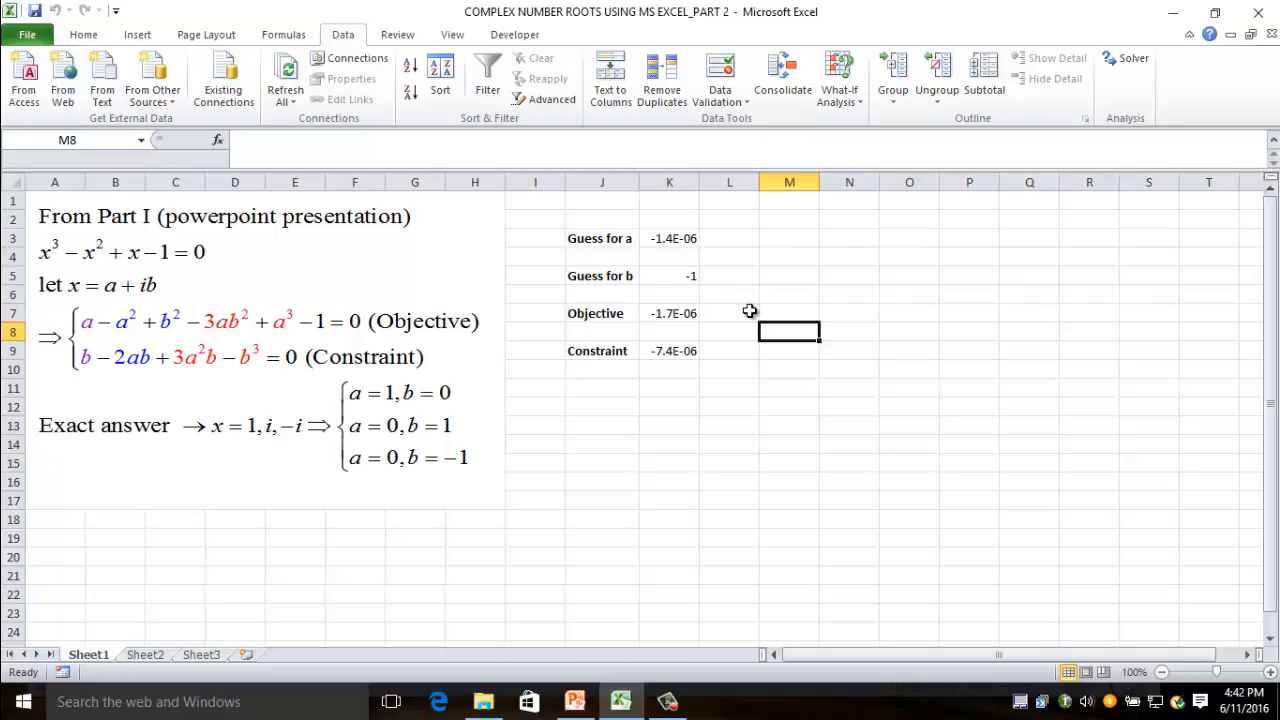
{"action": "mouse_move", "coordinate": [712, 328]}
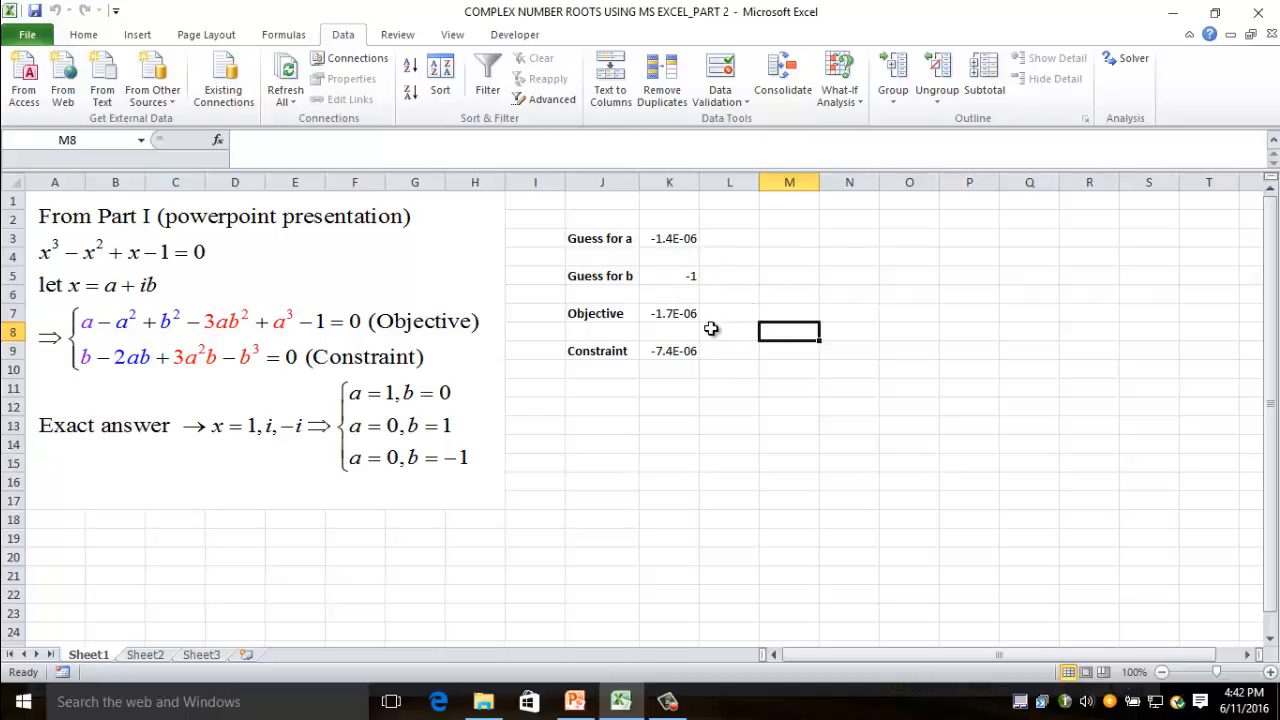
{"action": "mouse_move", "coordinate": [668, 332]}
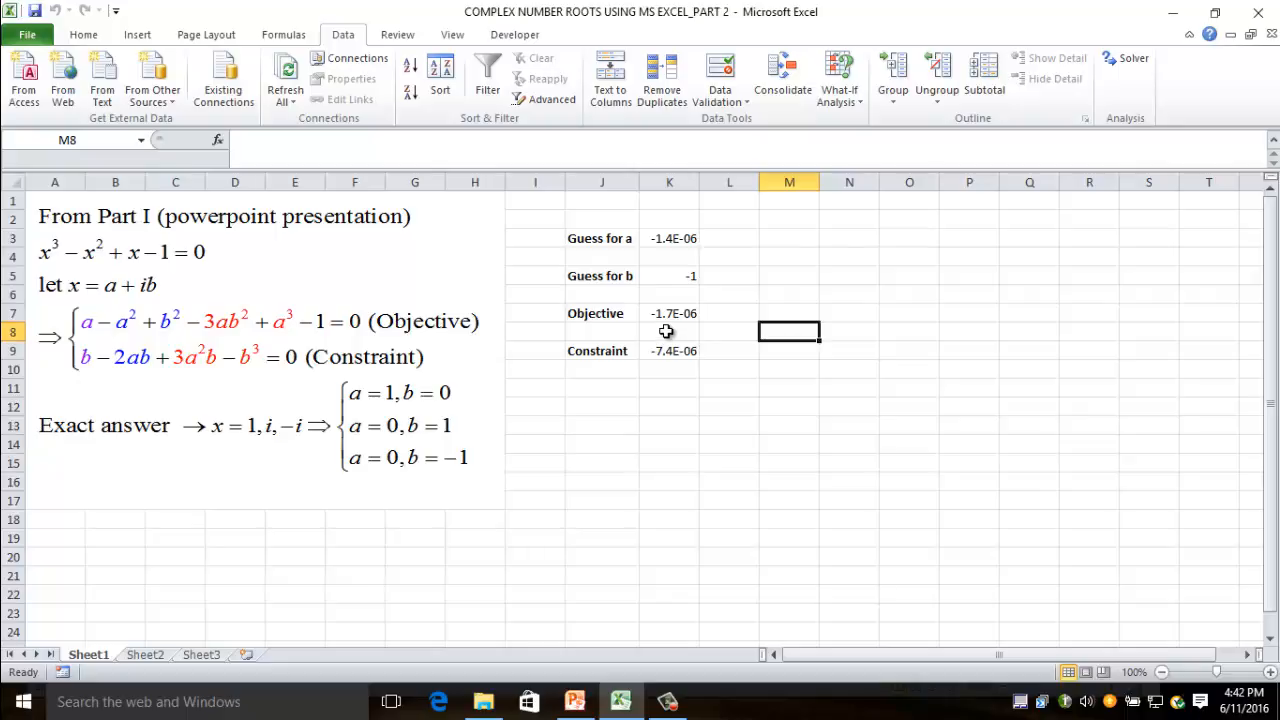
{"action": "mouse_move", "coordinate": [424, 350]}
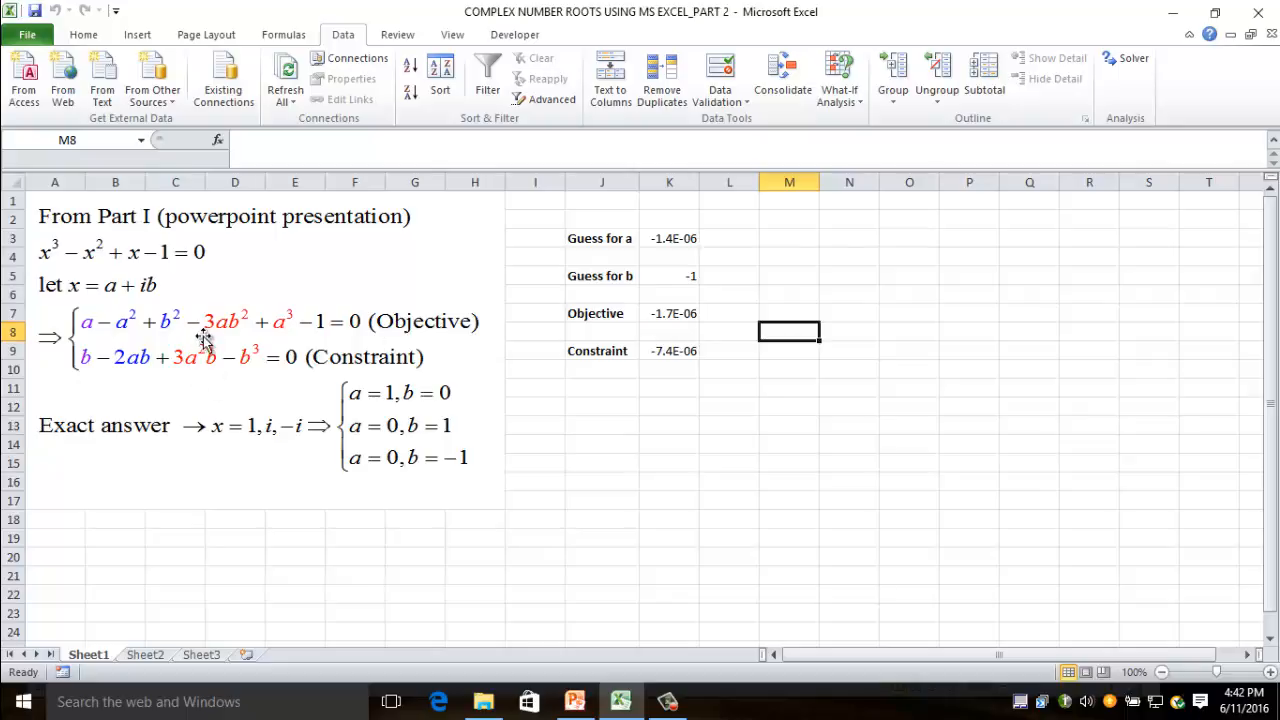
{"action": "mouse_move", "coordinate": [180, 410]}
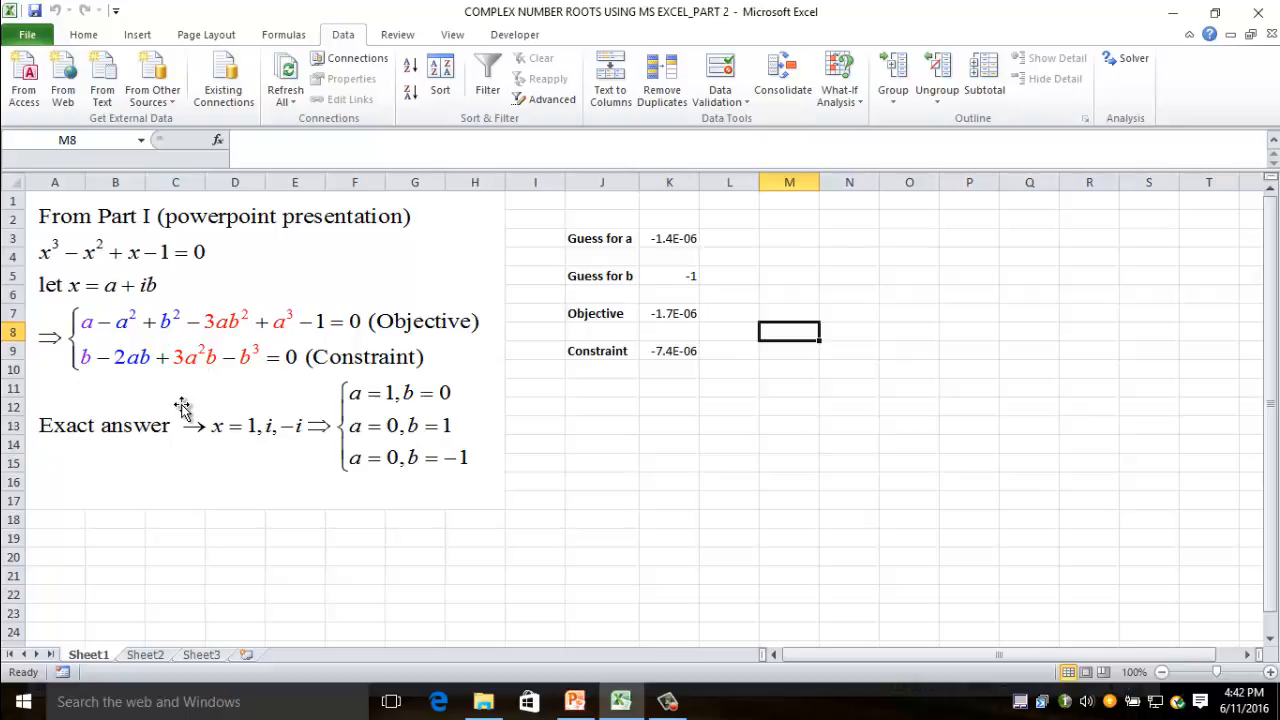
{"action": "mouse_move", "coordinate": [210, 402]}
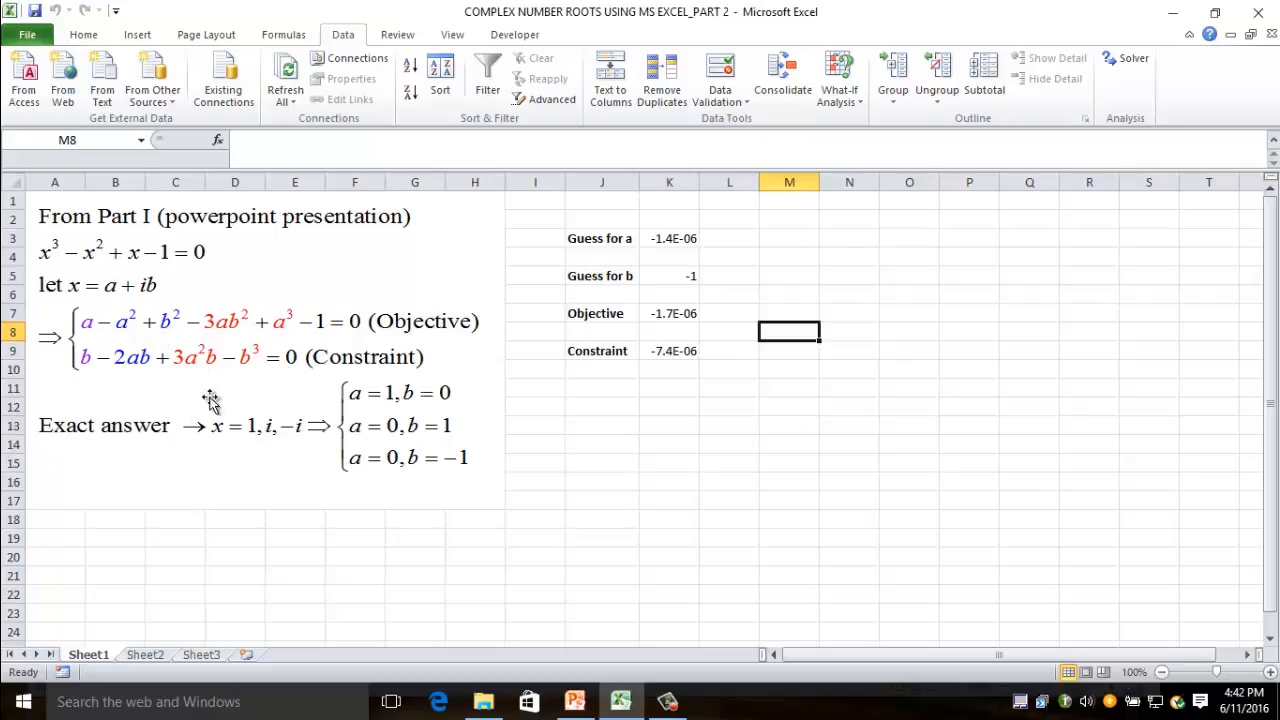